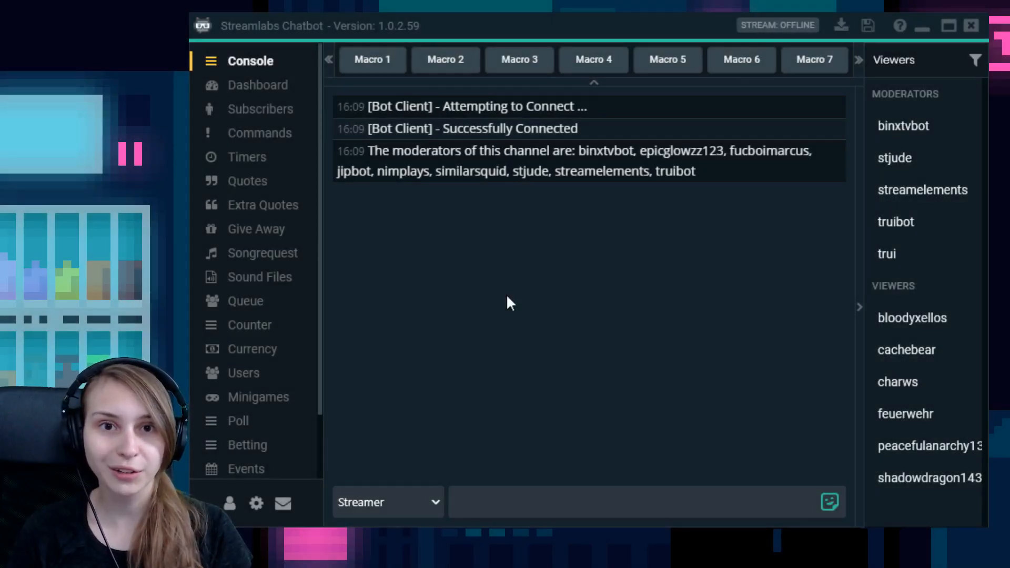
mouse_move(539, 310)
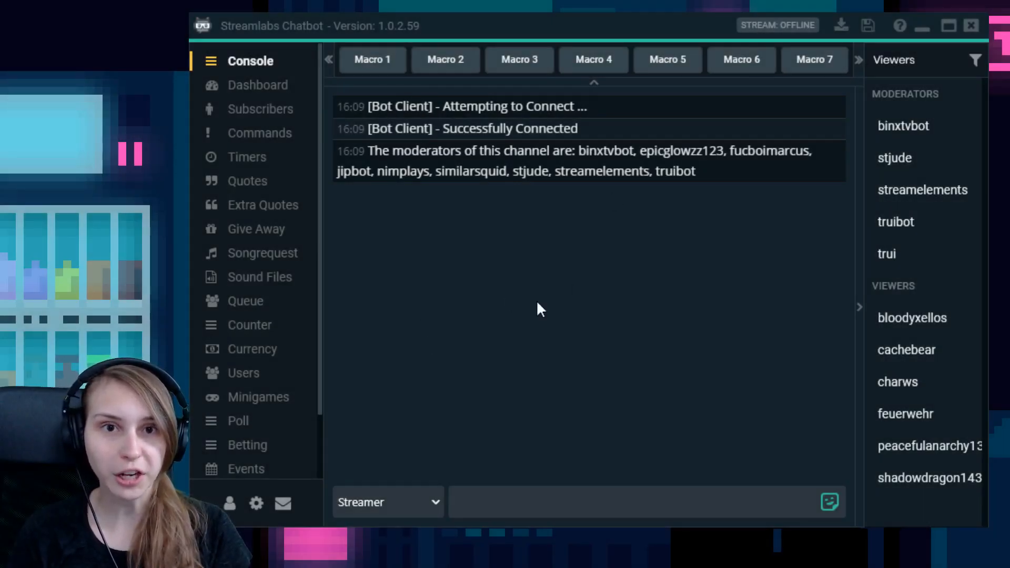
mouse_move(844, 486)
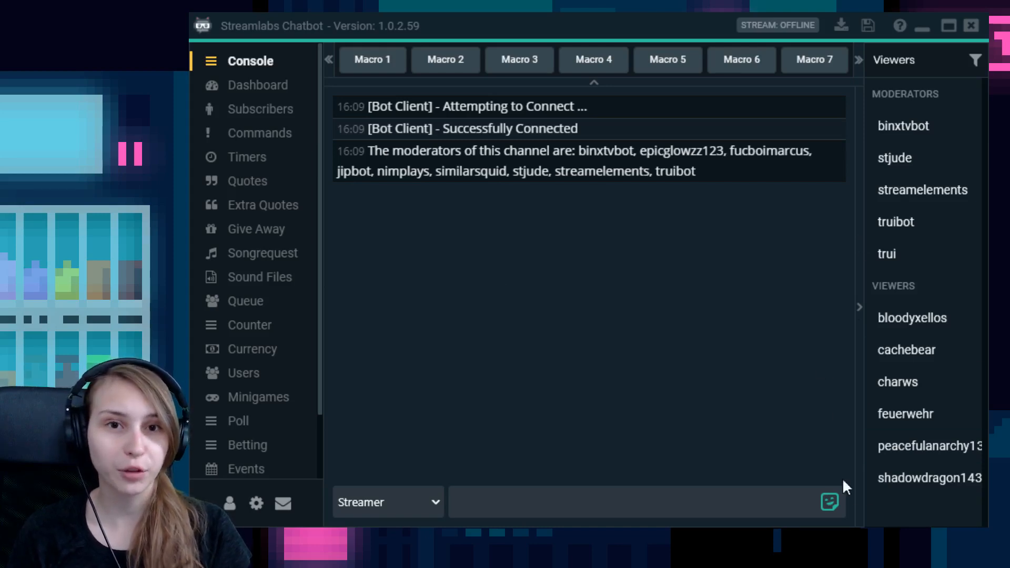
mouse_move(574, 424)
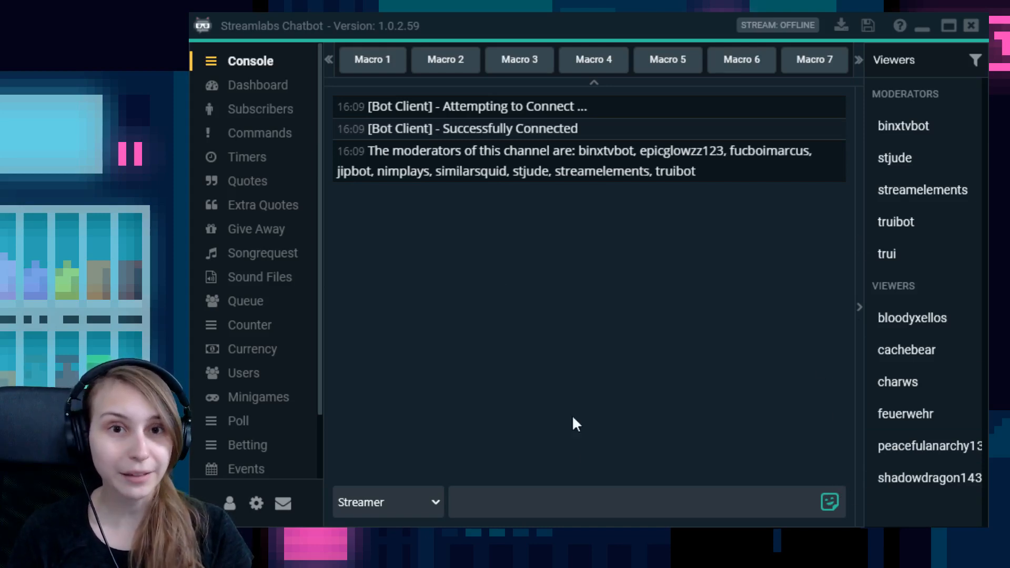
mouse_move(364, 512)
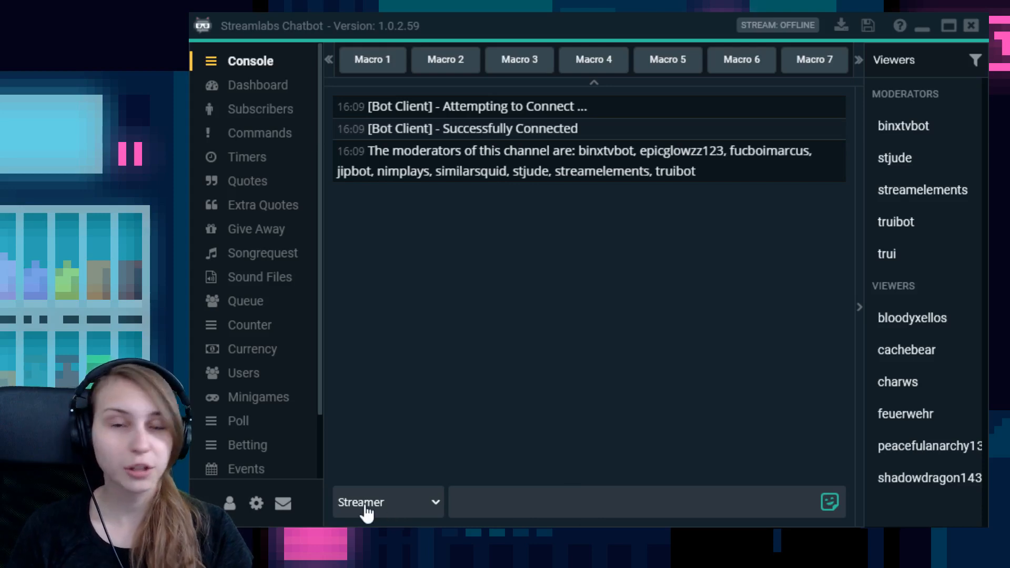
mouse_move(395, 399)
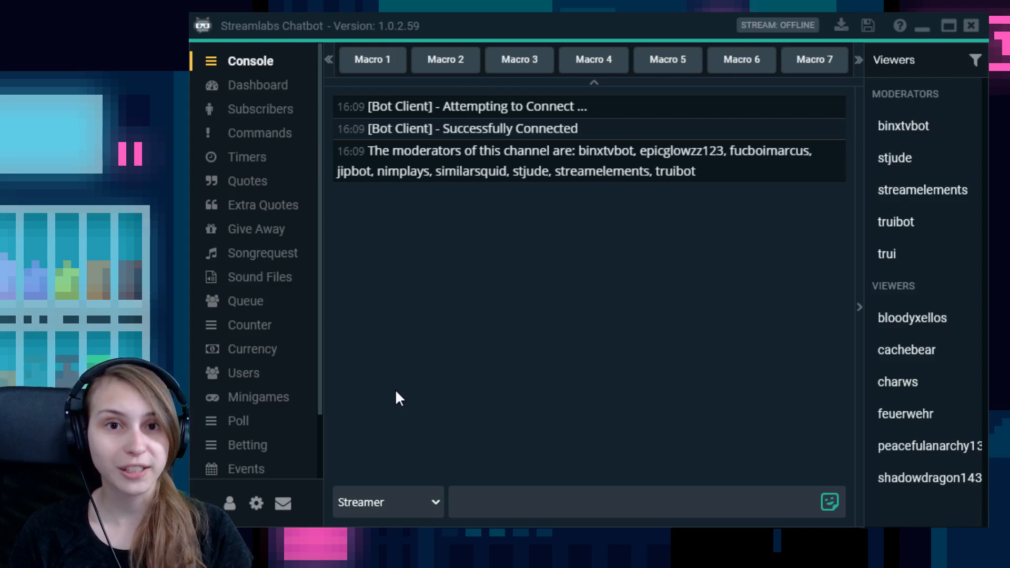
- Open the Currency page and switch the currency system off and back on
left_click(253, 348)
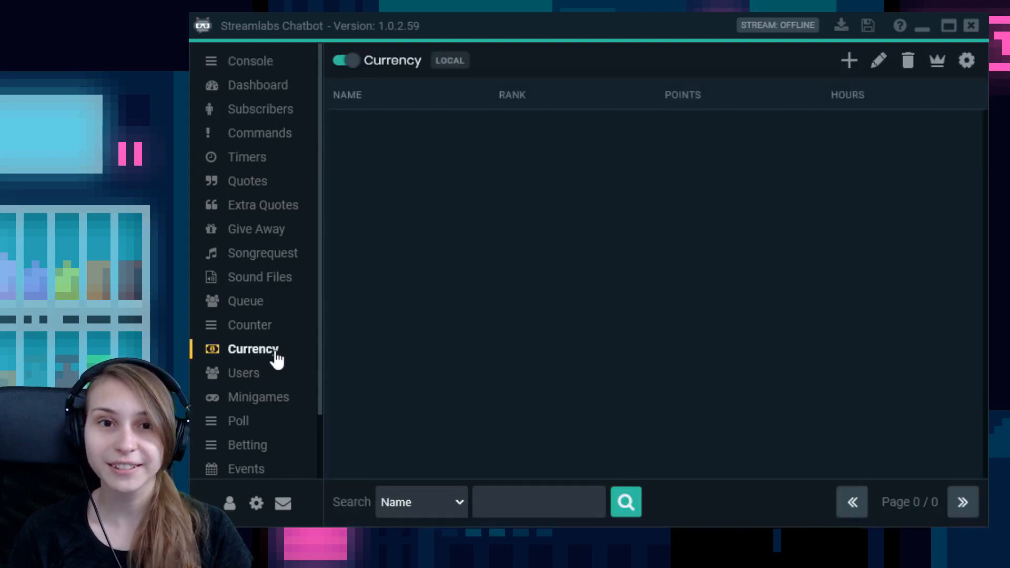
left_click(346, 60)
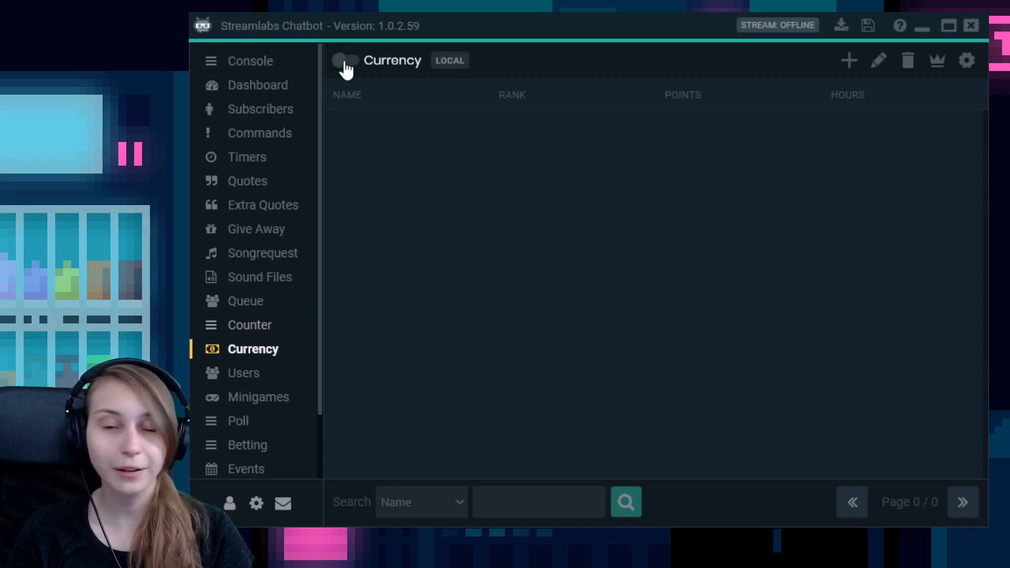
left_click(346, 60)
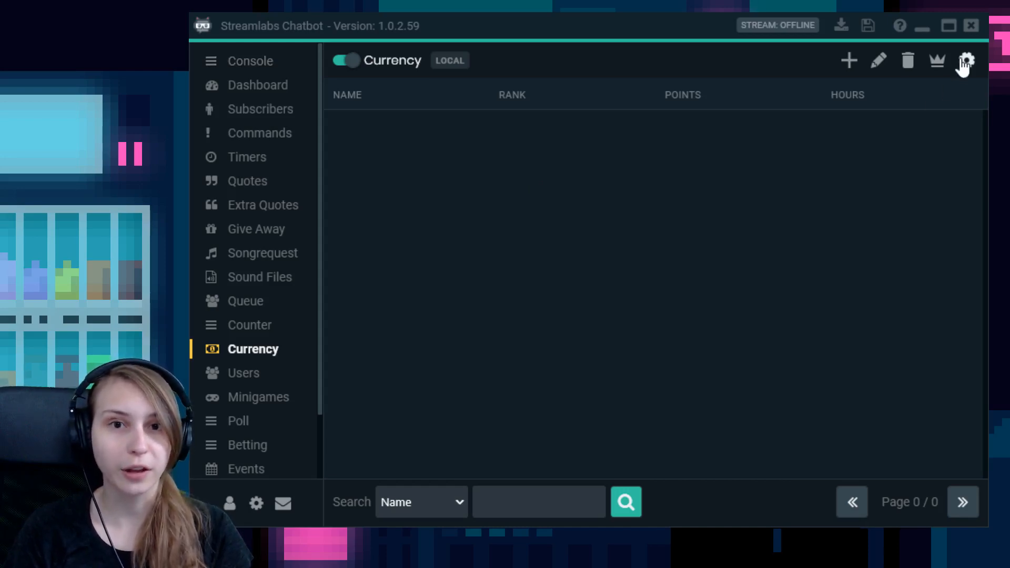
- Open Global Currency Settings and highlight the rank and $hours placeholders in the response
left_click(966, 60)
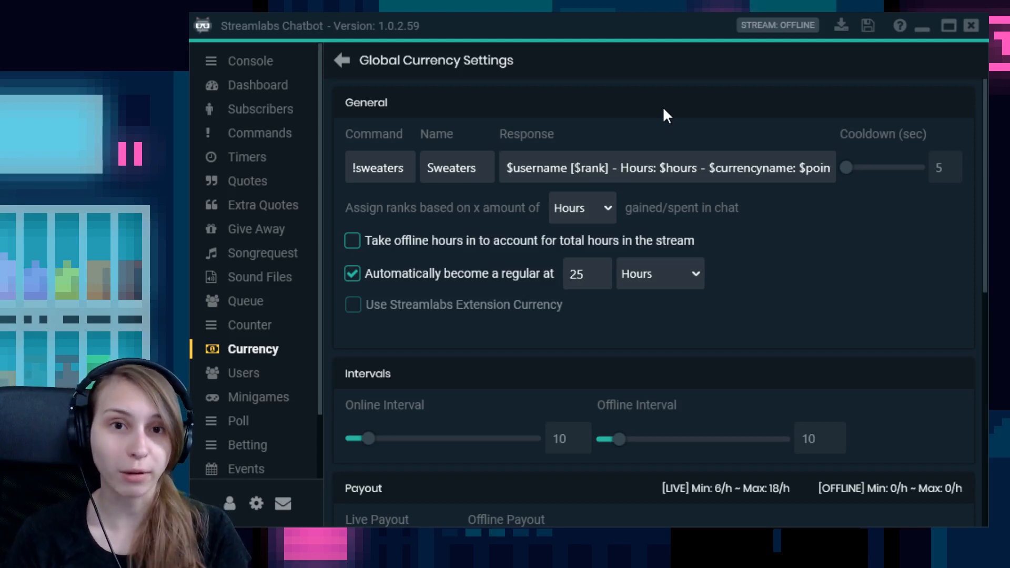
mouse_move(478, 122)
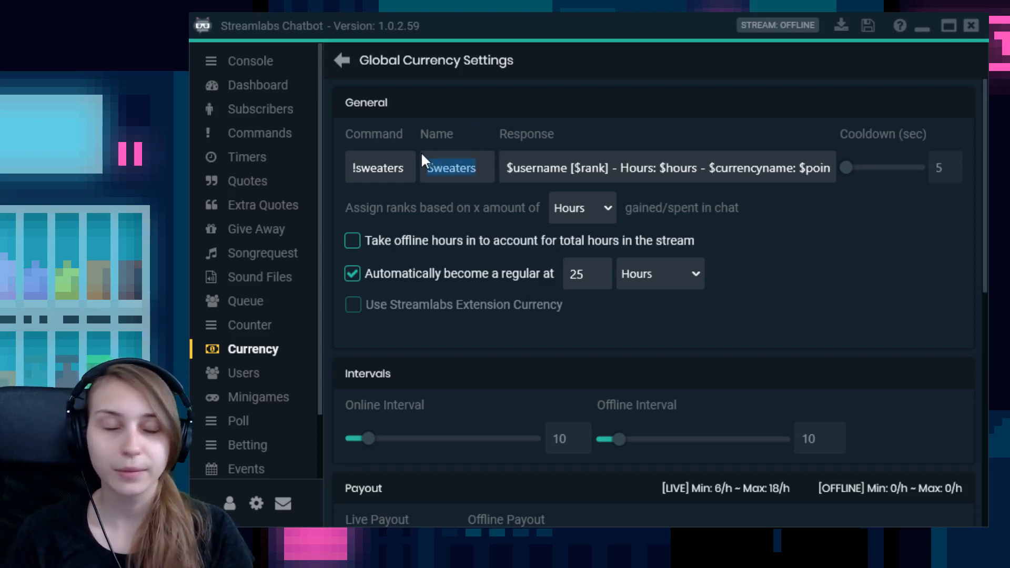
mouse_move(444, 250)
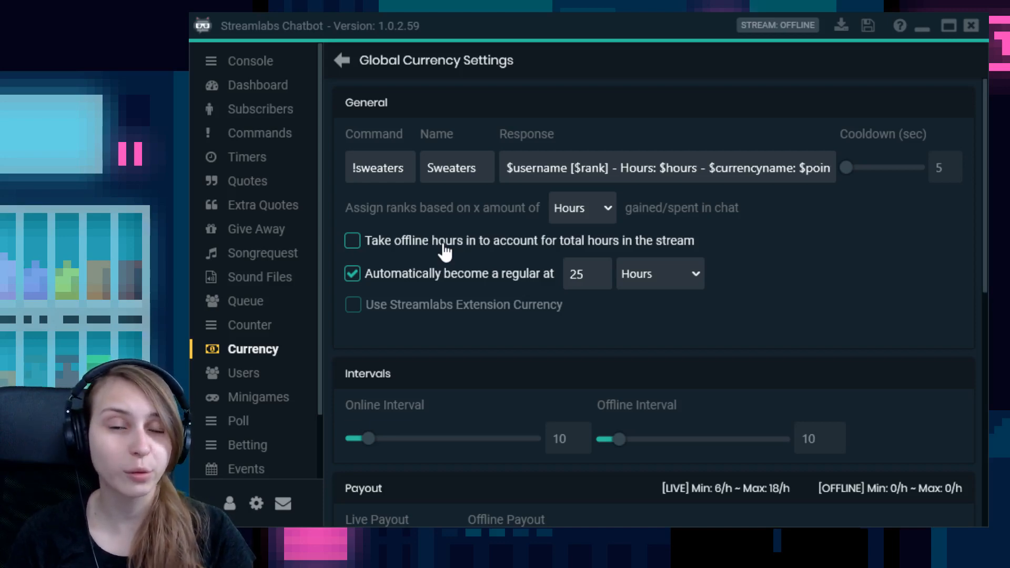
mouse_move(519, 158)
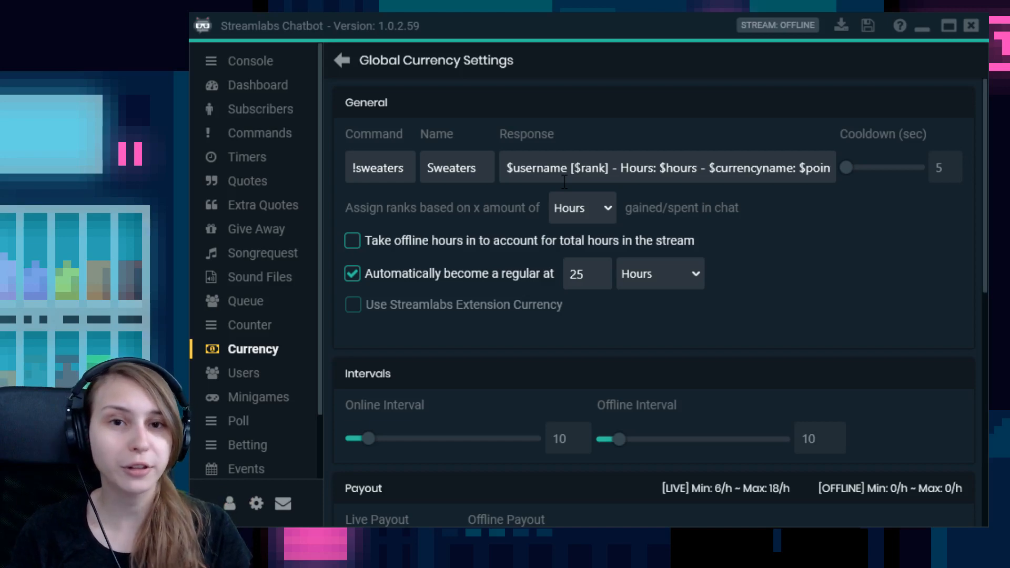
mouse_move(506, 174)
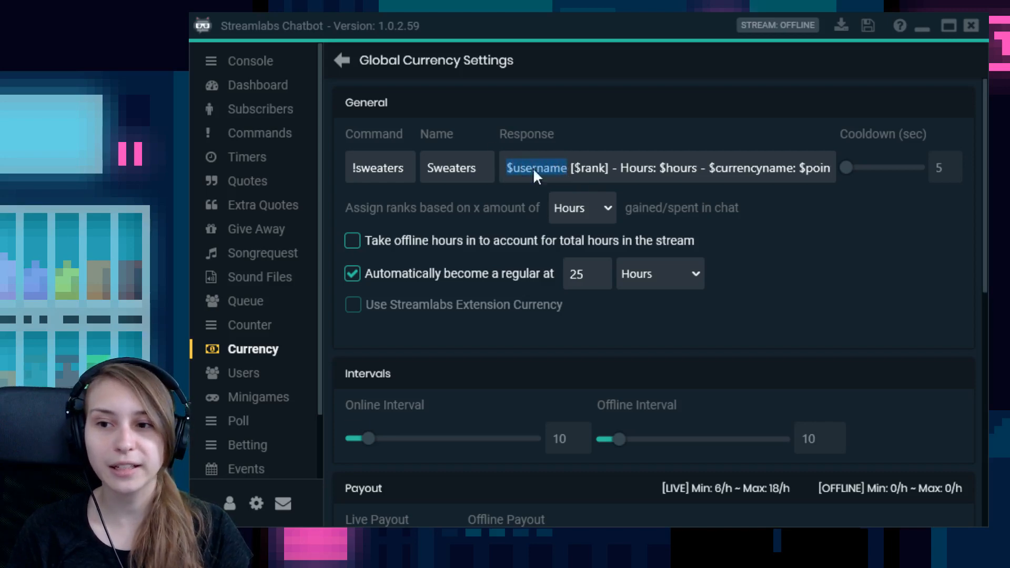
mouse_move(553, 199)
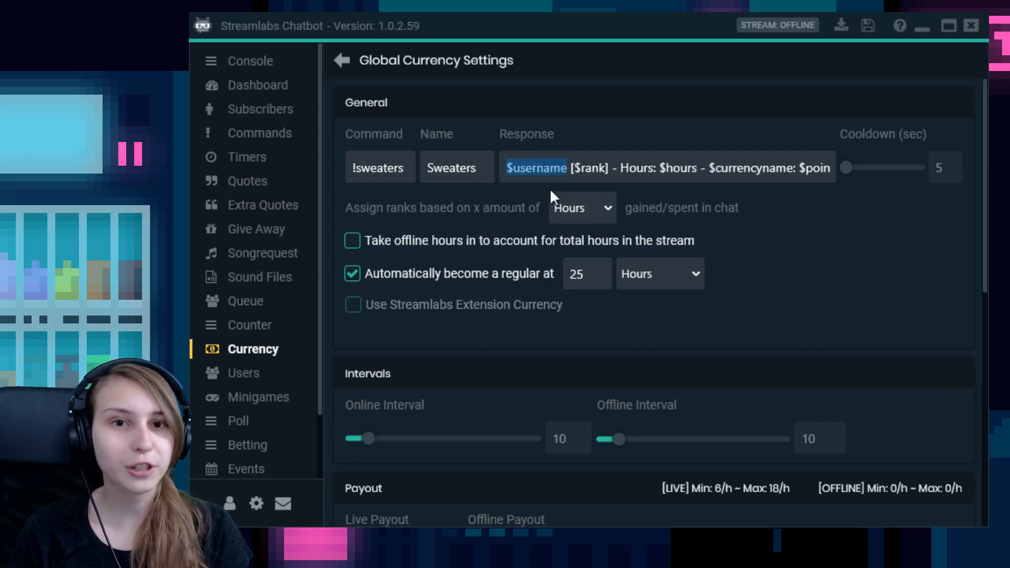
mouse_move(559, 191)
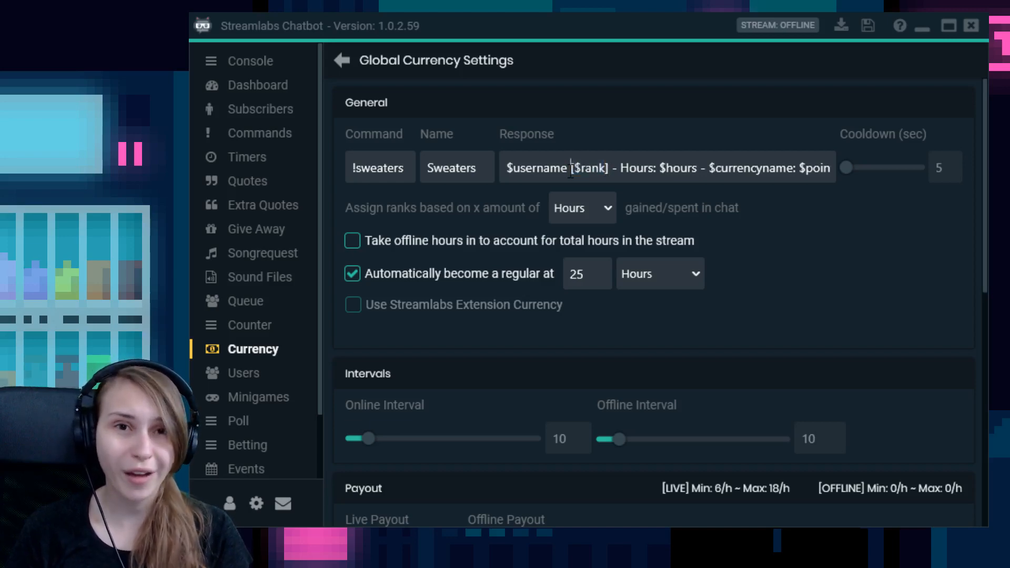
double_click(589, 167)
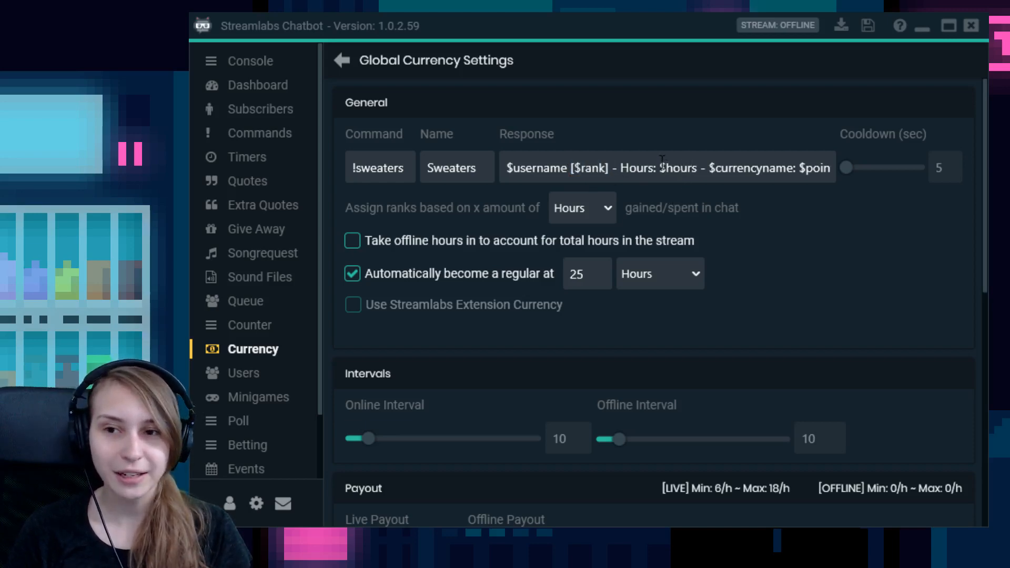
double_click(677, 168)
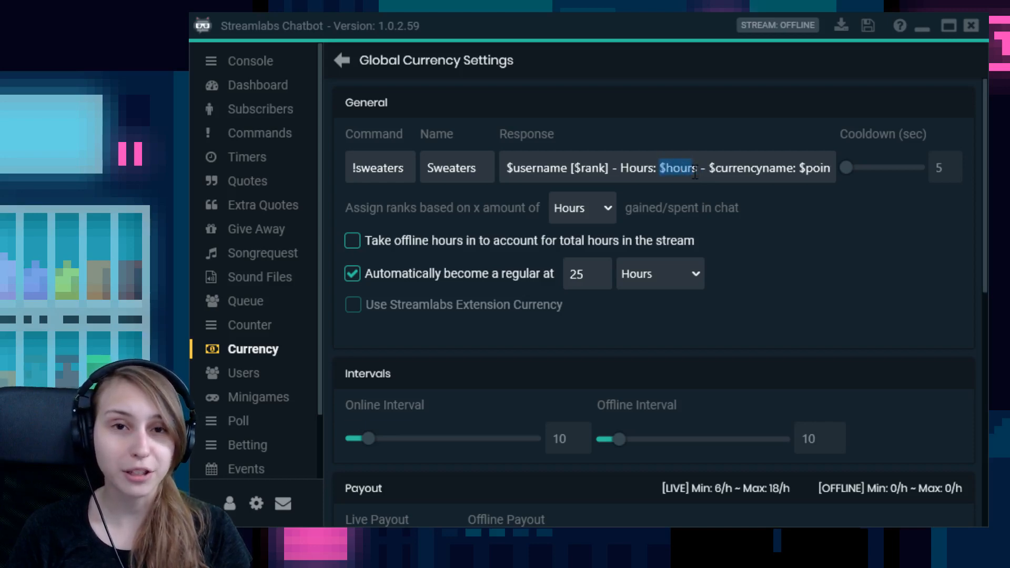
mouse_move(669, 170)
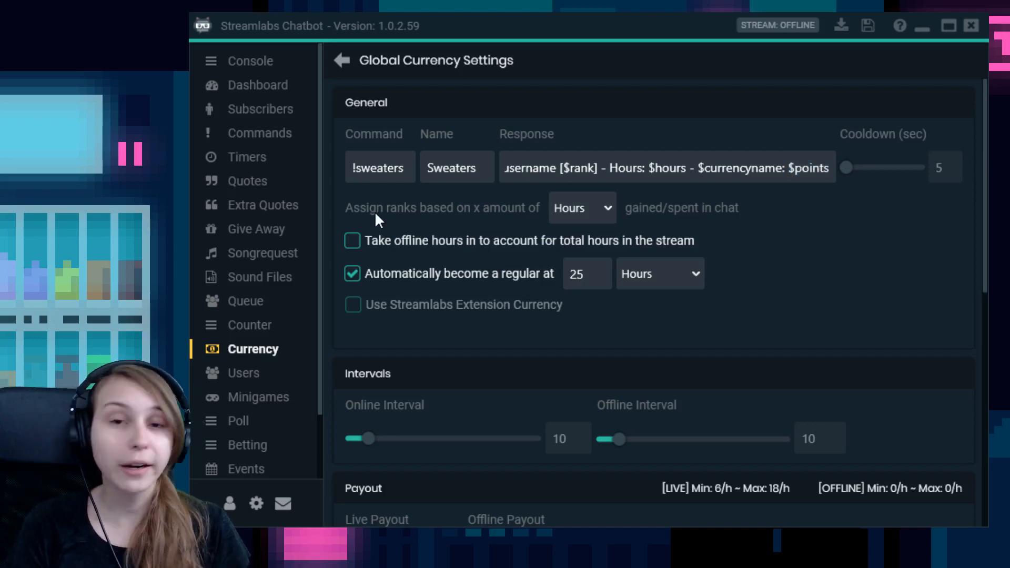
mouse_move(463, 227)
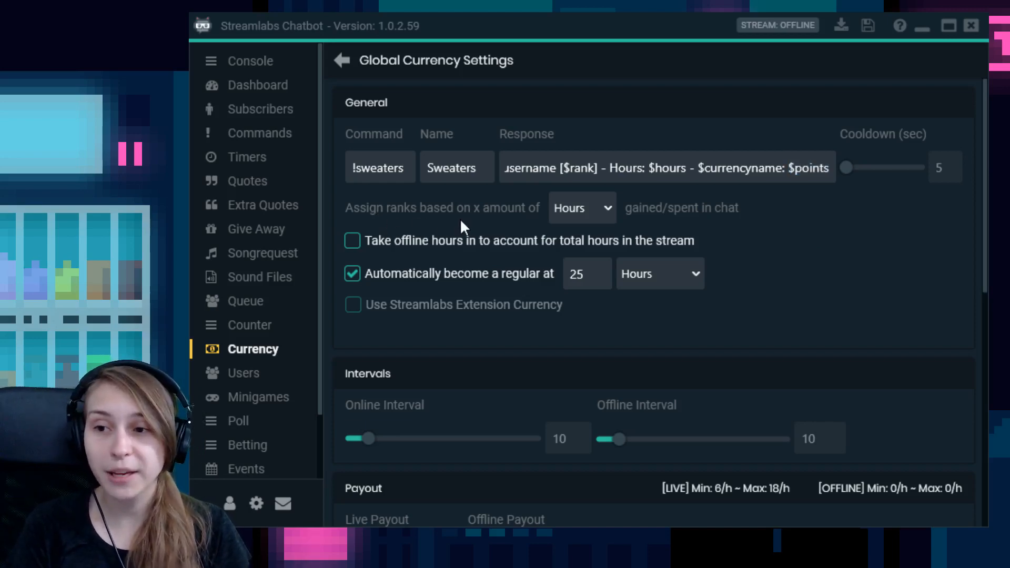
mouse_move(606, 229)
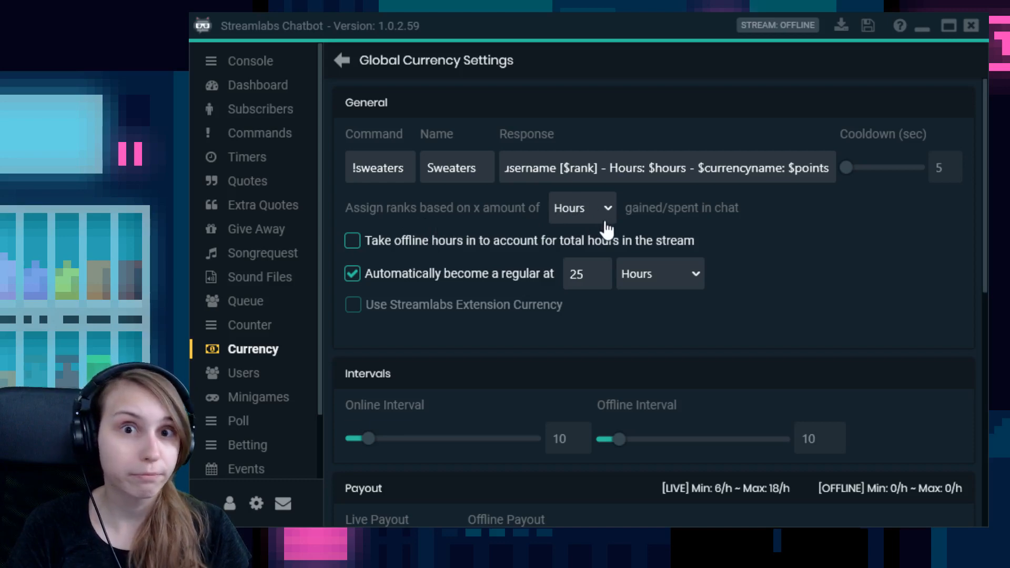
mouse_move(728, 225)
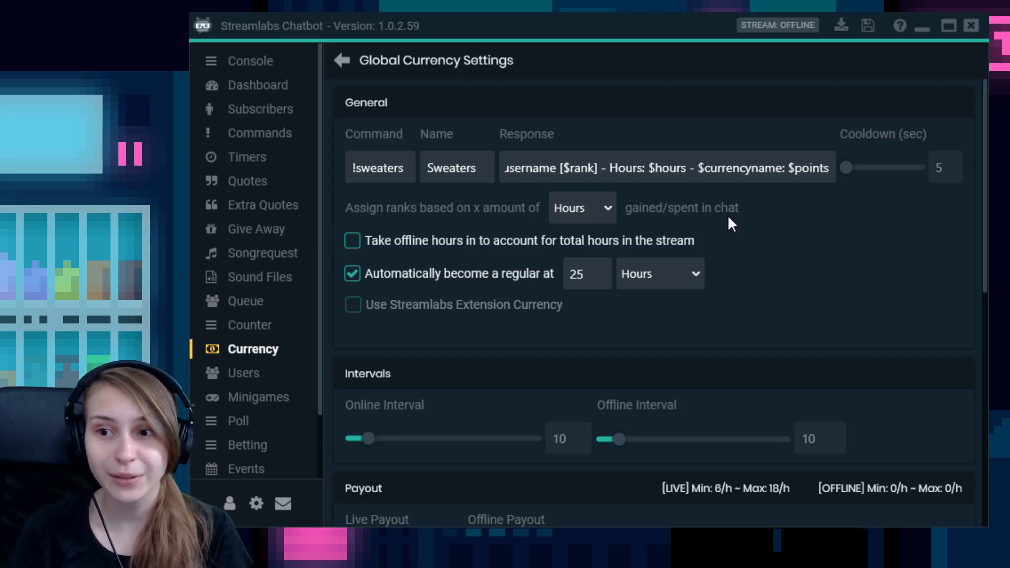
mouse_move(674, 226)
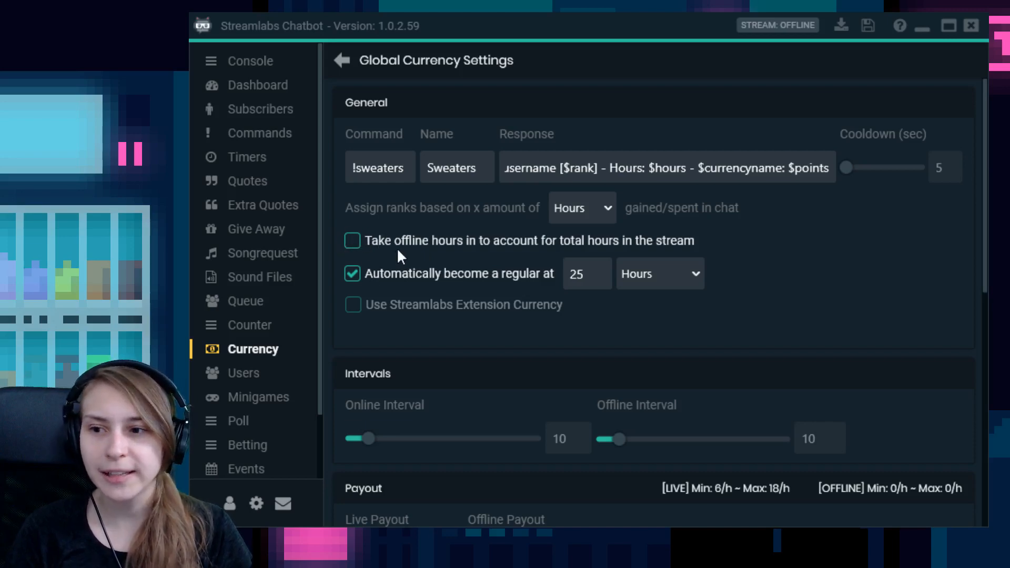
mouse_move(591, 258)
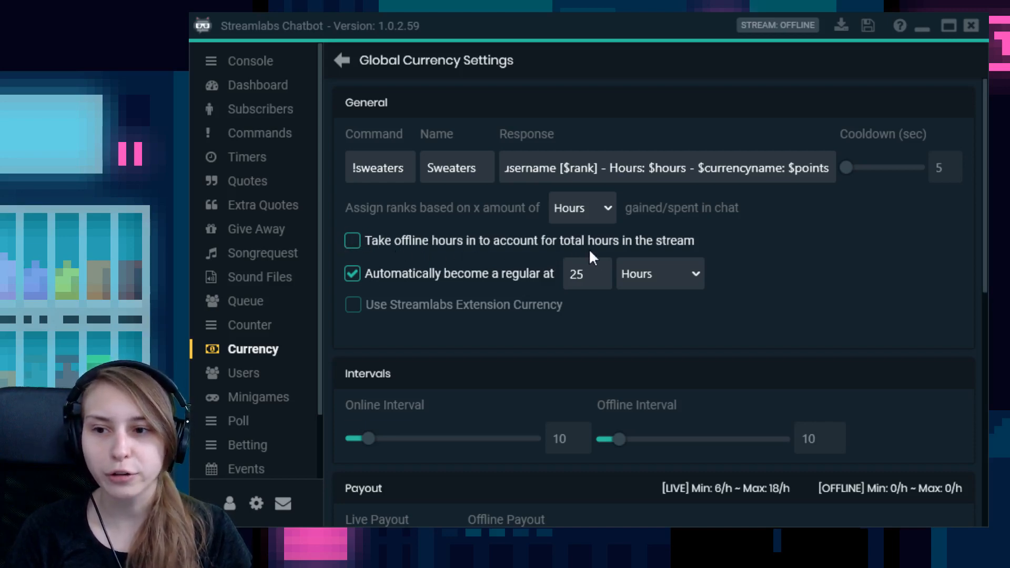
mouse_move(344, 232)
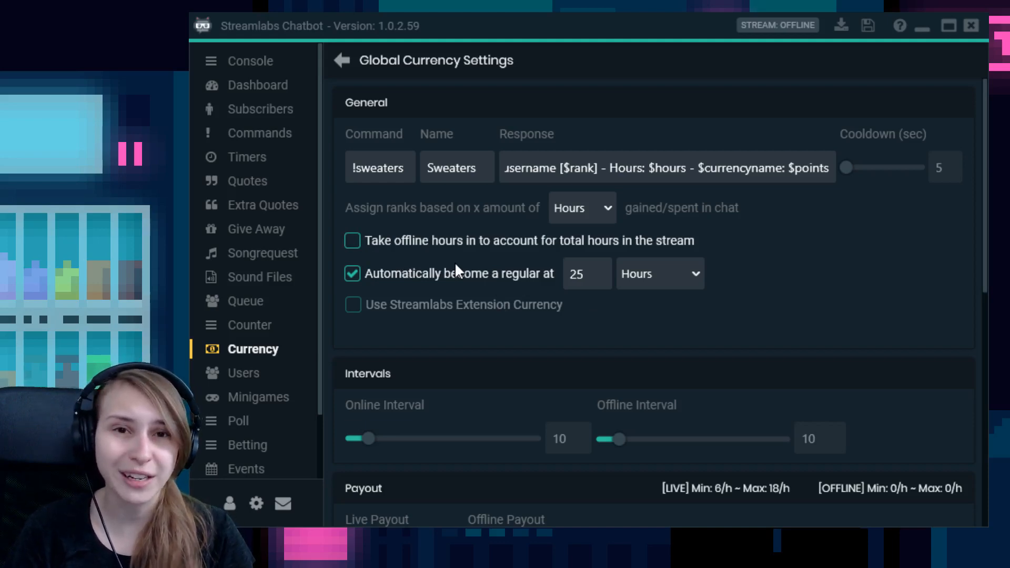
mouse_move(435, 295)
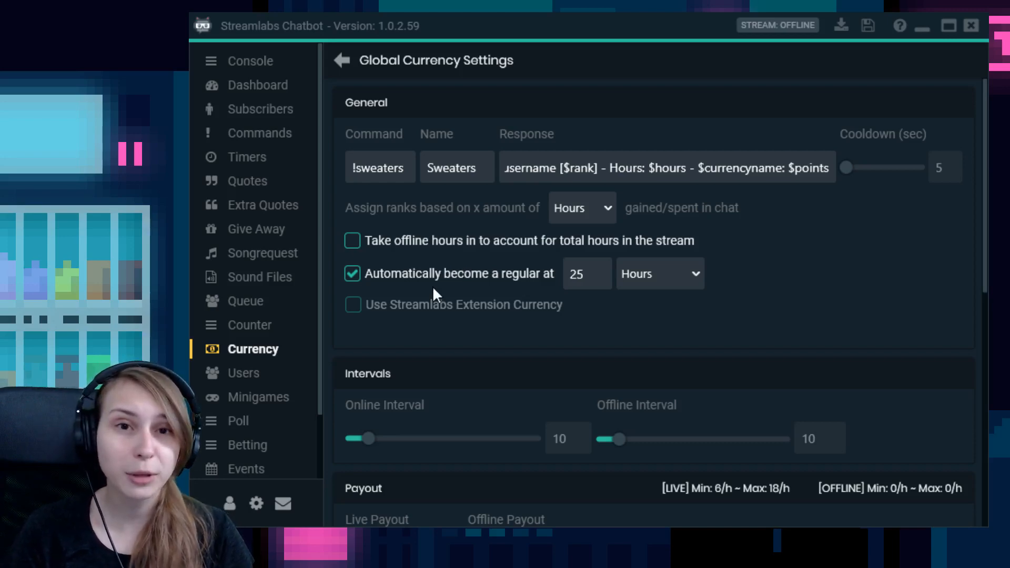
mouse_move(486, 297)
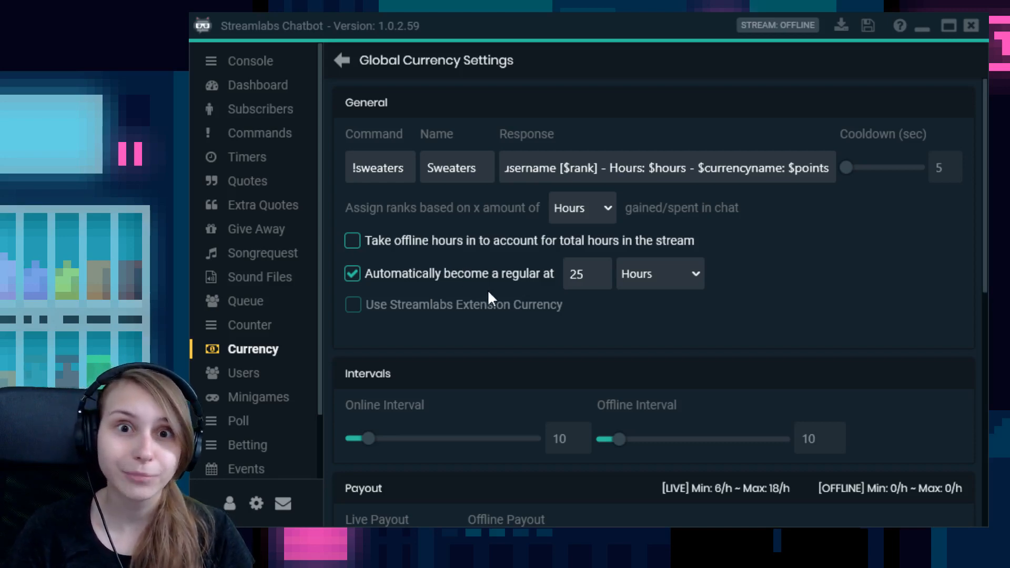
mouse_move(661, 273)
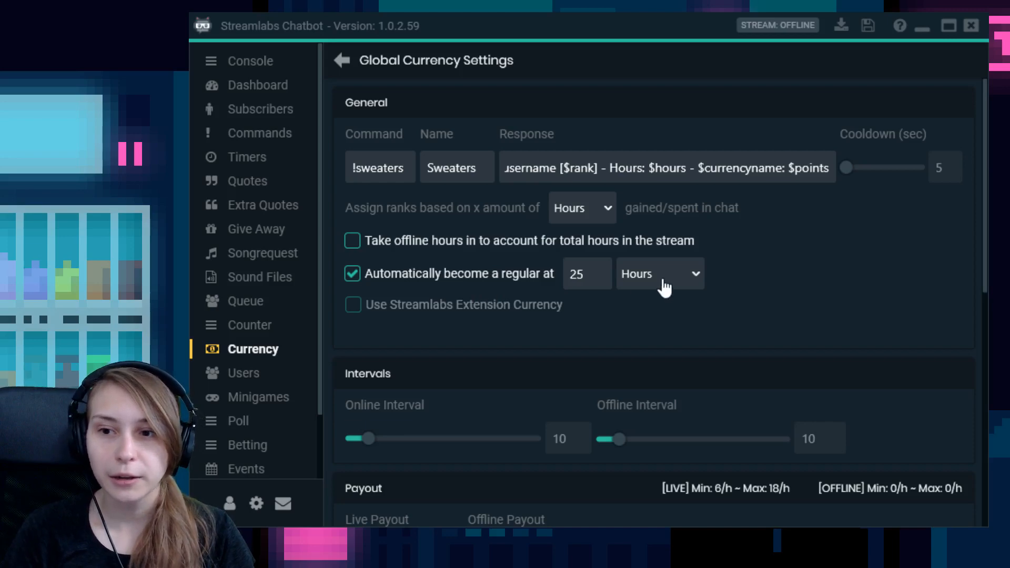
mouse_move(767, 272)
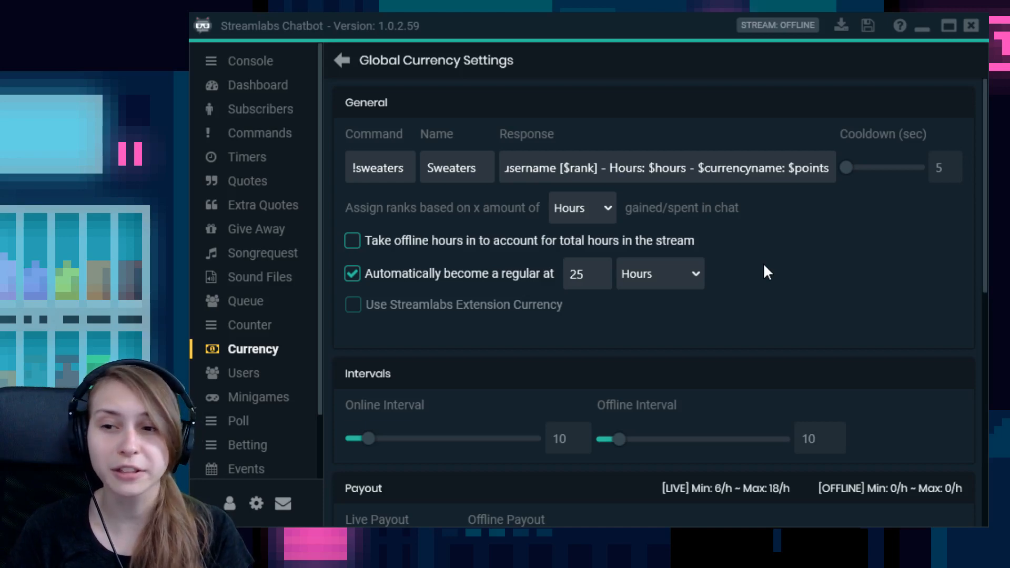
mouse_move(755, 289)
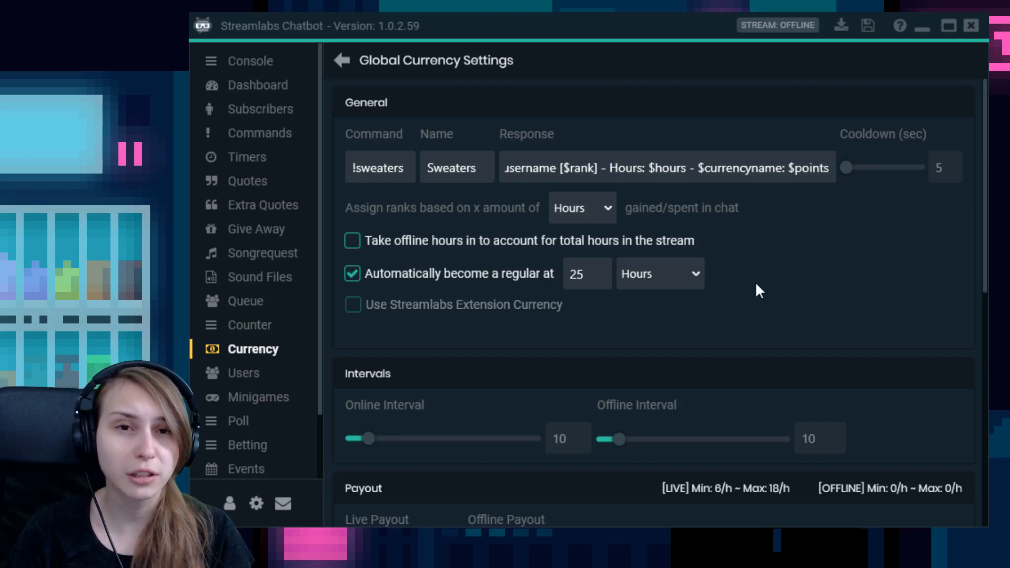
mouse_move(366, 325)
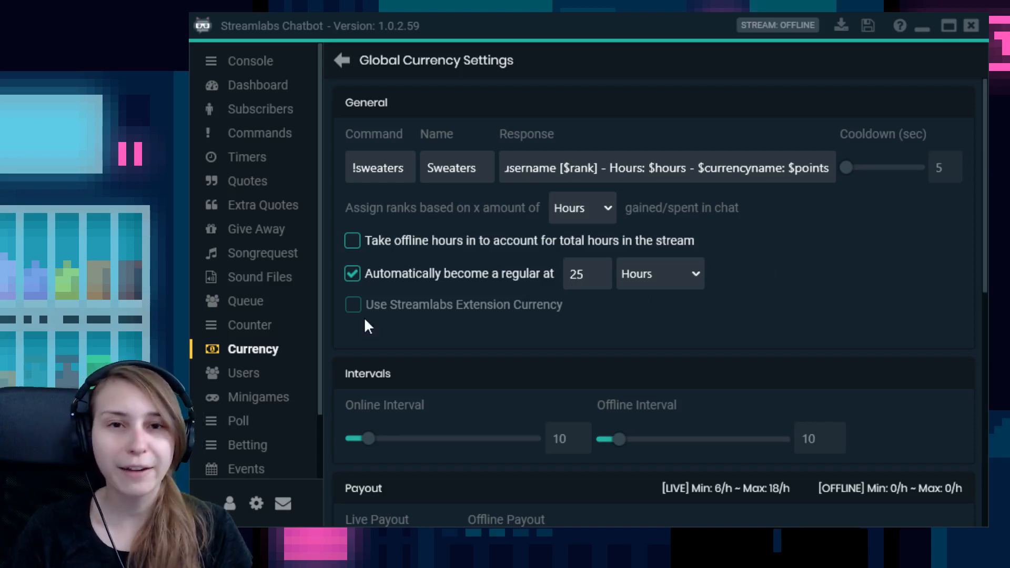
mouse_move(512, 334)
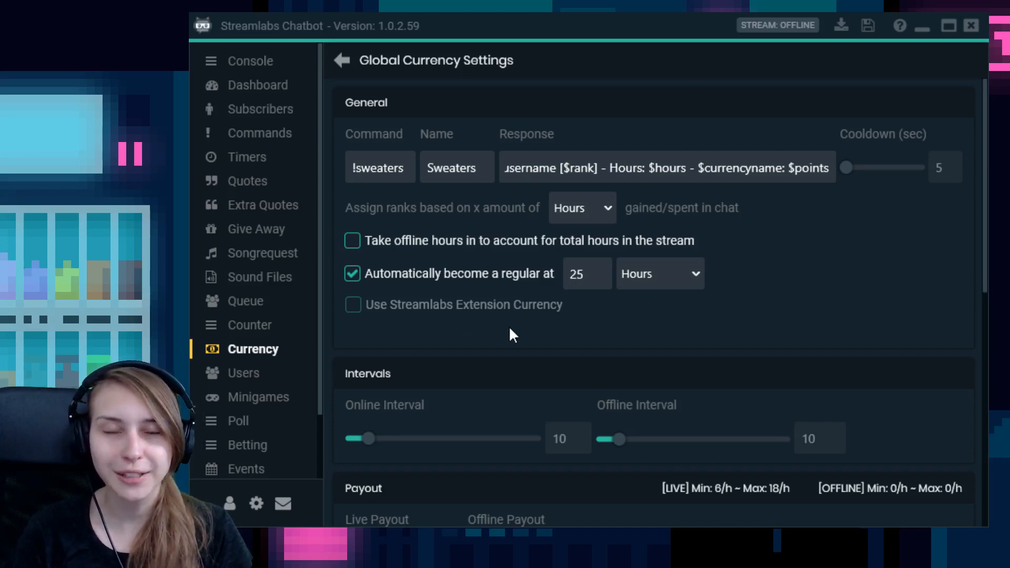
mouse_move(400, 313)
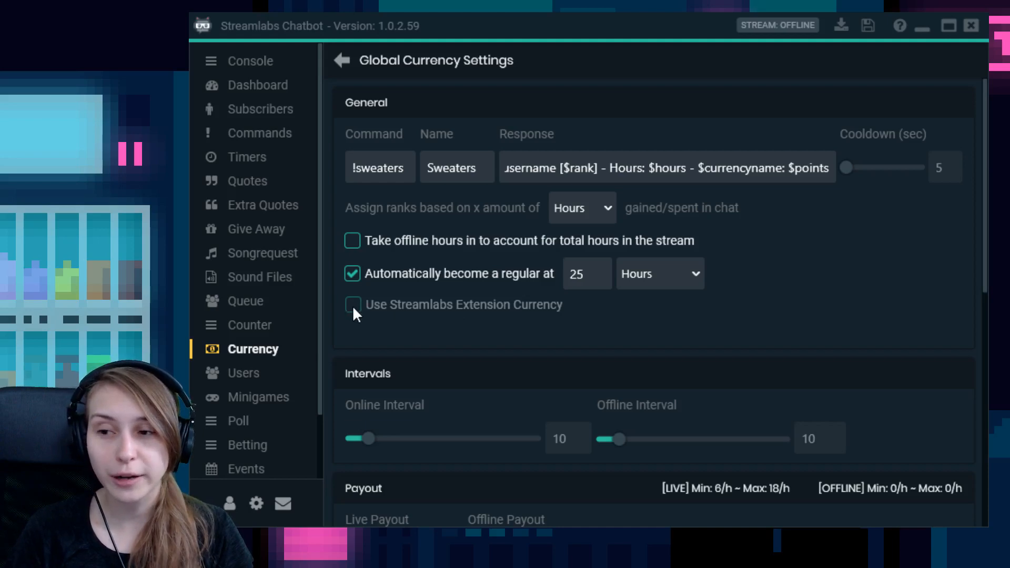
mouse_move(438, 314)
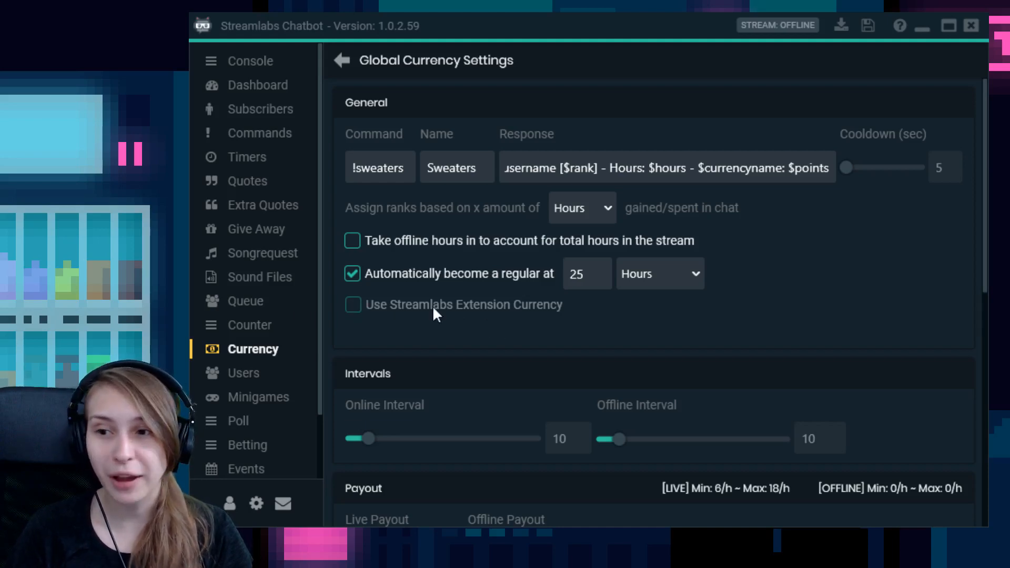
mouse_move(360, 308)
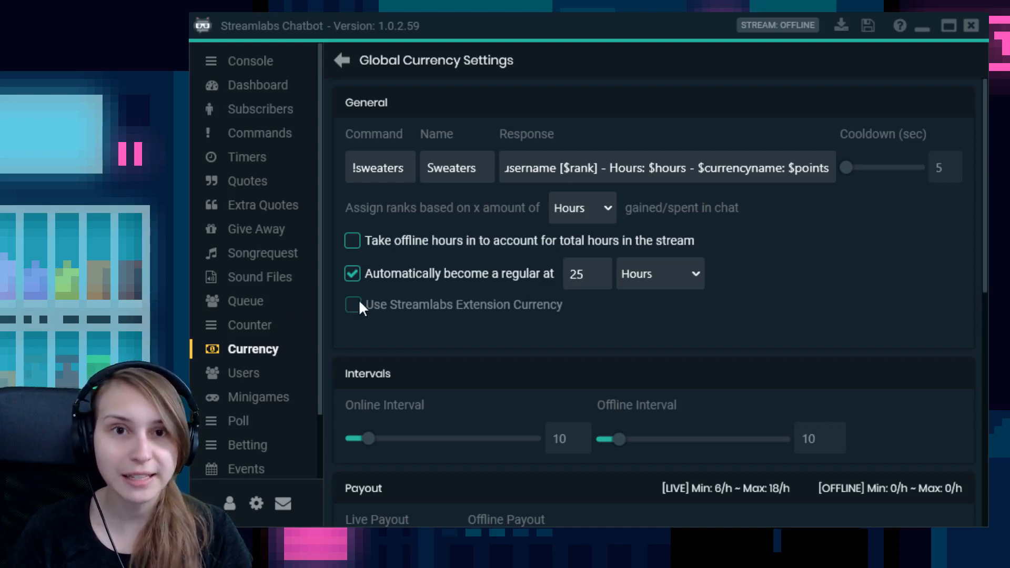
mouse_move(395, 321)
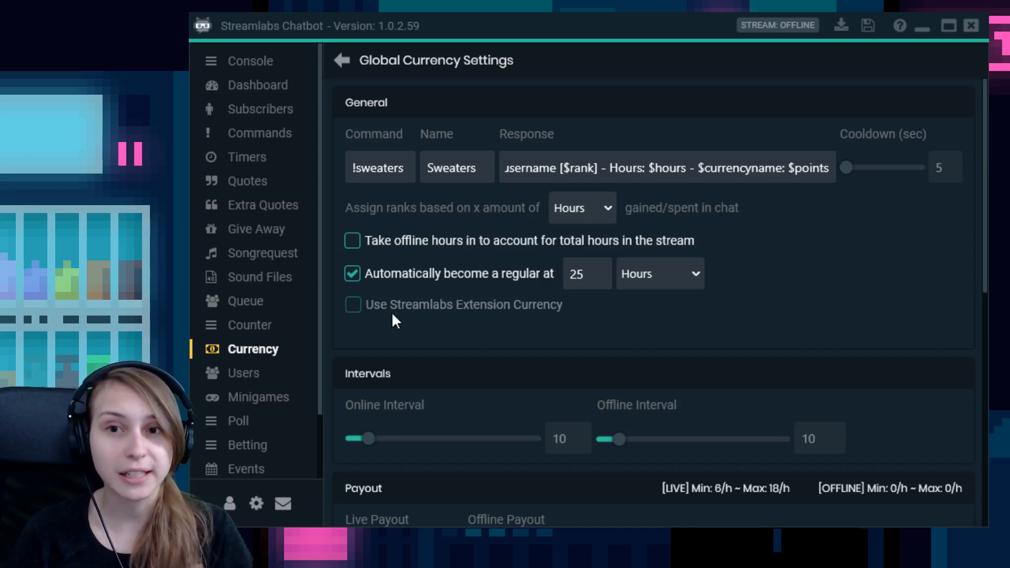
- Scroll the currency settings down to bring the payout fields into view
scroll("down", 3)
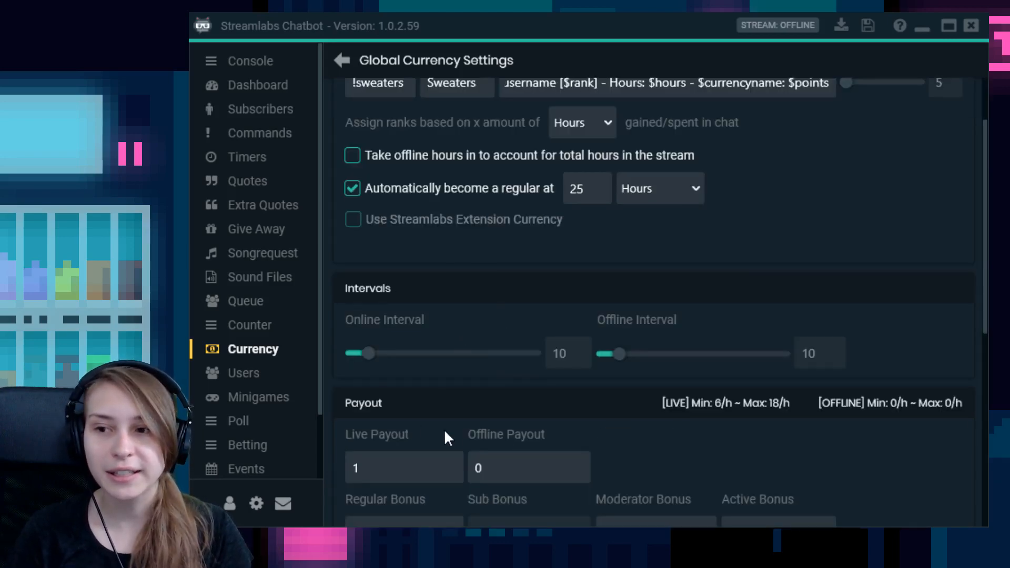
mouse_move(397, 341)
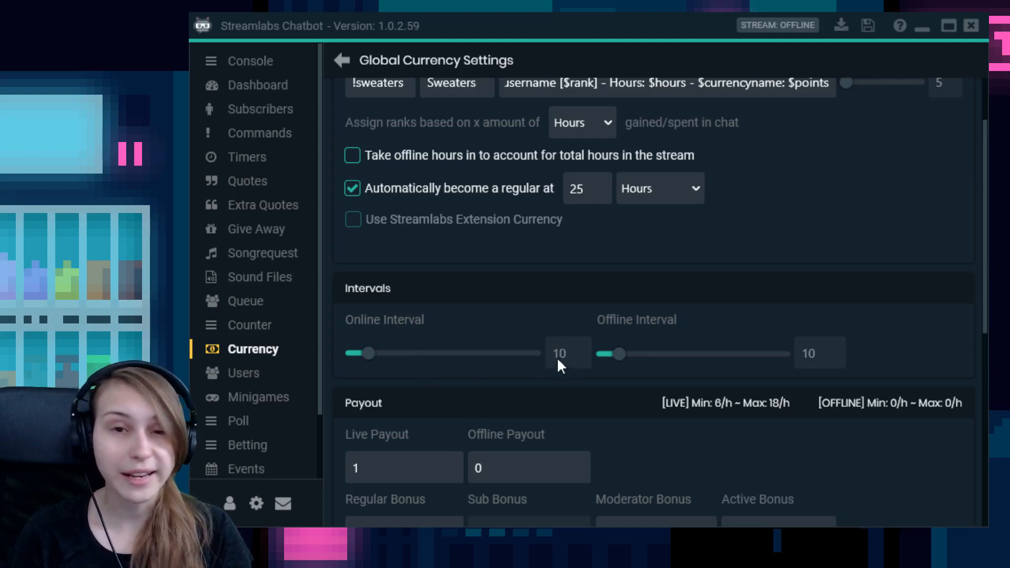
mouse_move(570, 367)
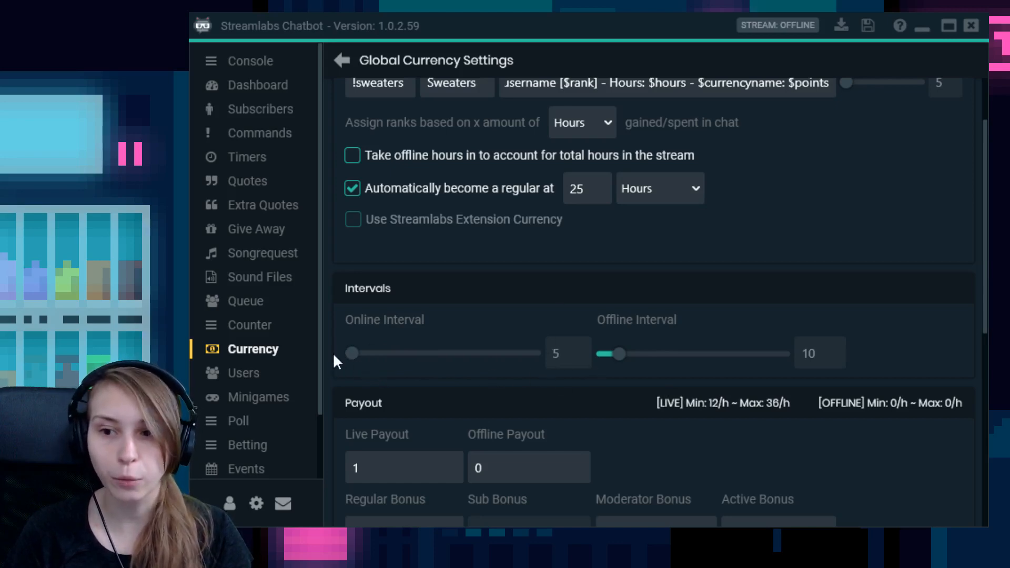
mouse_move(600, 377)
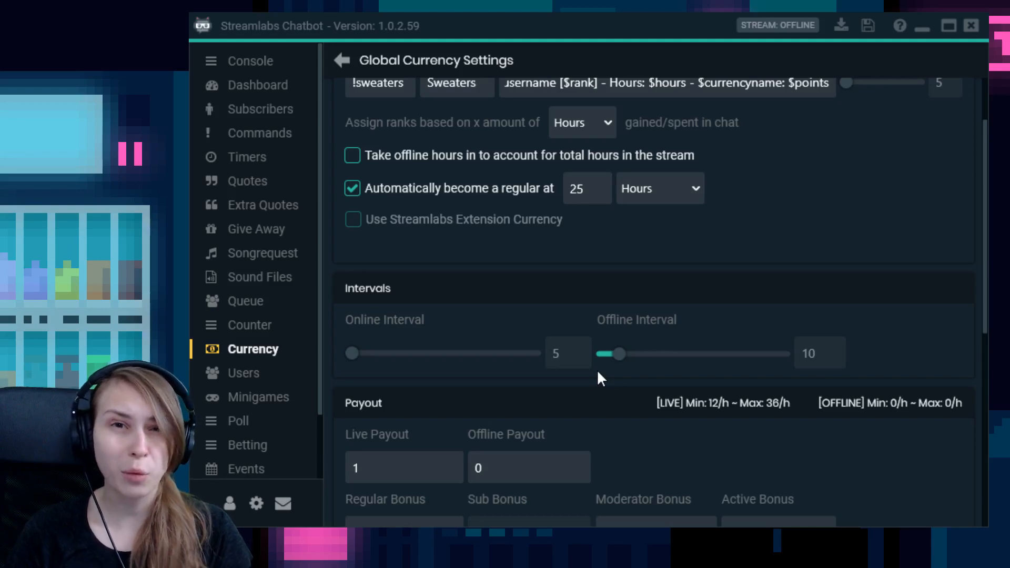
mouse_move(313, 391)
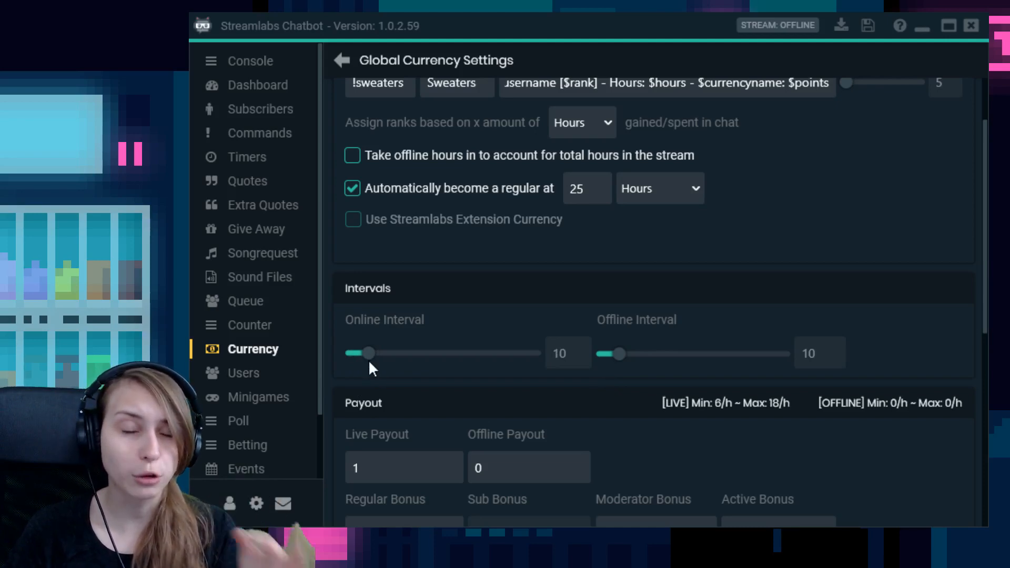
mouse_move(767, 322)
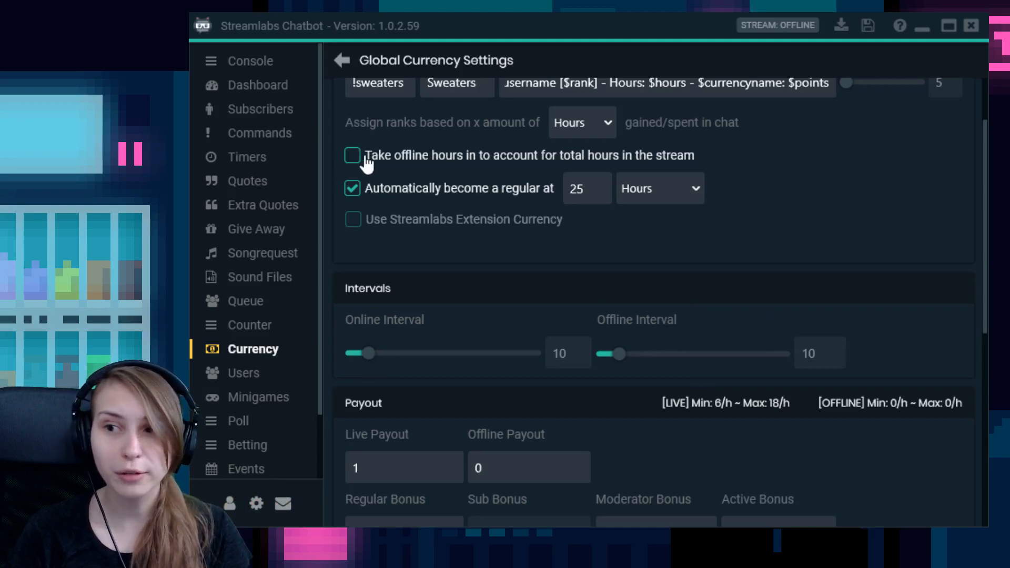
mouse_move(628, 376)
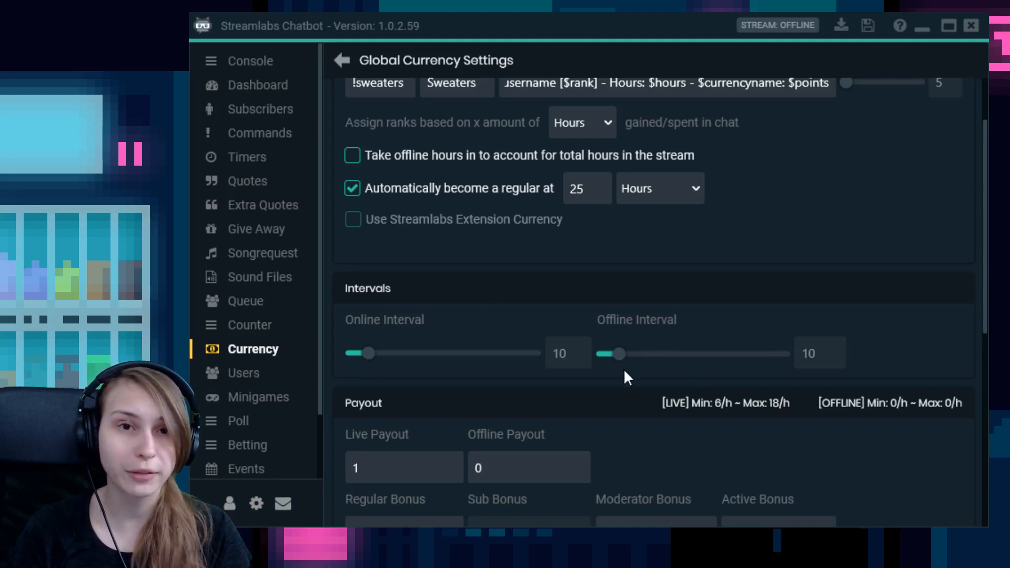
mouse_move(511, 175)
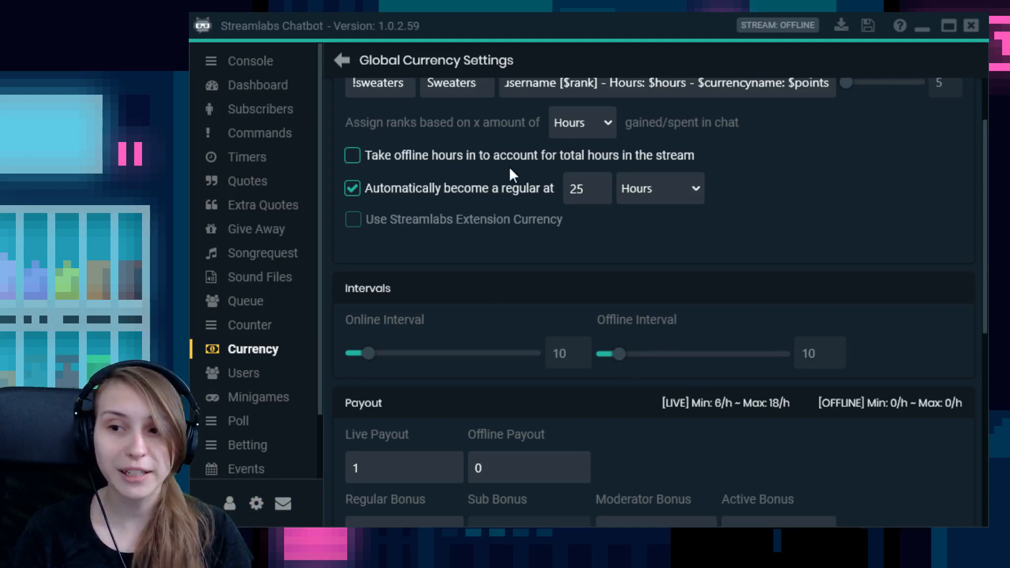
mouse_move(617, 367)
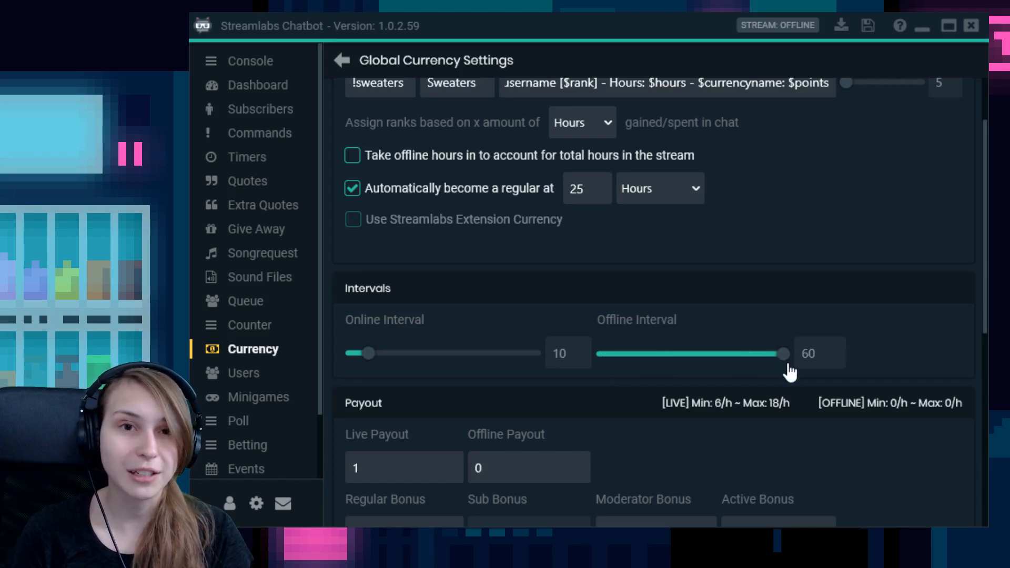
mouse_move(789, 373)
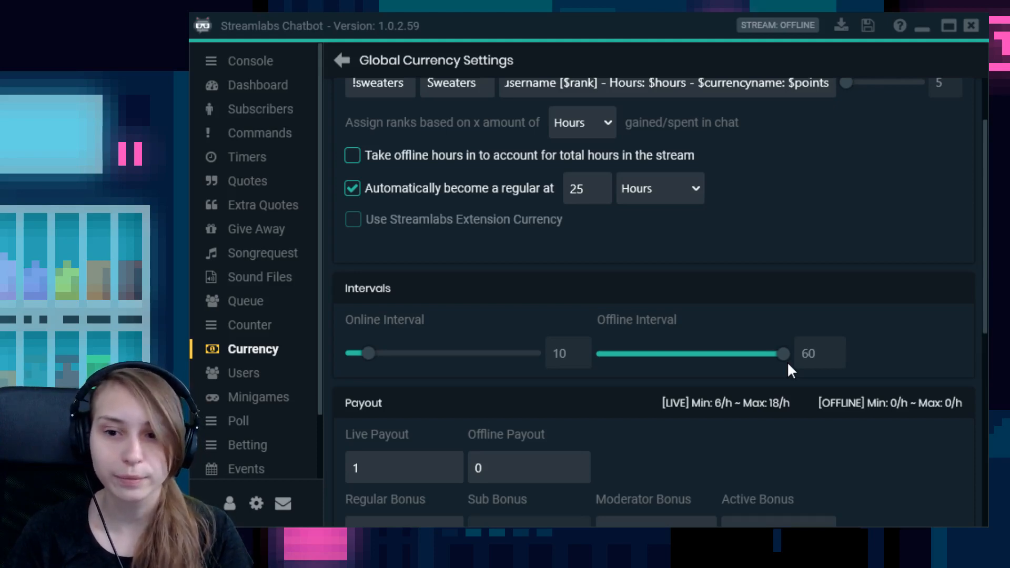
- Change the Live Payout from 1 to 10, keeping offline payout at 0
scroll("down", 3)
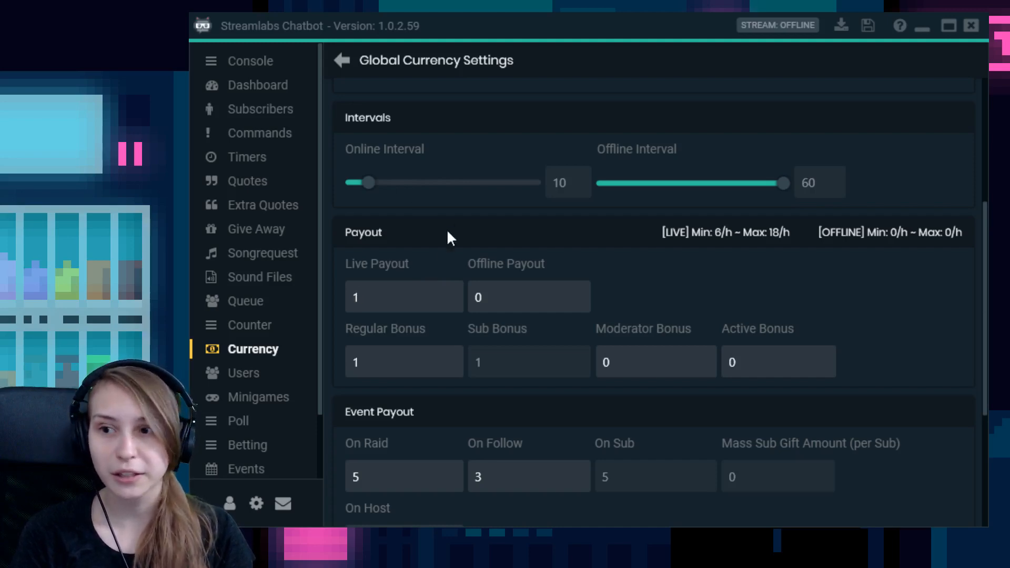
mouse_move(547, 161)
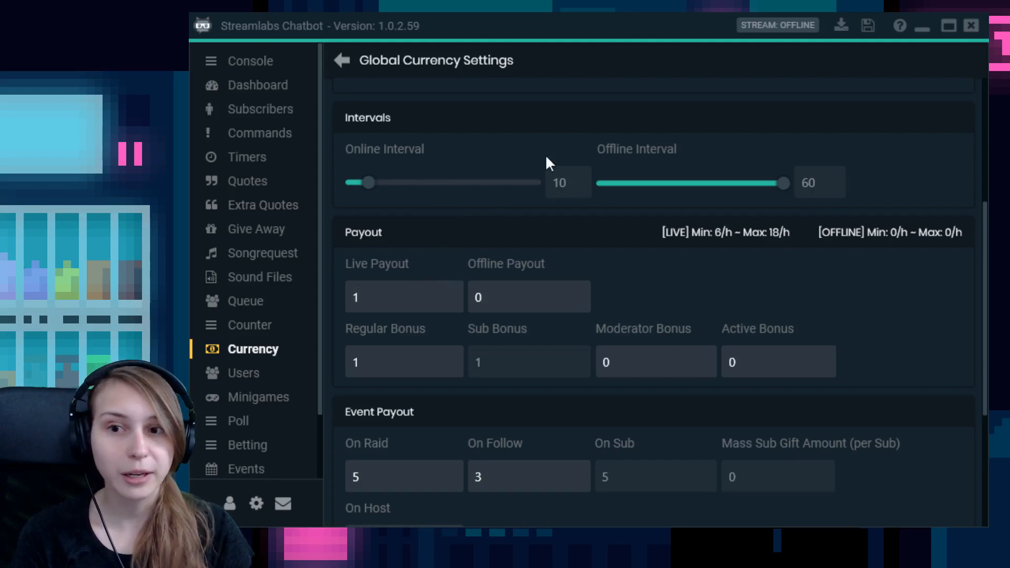
mouse_move(553, 190)
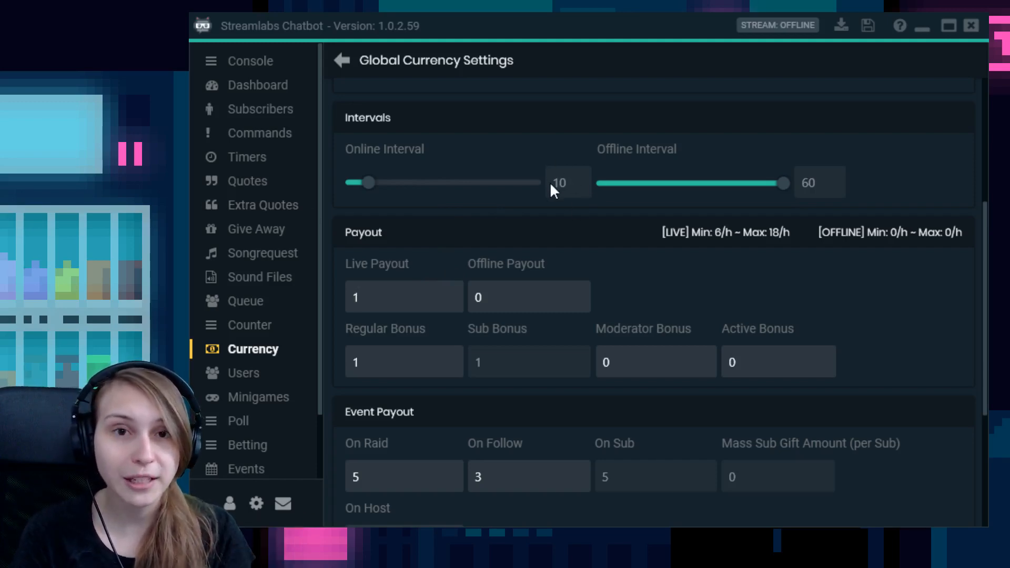
left_click(404, 296)
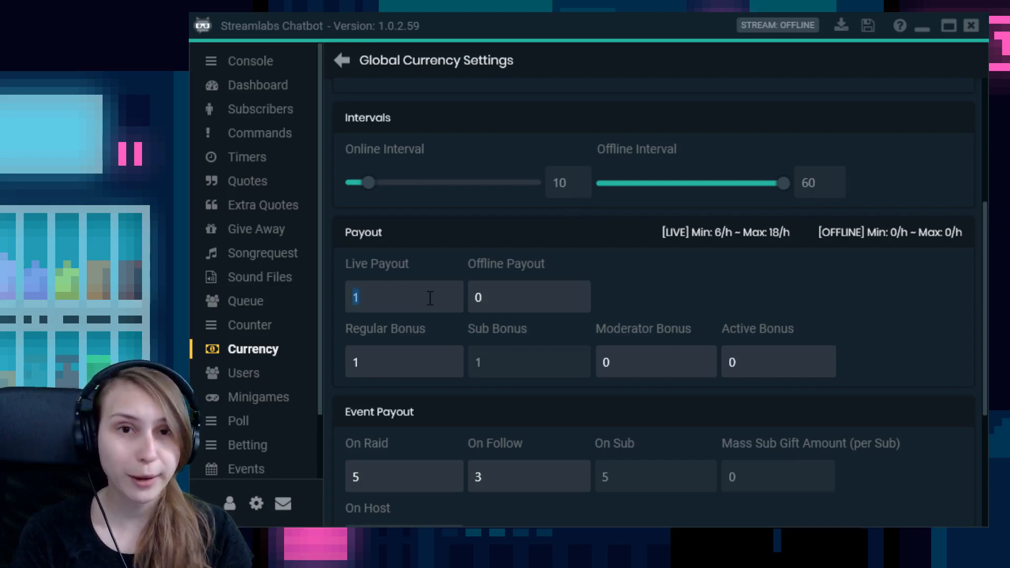
type("0")
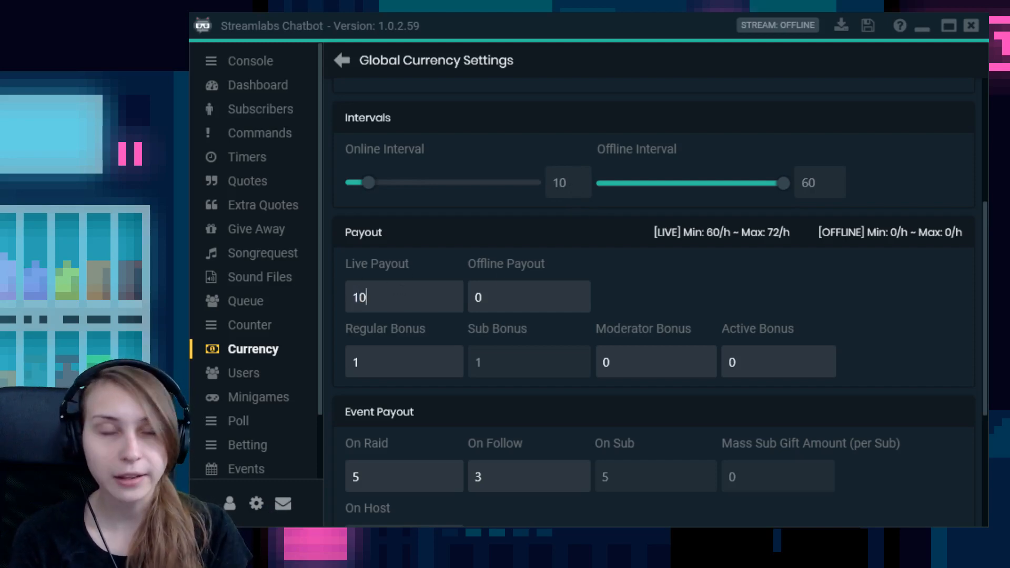
mouse_move(512, 268)
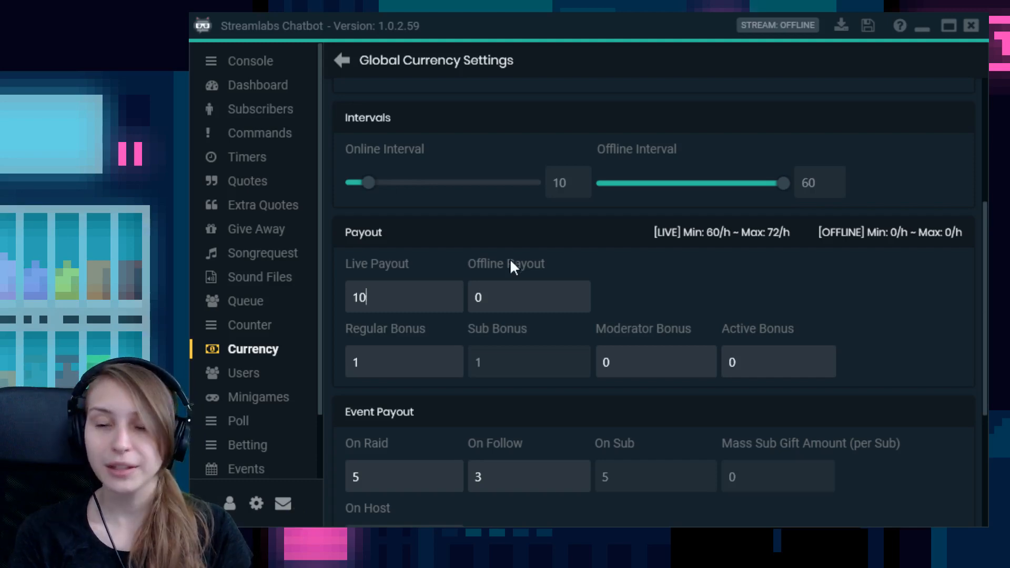
mouse_move(471, 289)
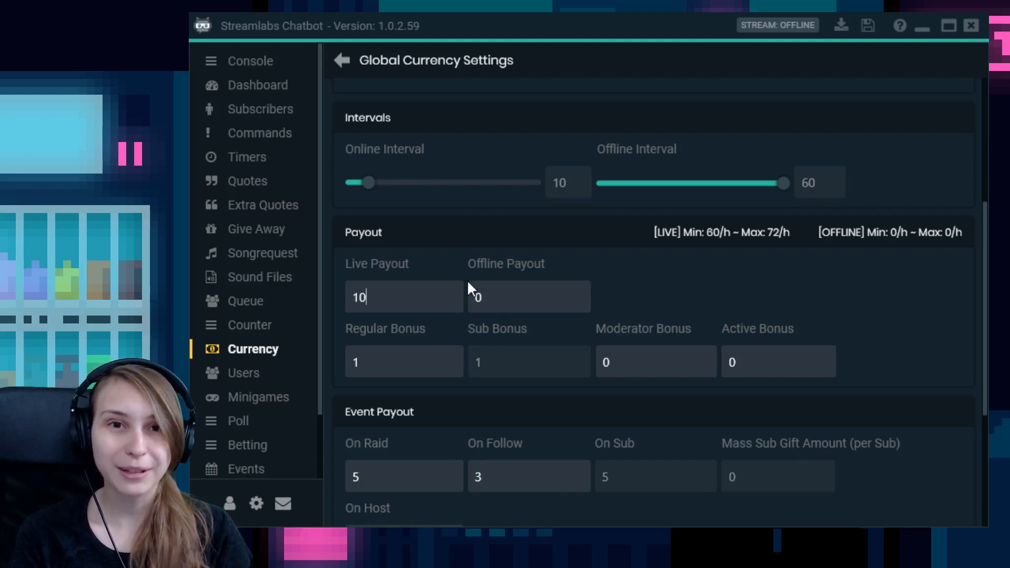
scroll("up", 3)
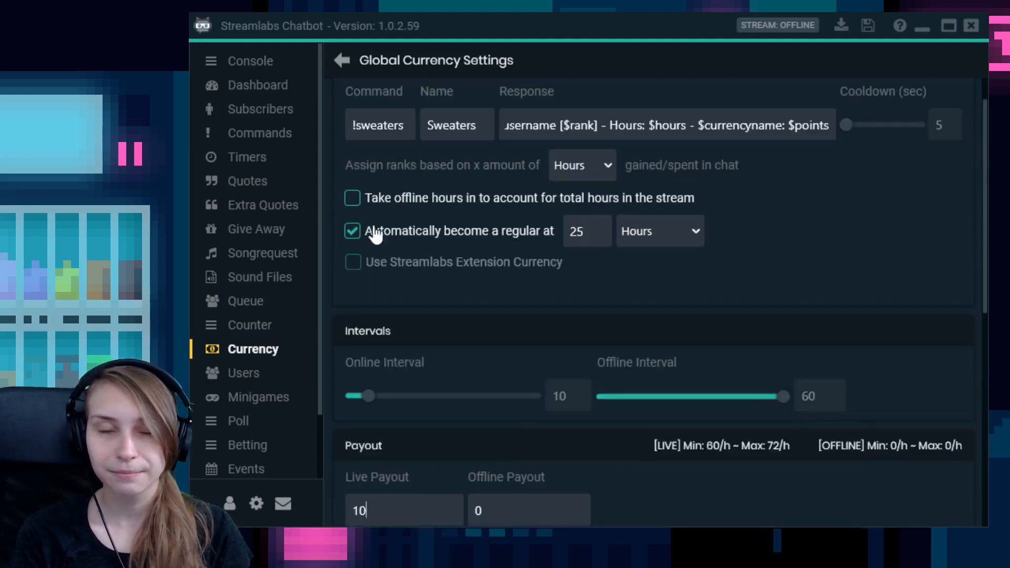
scroll("down", 3)
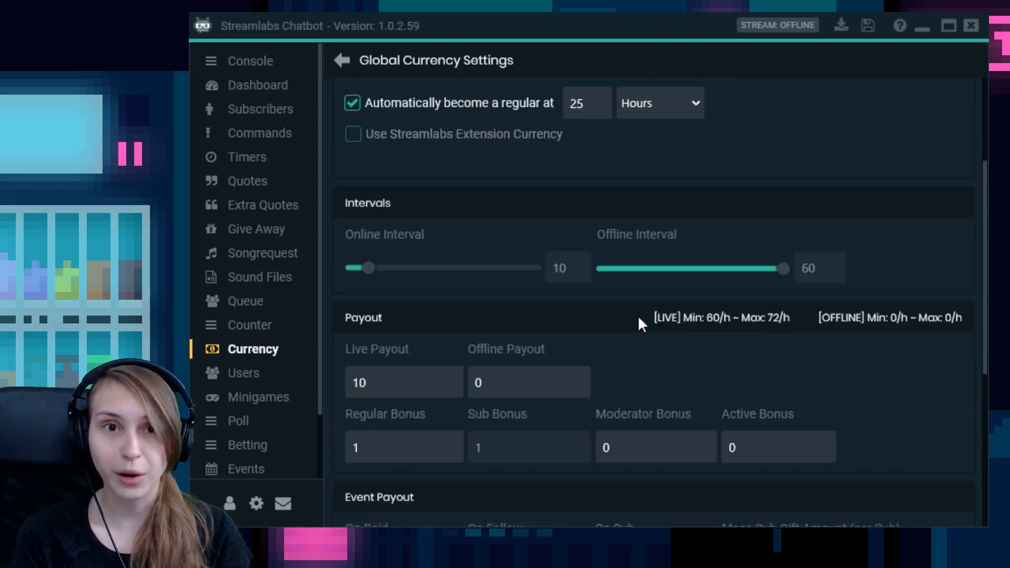
scroll("down", 3)
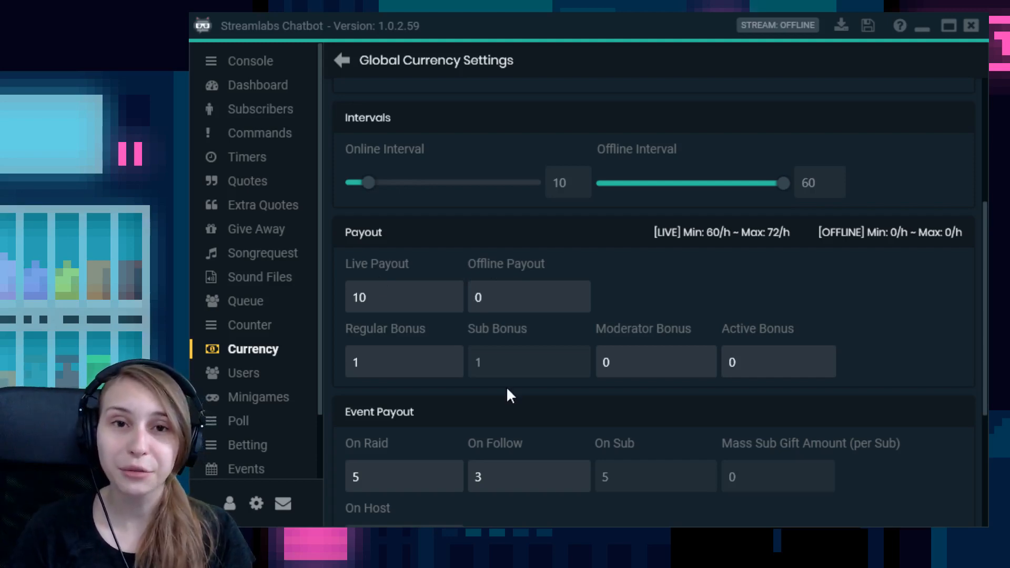
mouse_move(376, 340)
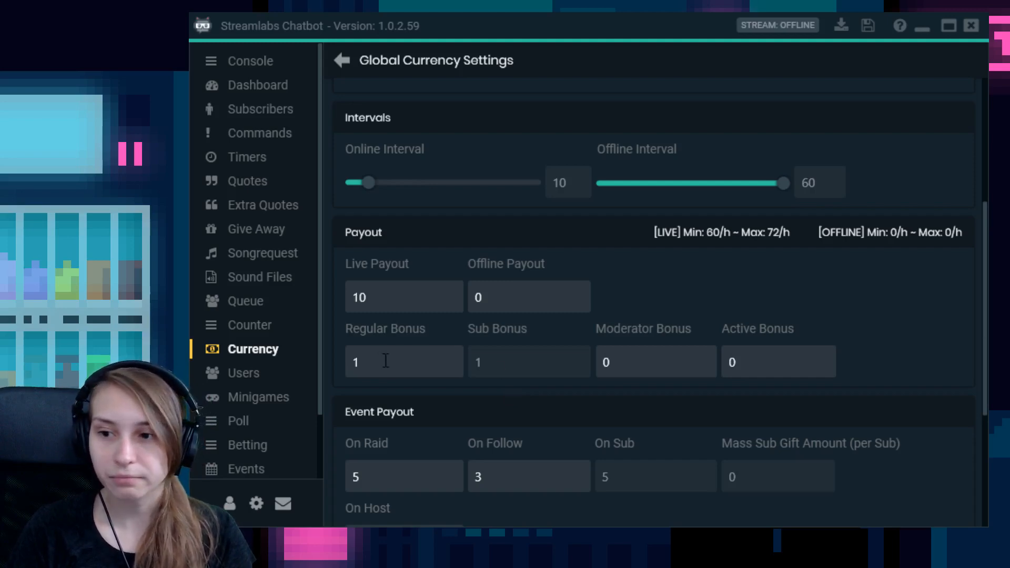
mouse_move(559, 193)
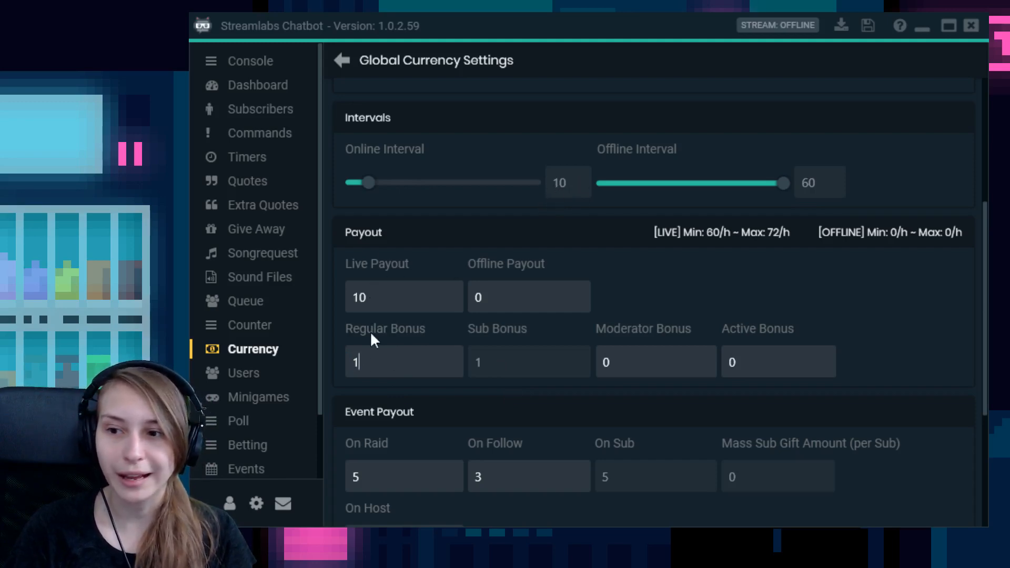
mouse_move(396, 279)
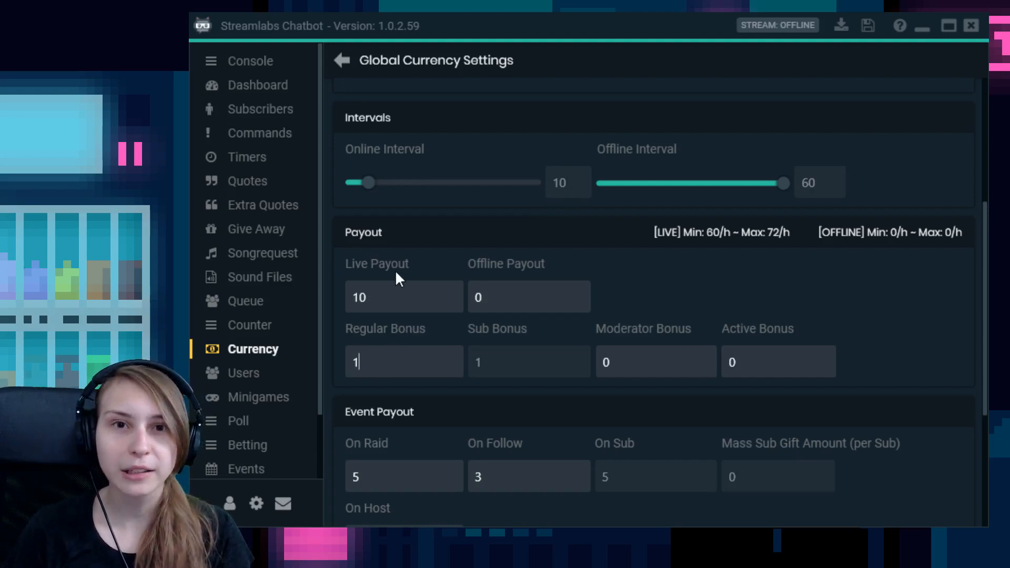
mouse_move(727, 289)
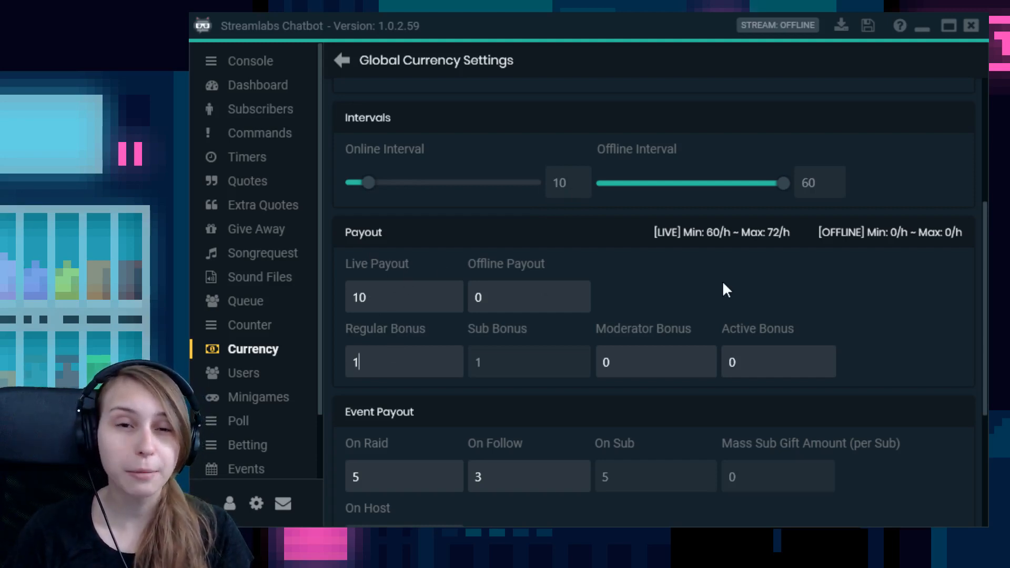
scroll("up", 3)
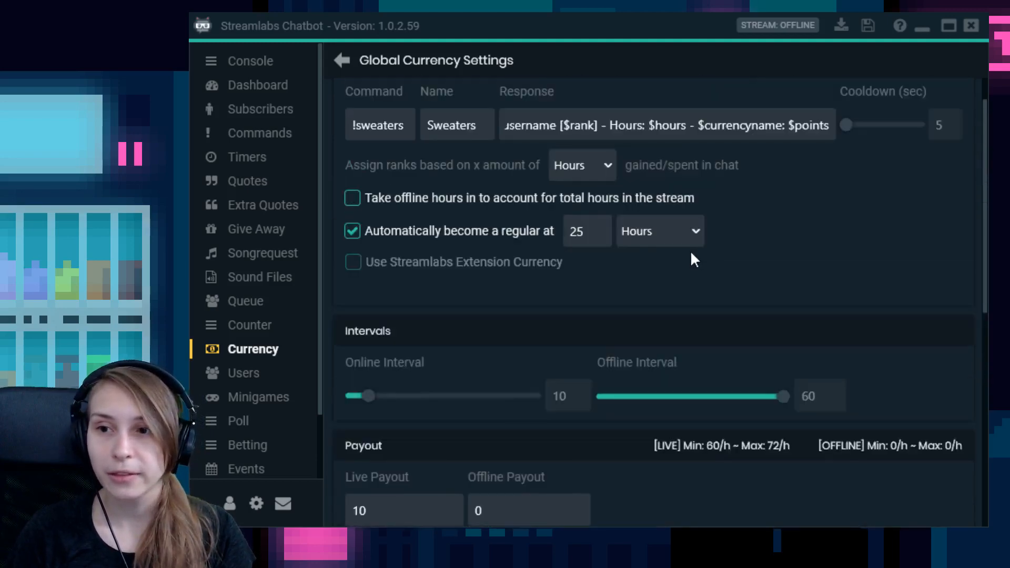
scroll("up", 3)
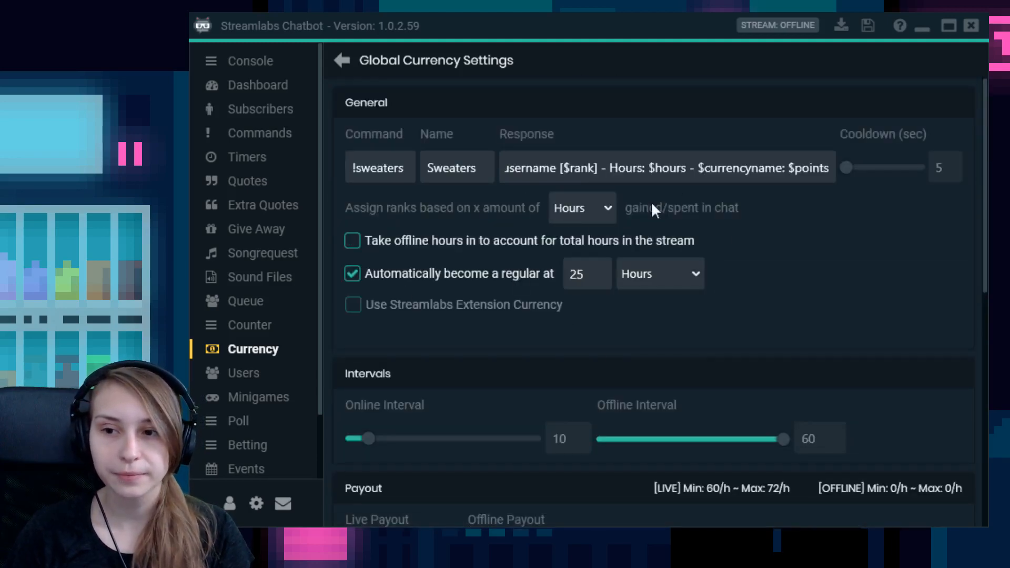
mouse_move(818, 293)
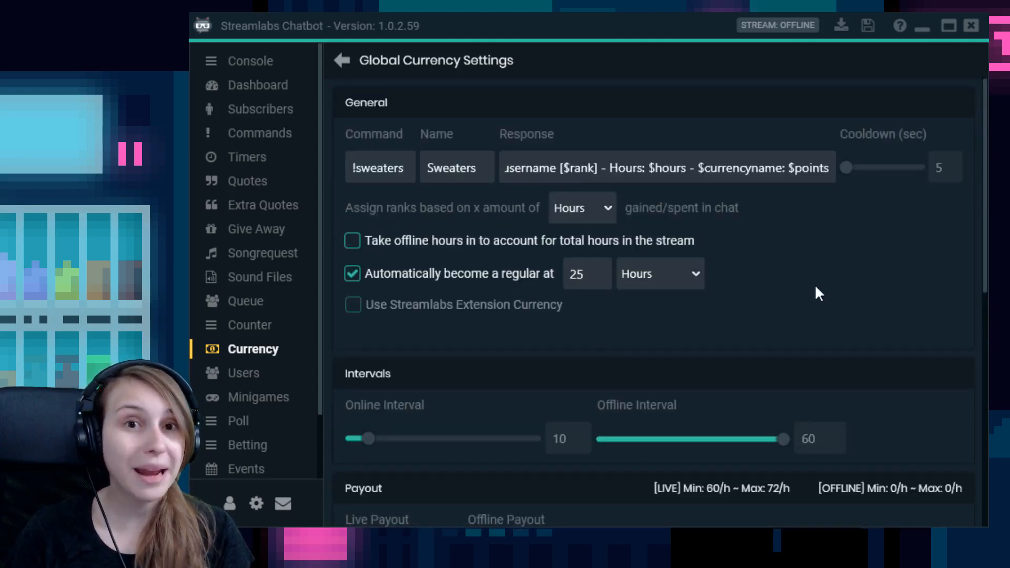
scroll("down", 3)
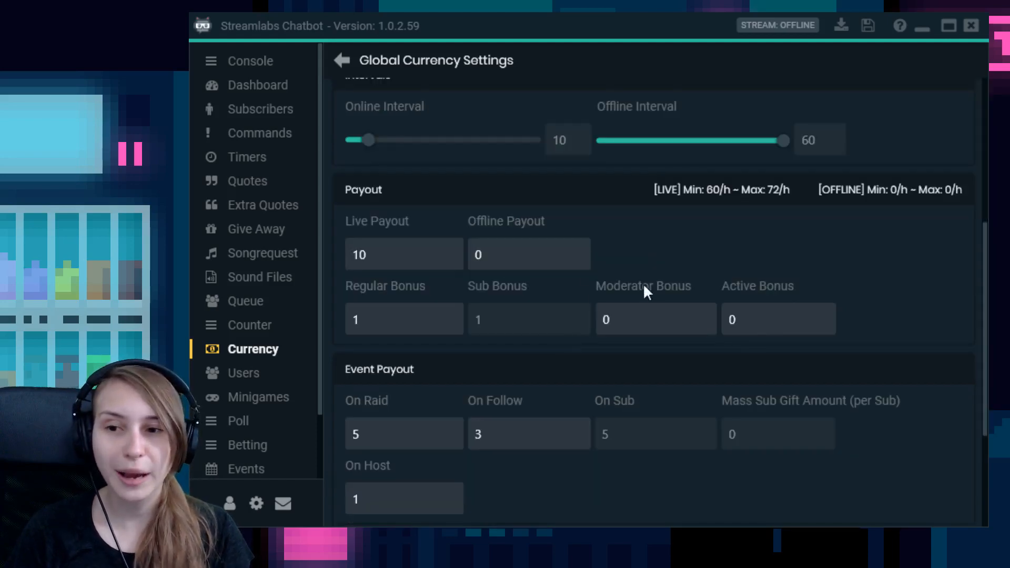
mouse_move(783, 308)
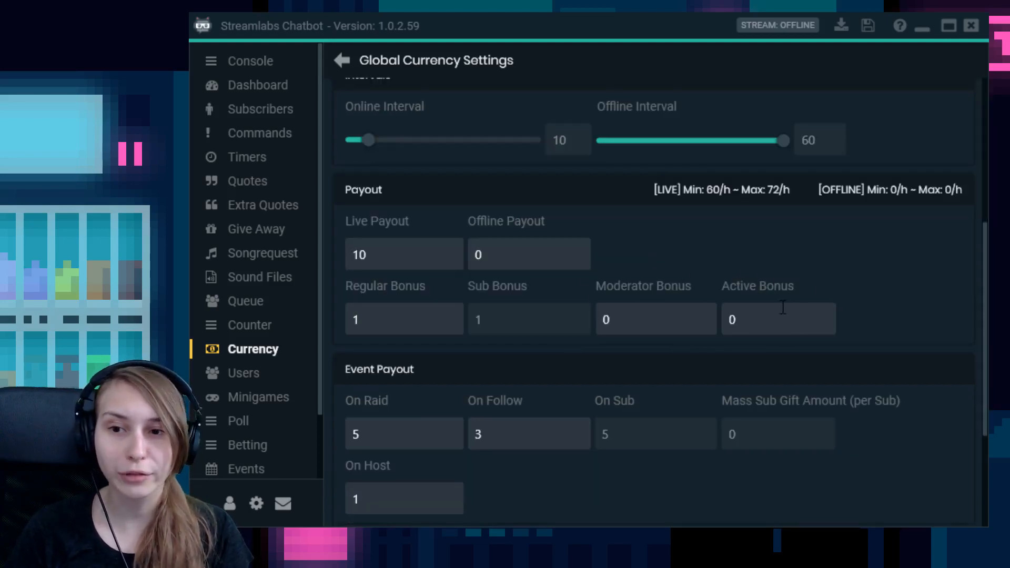
left_click(404, 318)
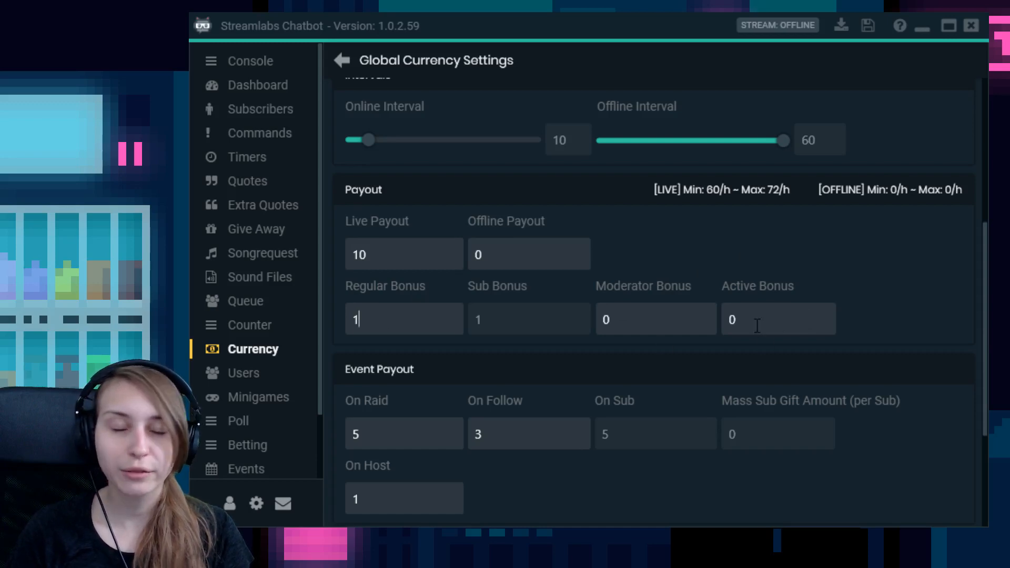
mouse_move(596, 322)
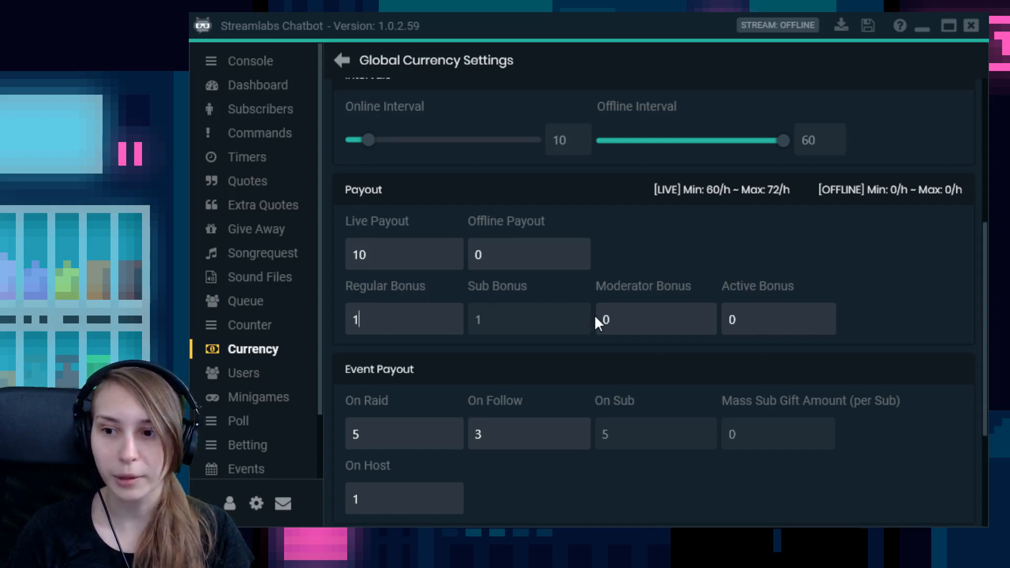
scroll("down", 3)
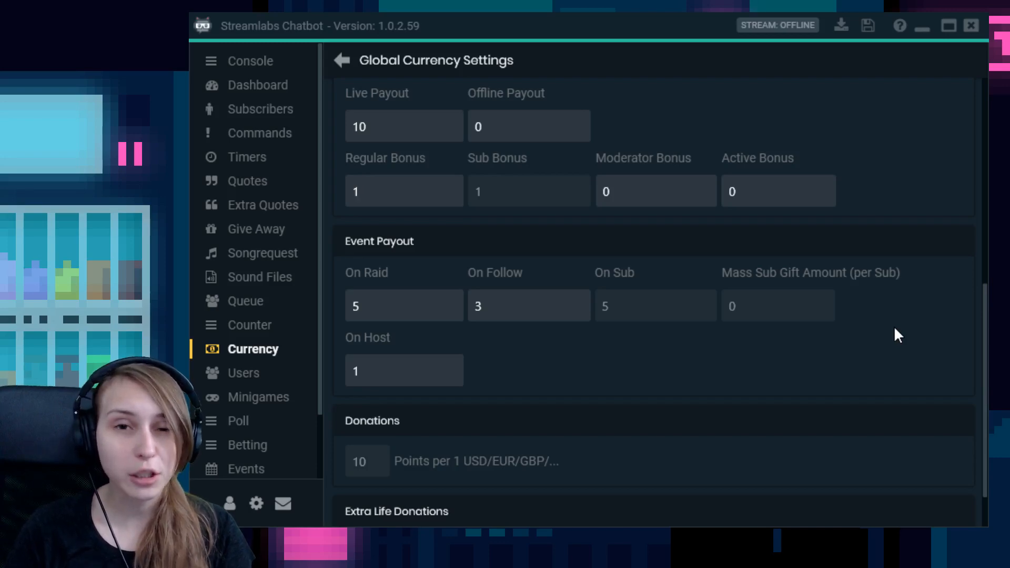
mouse_move(405, 310)
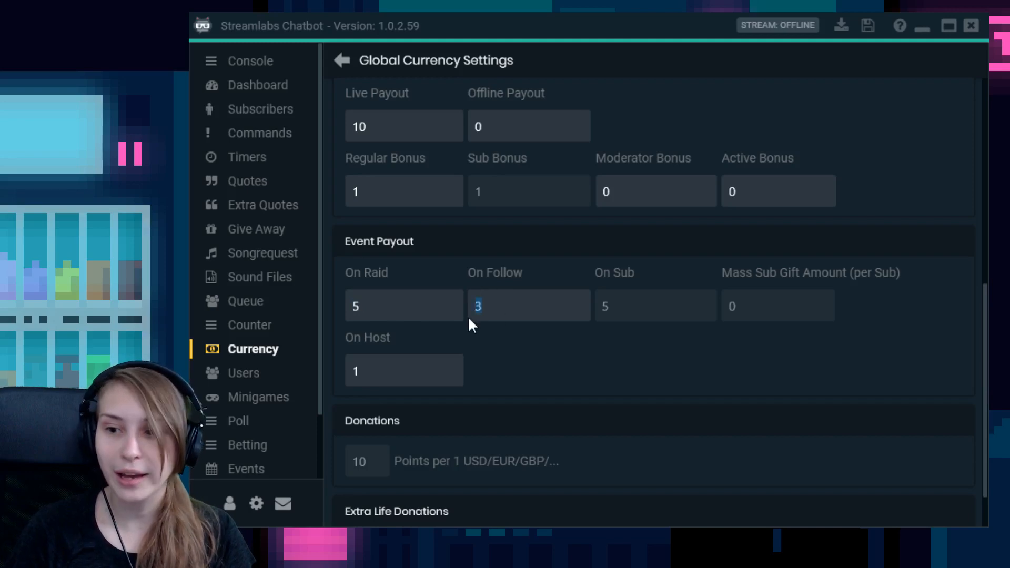
mouse_move(514, 333)
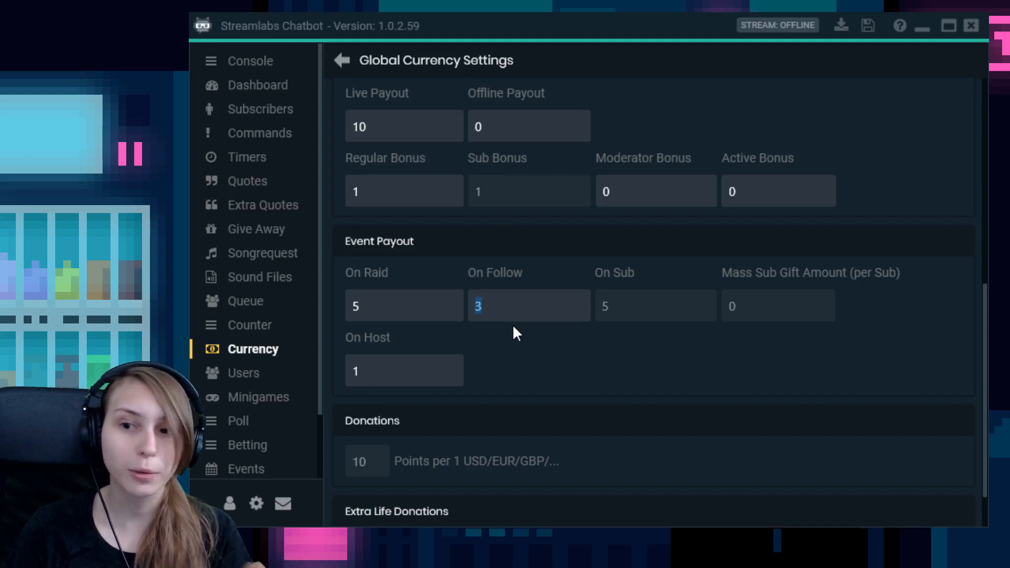
mouse_move(657, 253)
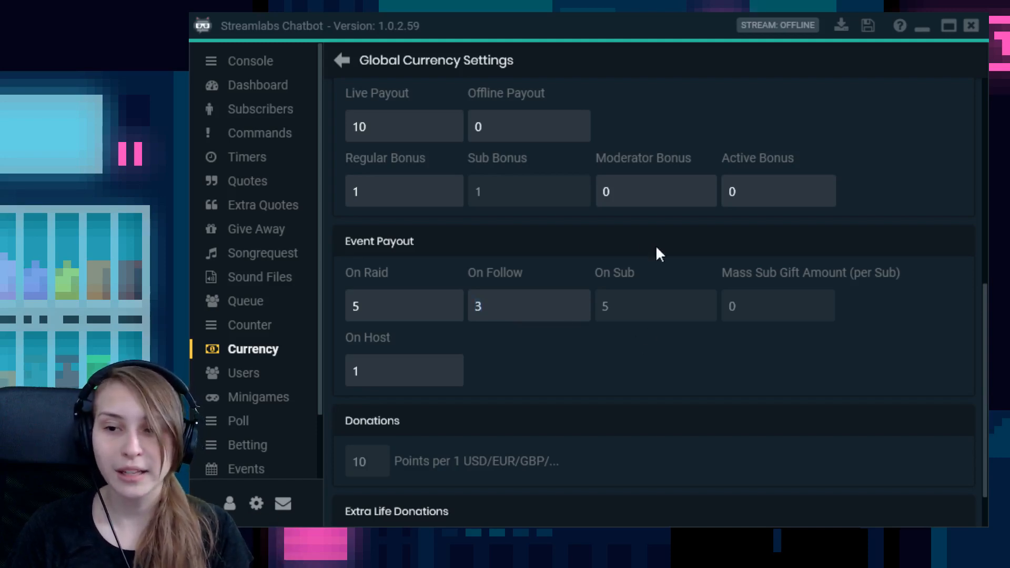
mouse_move(892, 335)
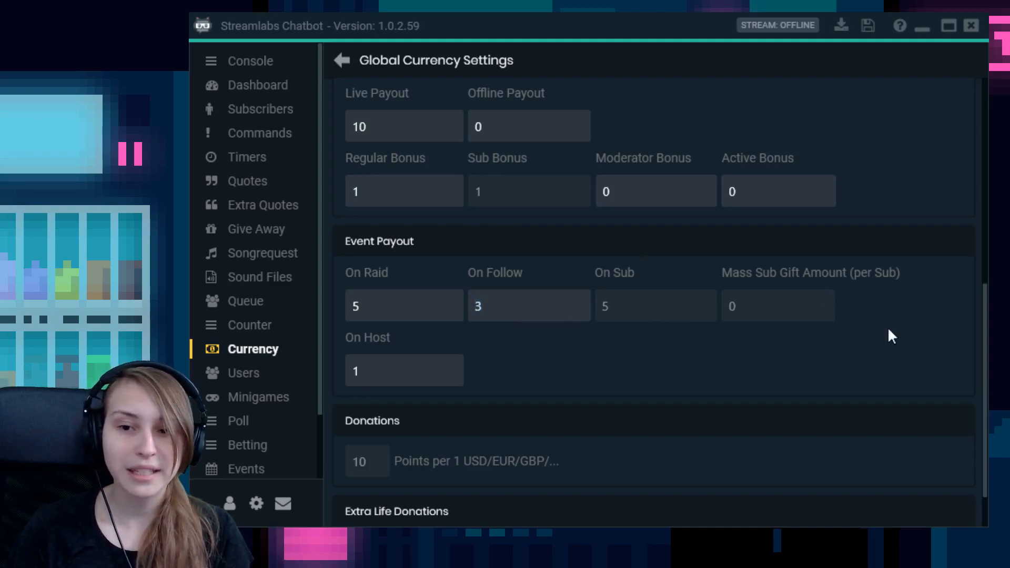
mouse_move(808, 311)
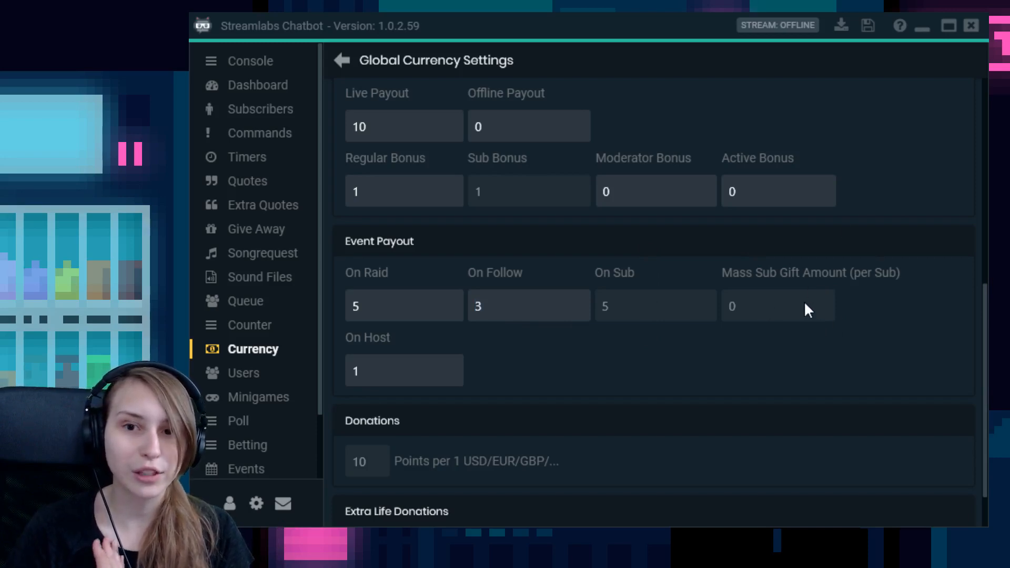
mouse_move(741, 309)
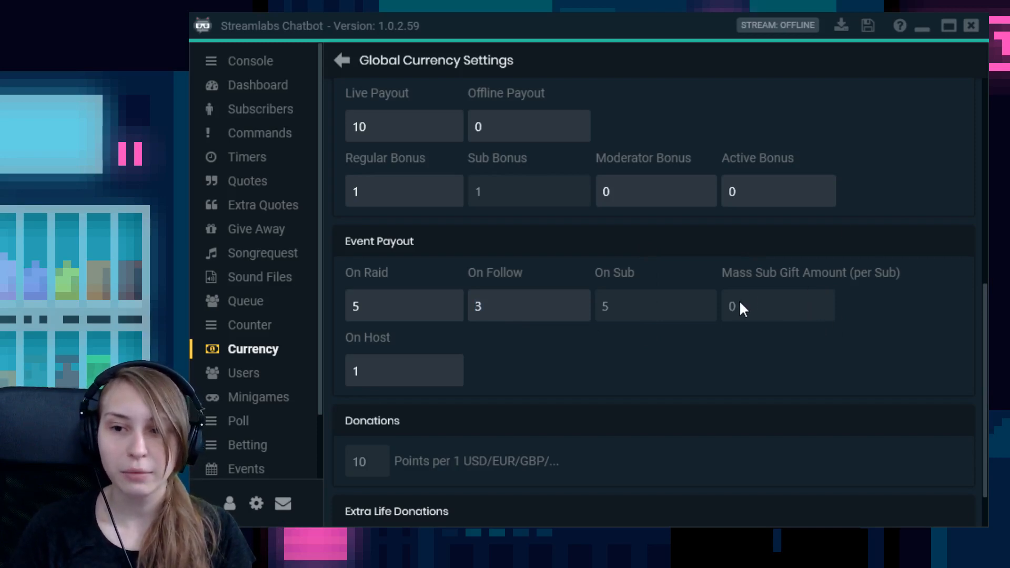
mouse_move(752, 334)
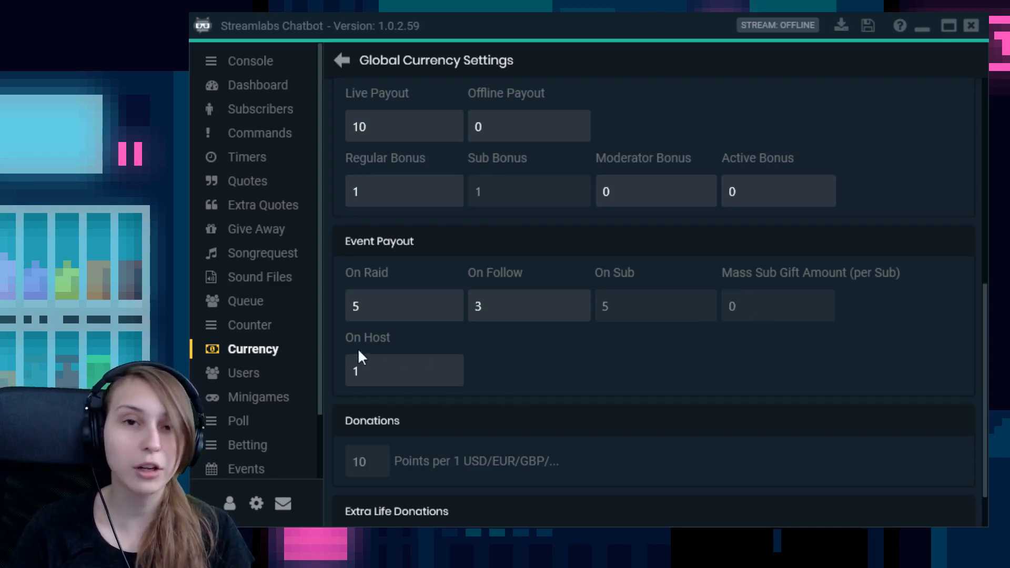
left_click(404, 371)
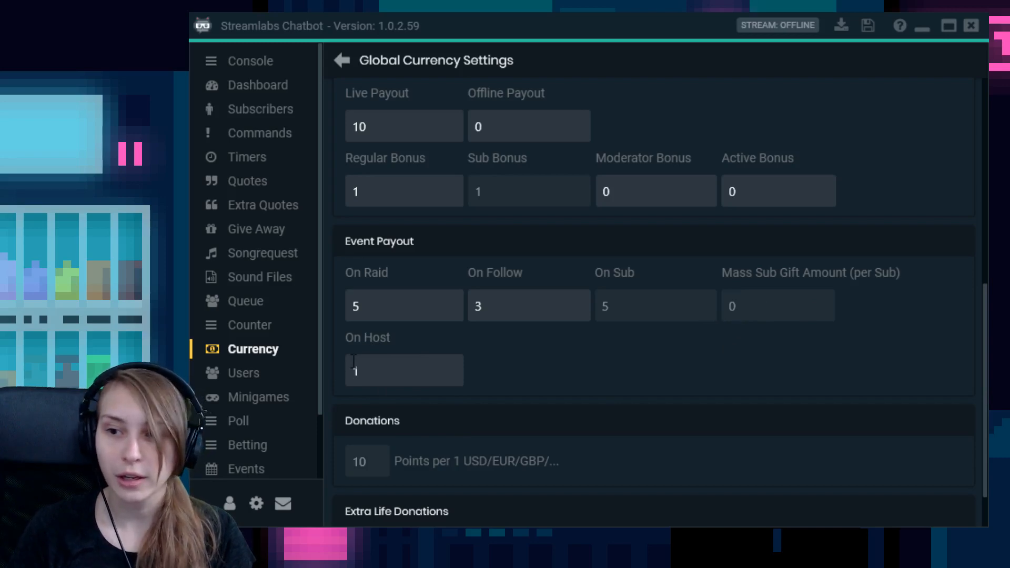
mouse_move(505, 372)
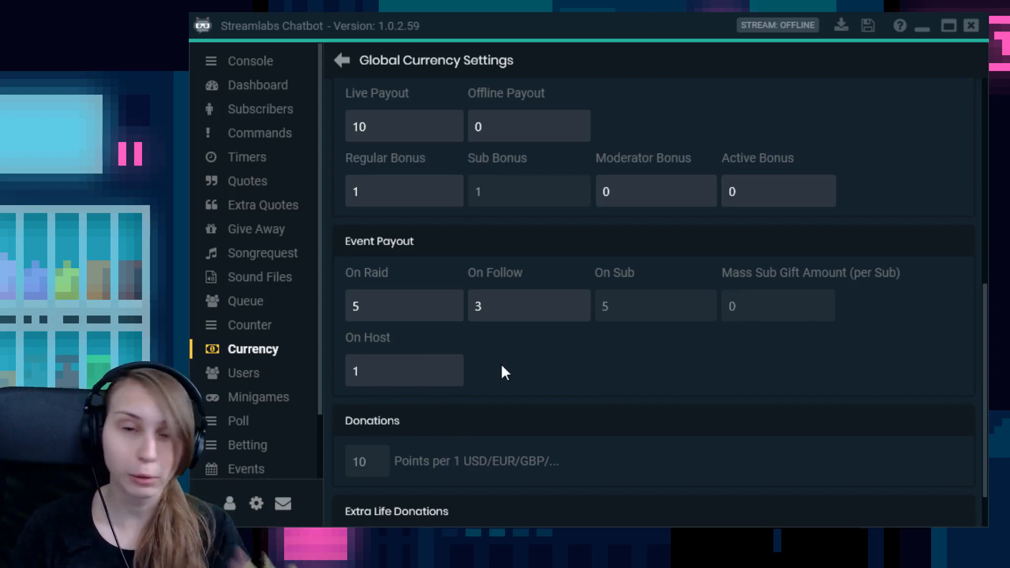
mouse_move(396, 361)
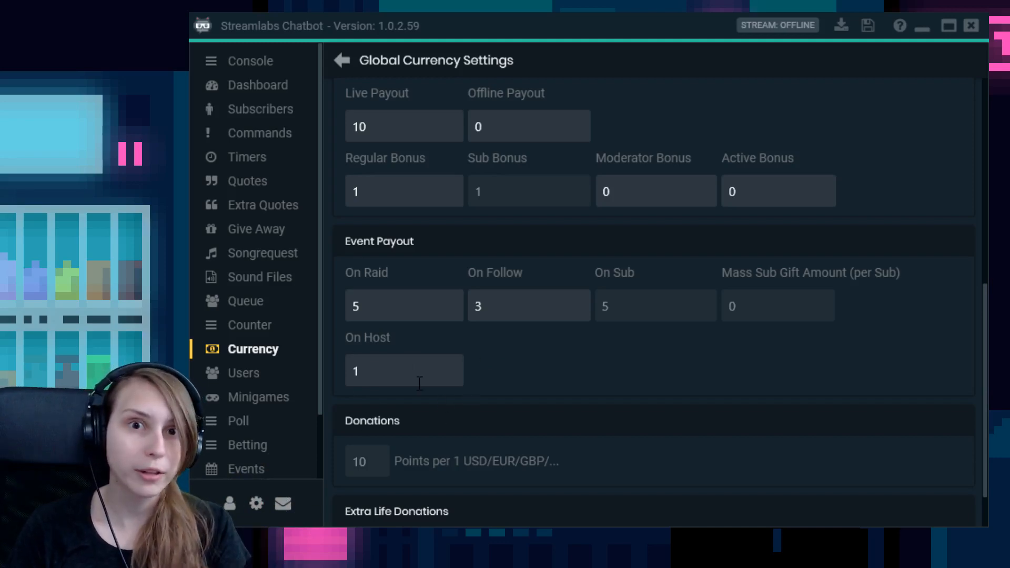
scroll("down", 3)
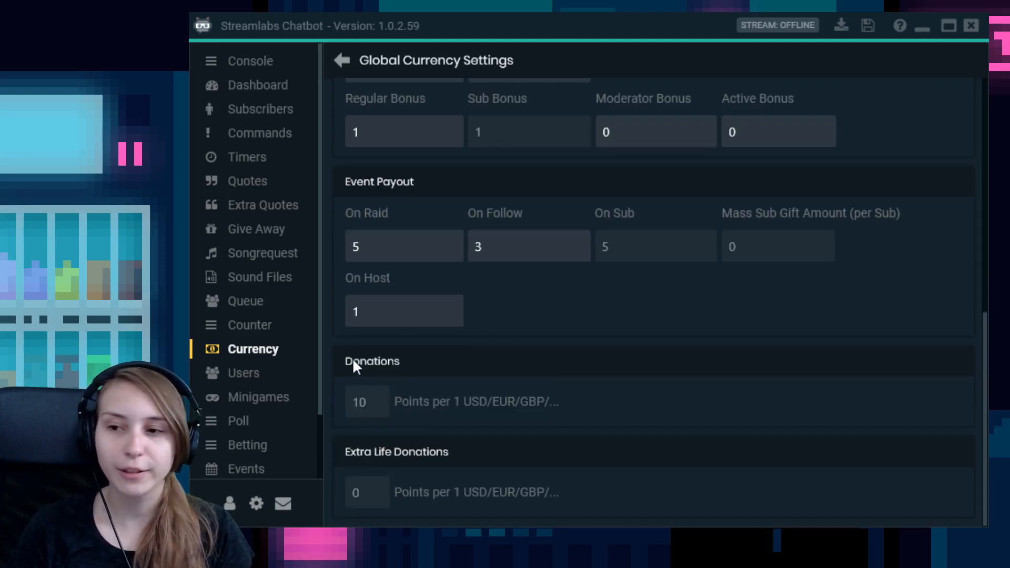
mouse_move(406, 409)
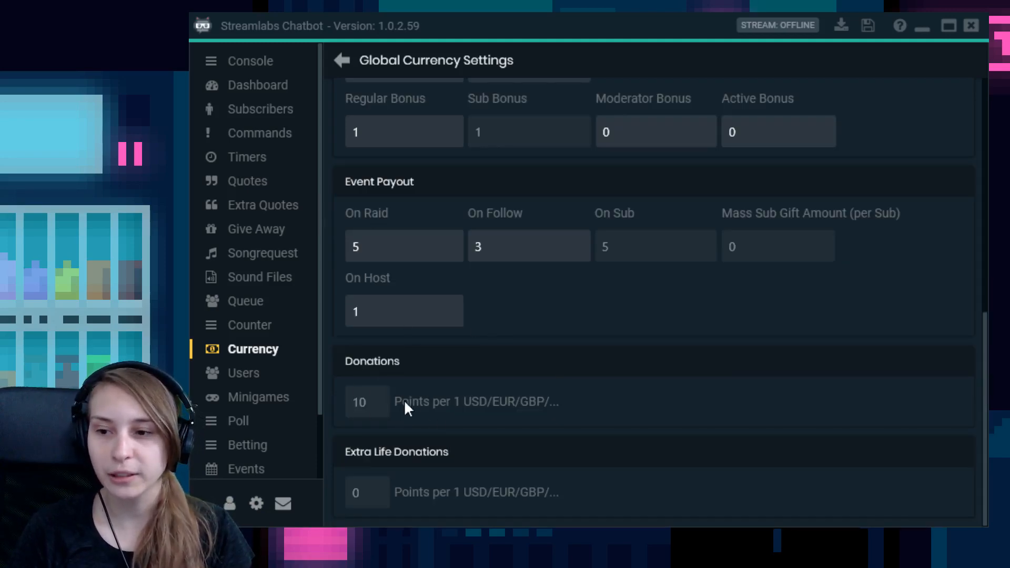
mouse_move(467, 411)
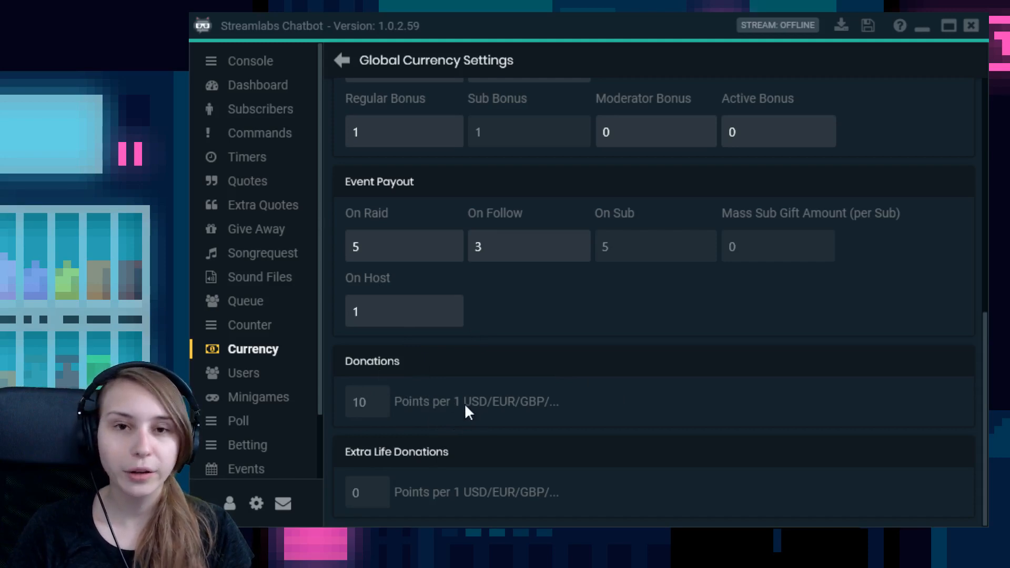
mouse_move(545, 429)
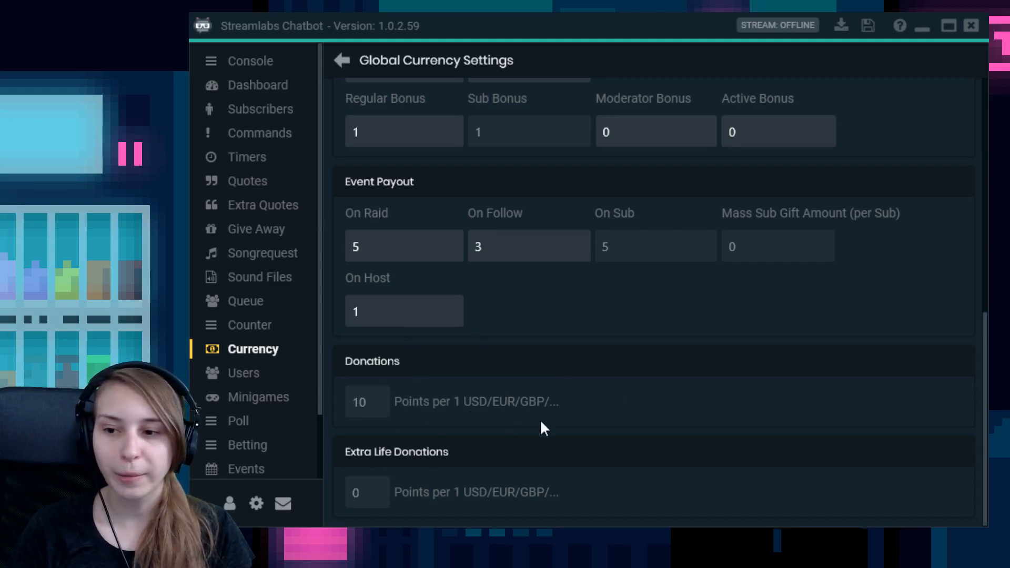
mouse_move(341, 385)
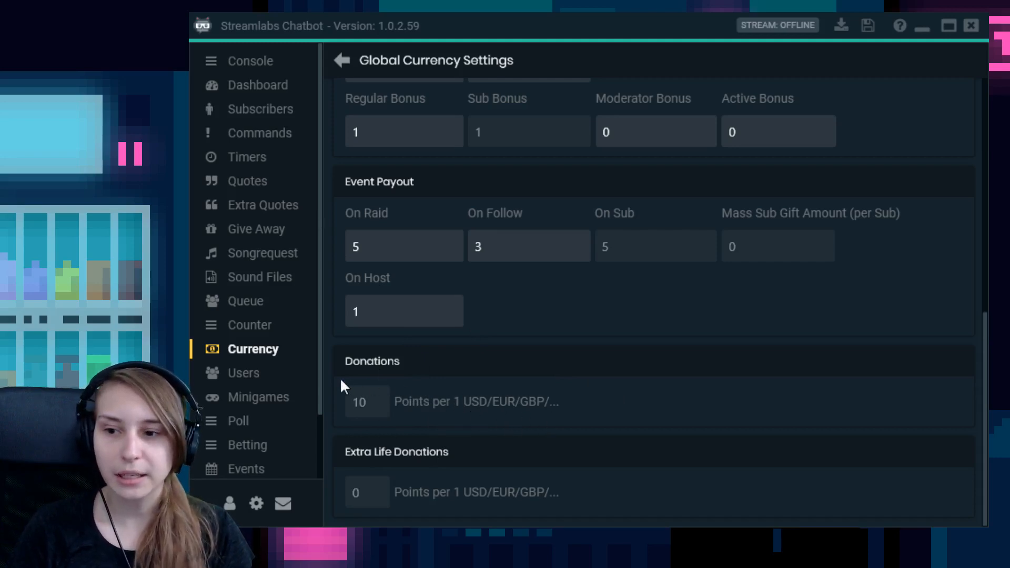
mouse_move(458, 422)
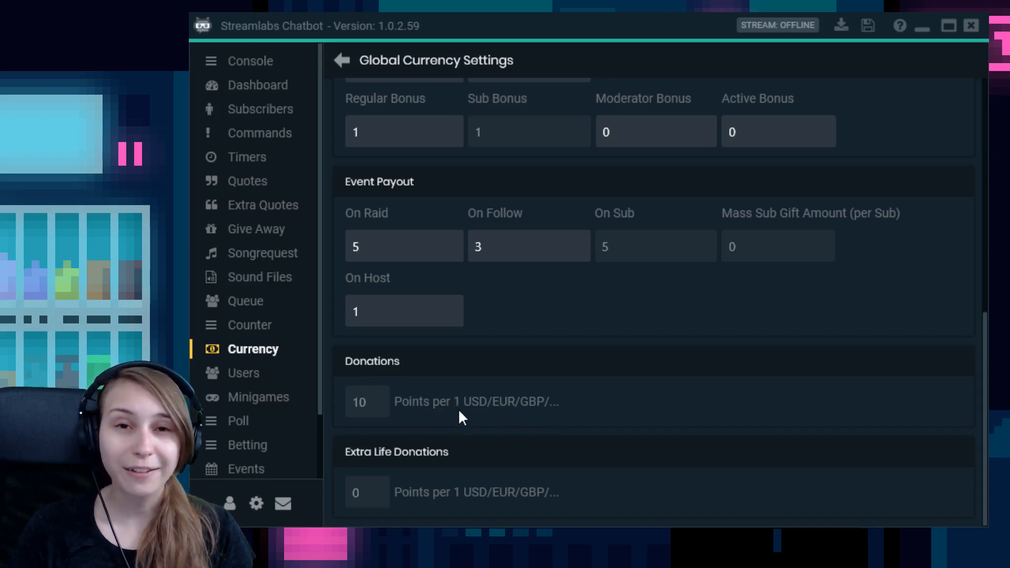
mouse_move(406, 422)
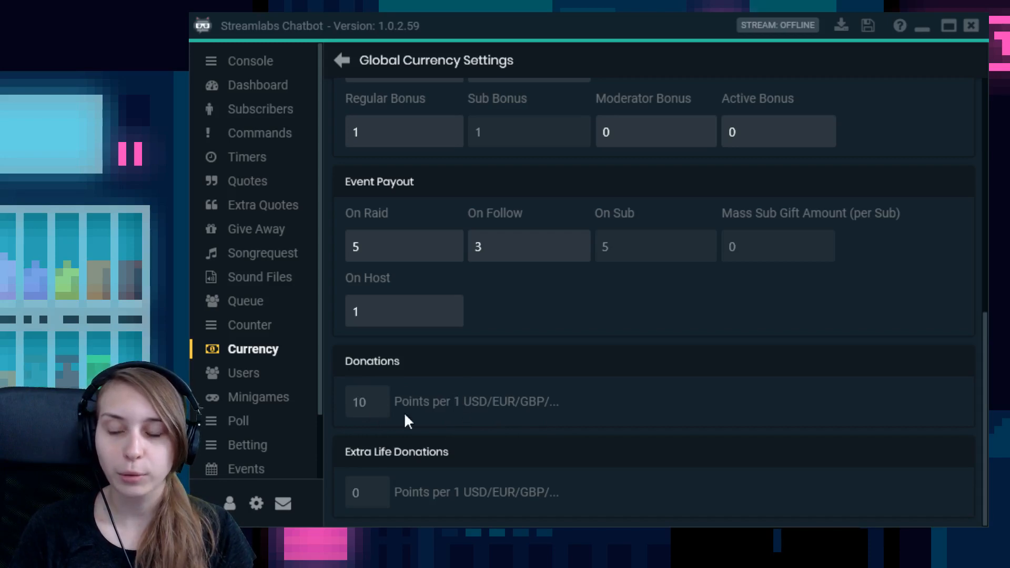
mouse_move(365, 416)
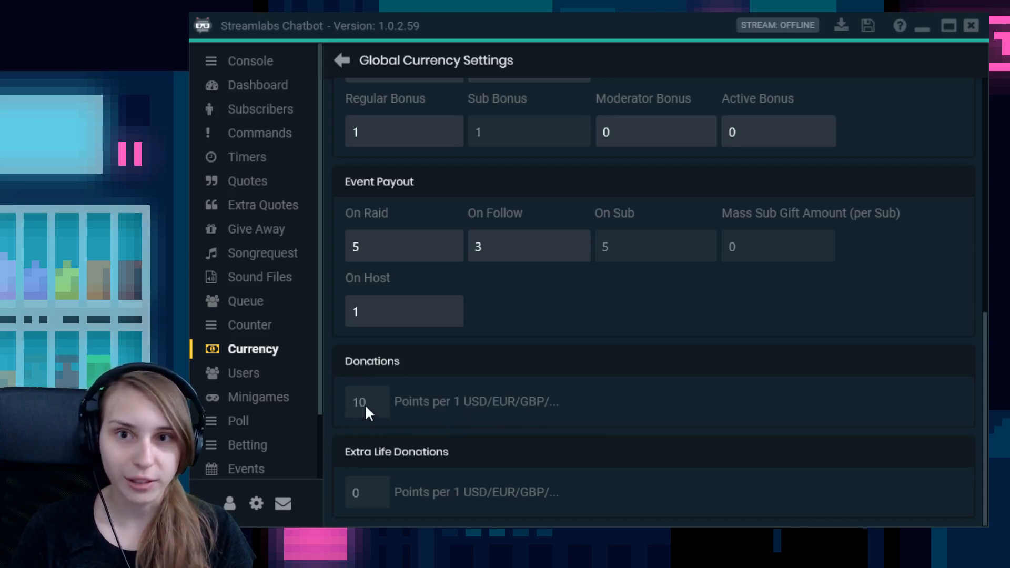
mouse_move(612, 510)
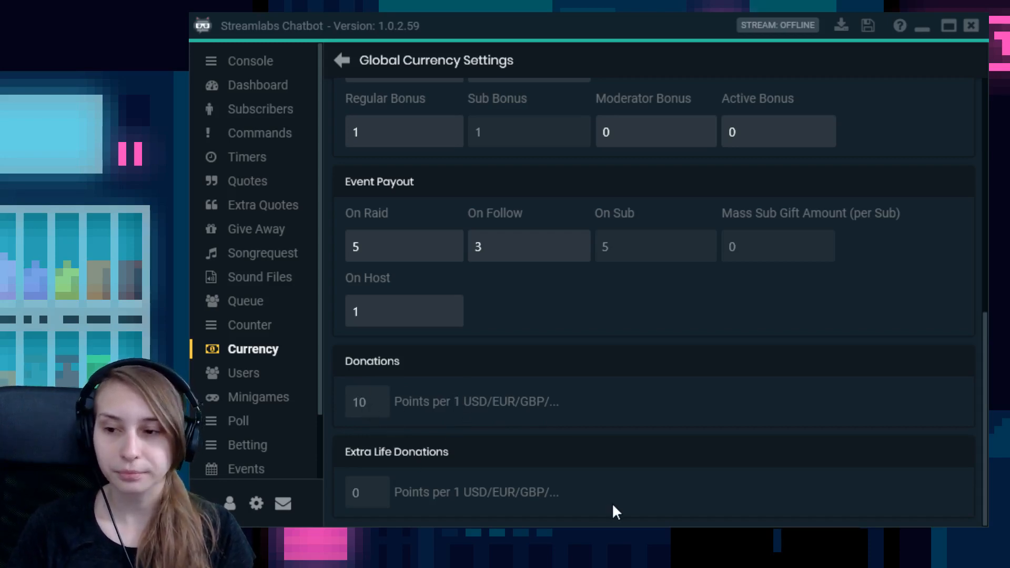
mouse_move(393, 475)
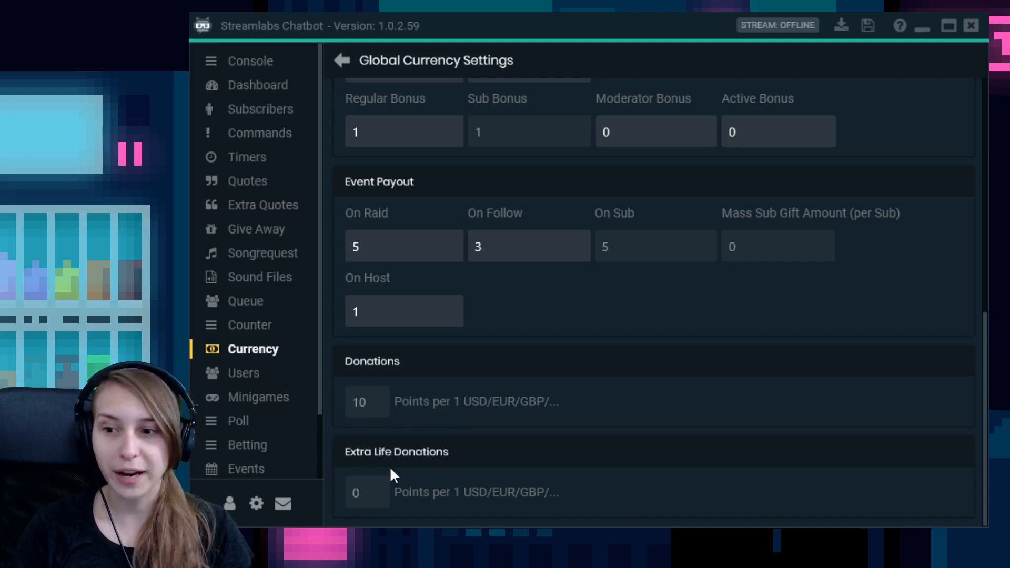
mouse_move(390, 423)
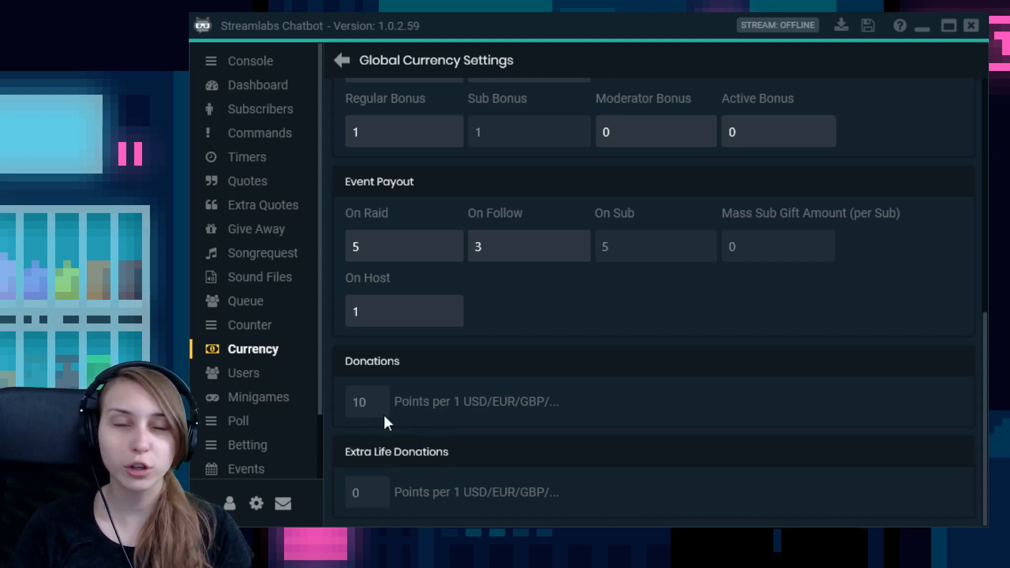
mouse_move(412, 502)
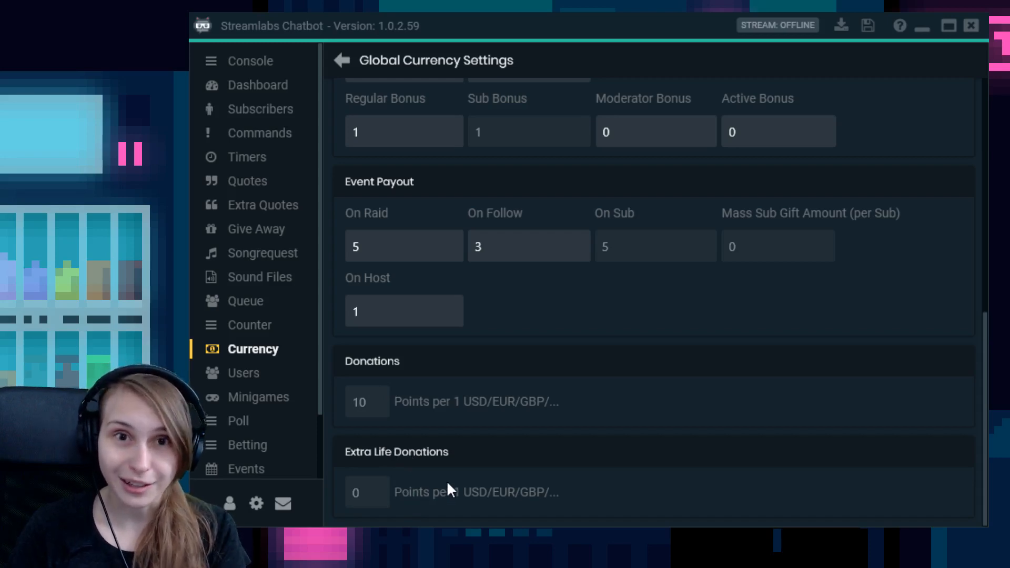
mouse_move(560, 315)
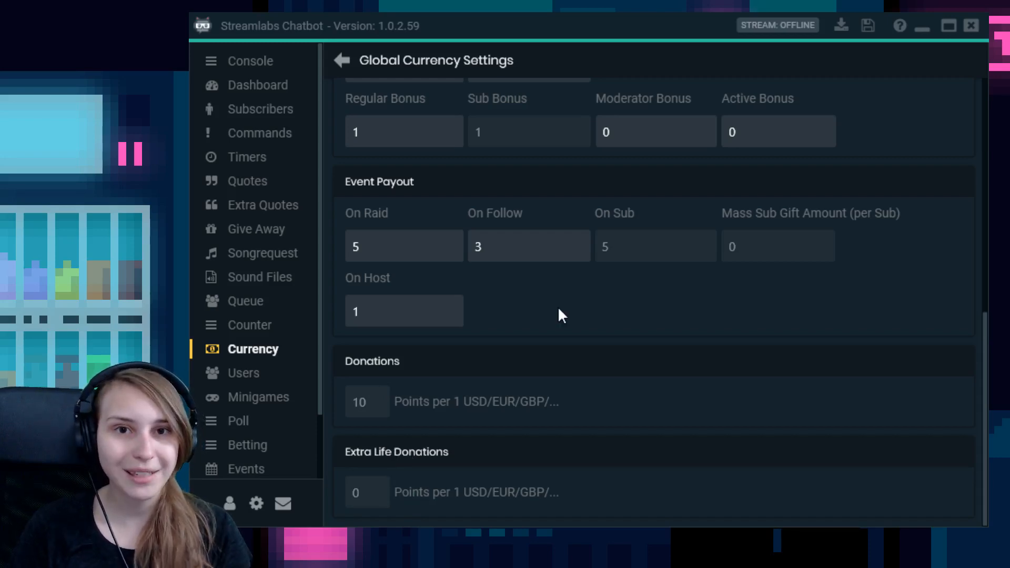
mouse_move(844, 235)
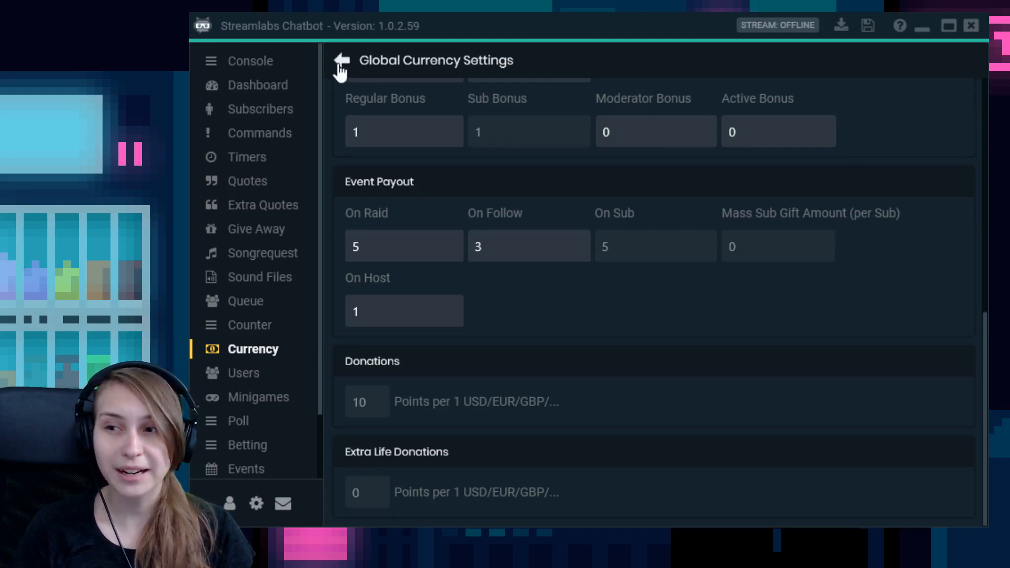
- Go to the Ranks page and delete the ten default ranks 1–10
left_click(341, 60)
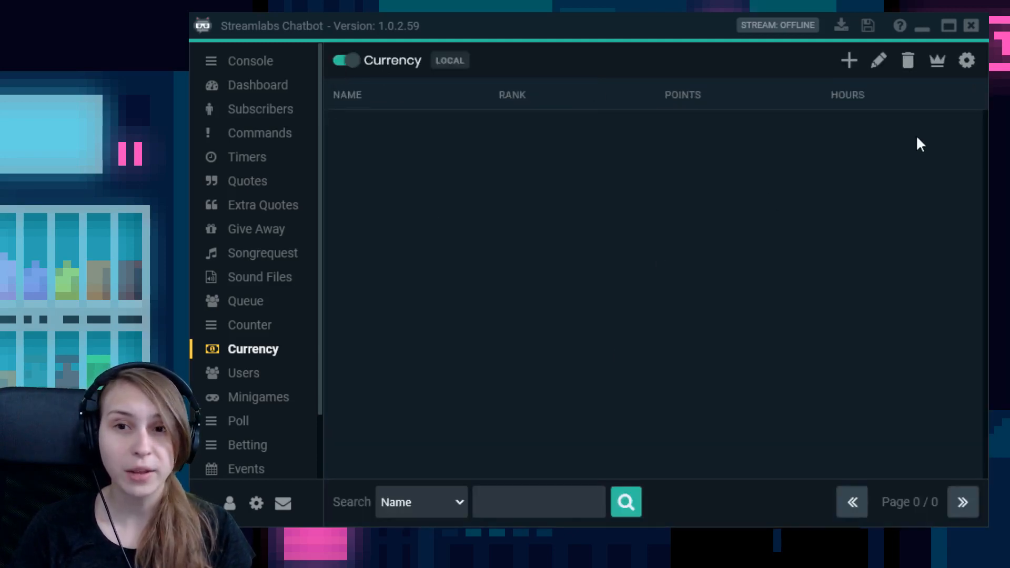
mouse_move(938, 60)
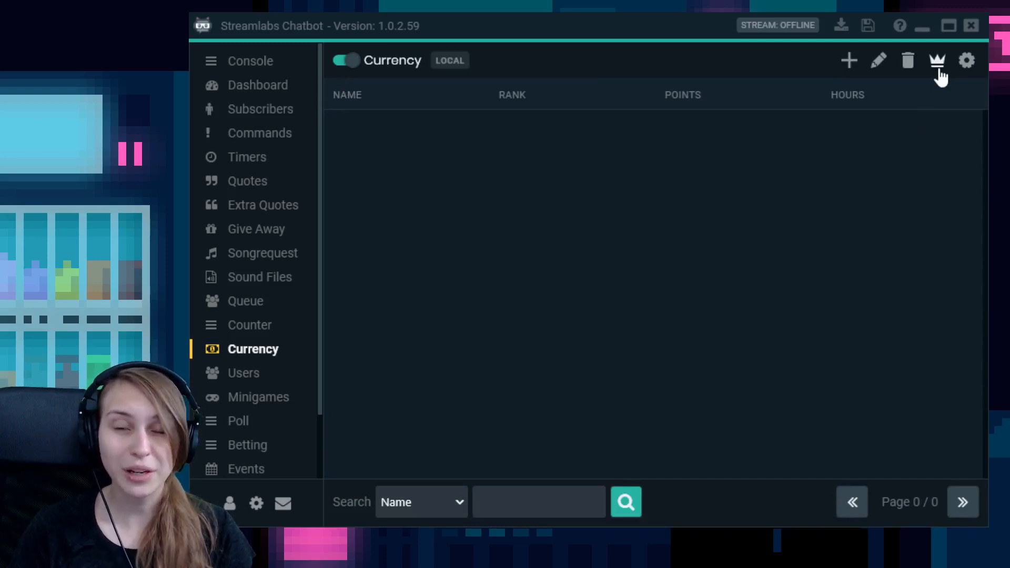
left_click(938, 60)
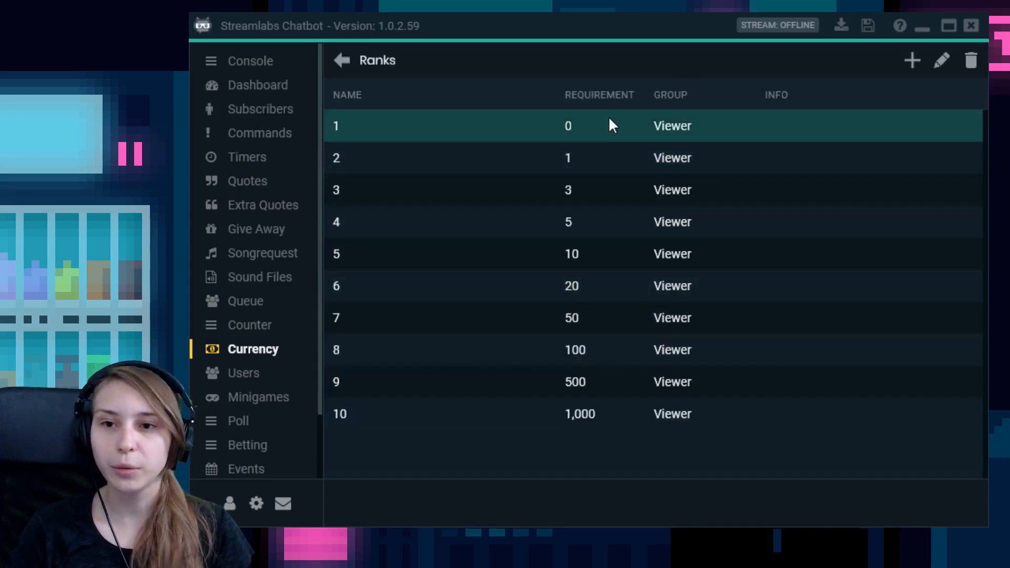
left_click(543, 158)
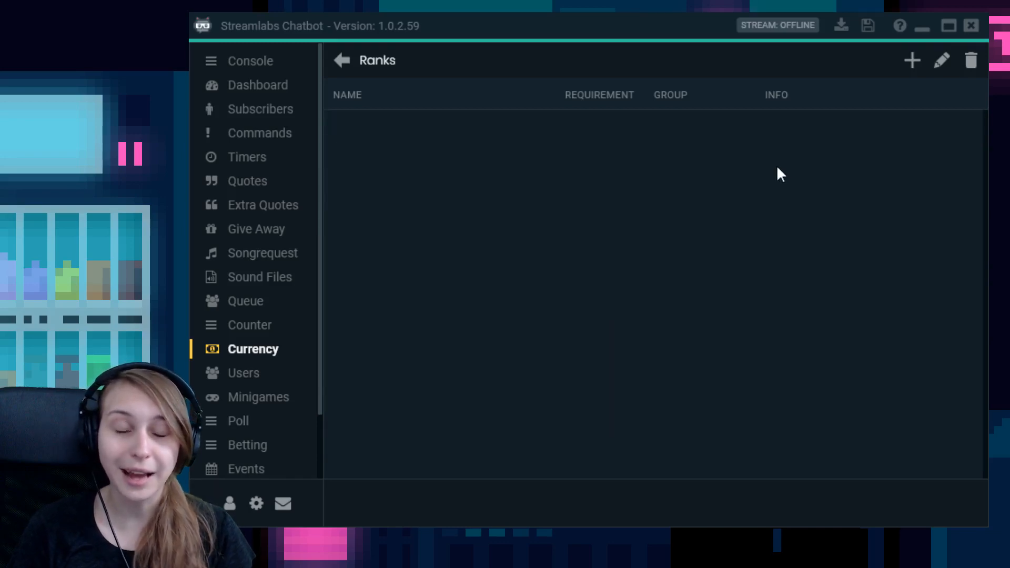
mouse_move(659, 95)
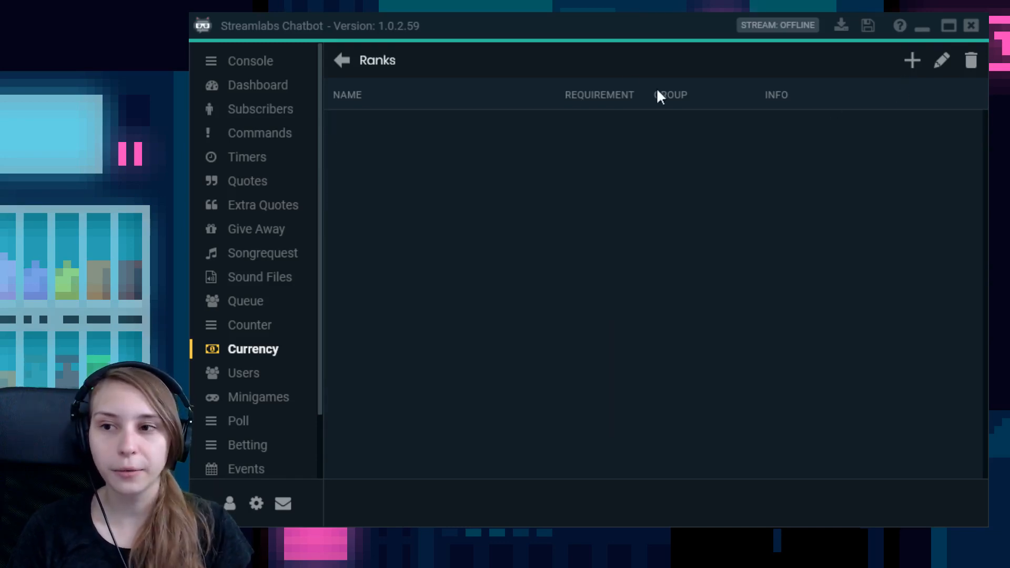
mouse_move(910, 64)
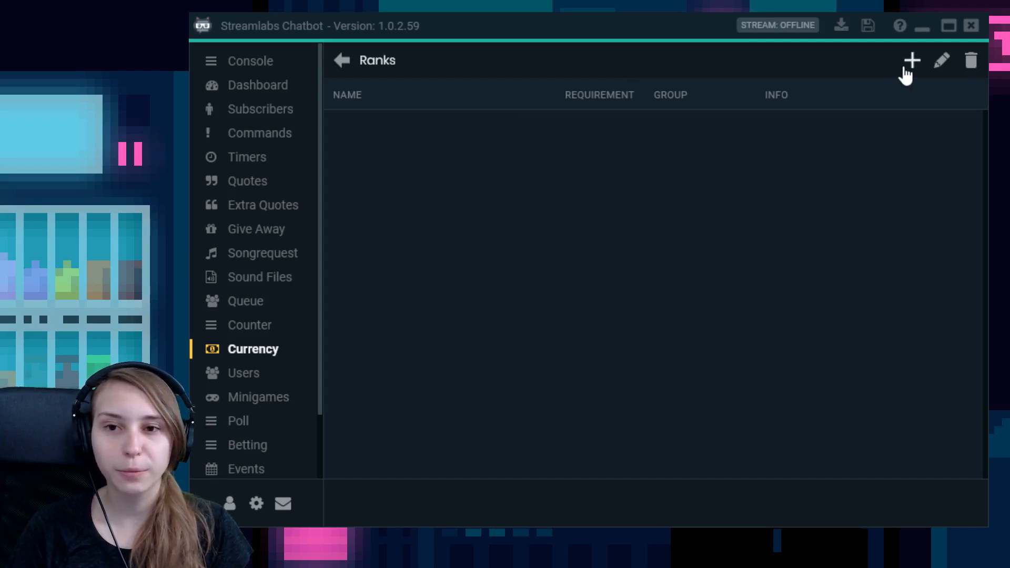
mouse_move(908, 71)
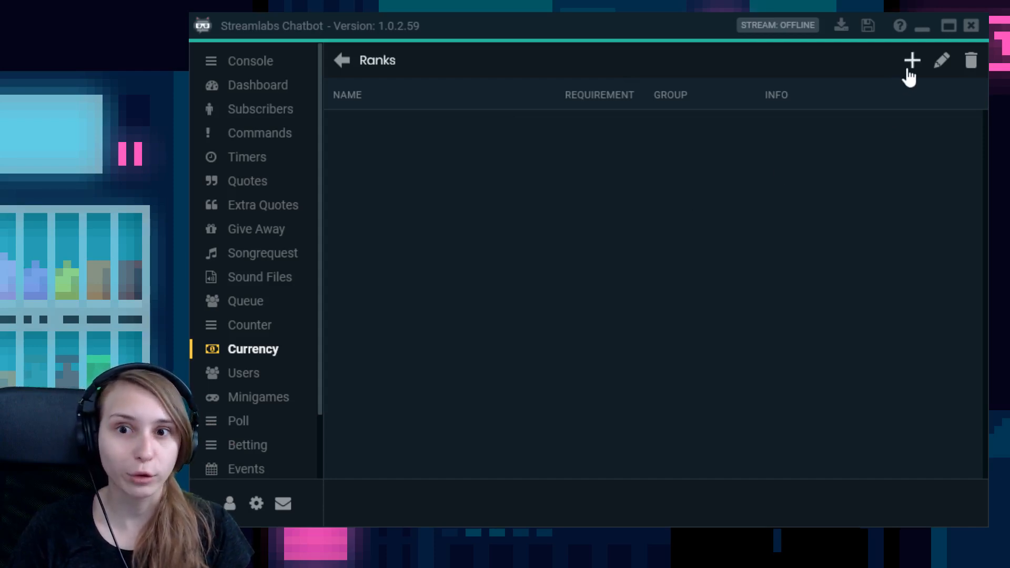
- Create the rank 'Baby' with requirement 0 in the Viewer group
left_click(911, 60)
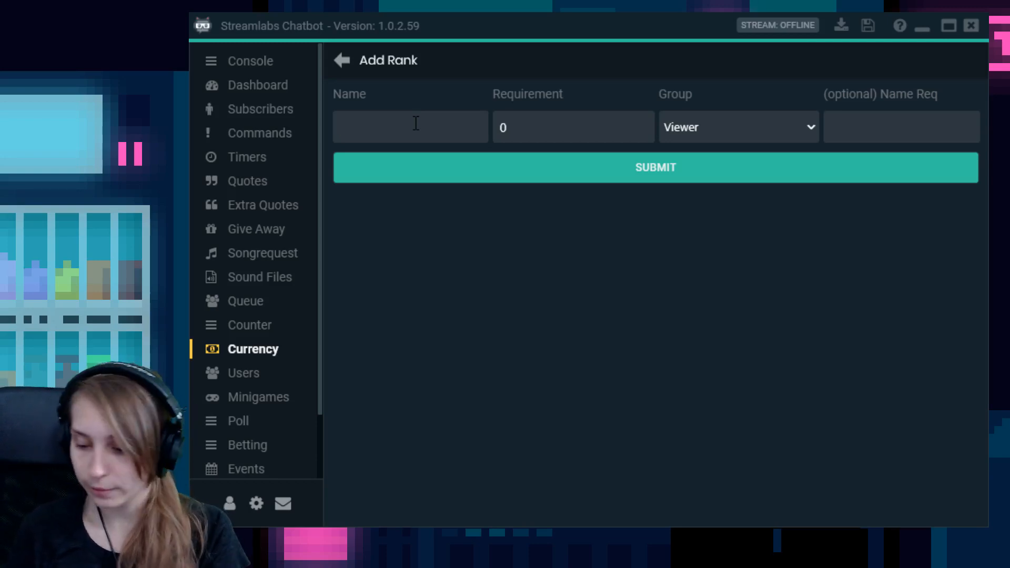
type("Baby")
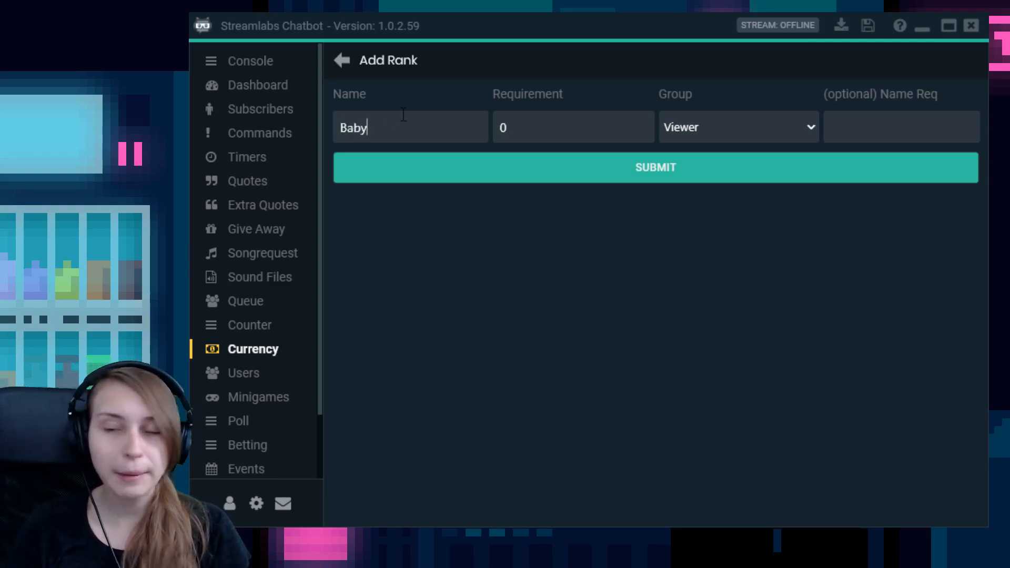
mouse_move(677, 138)
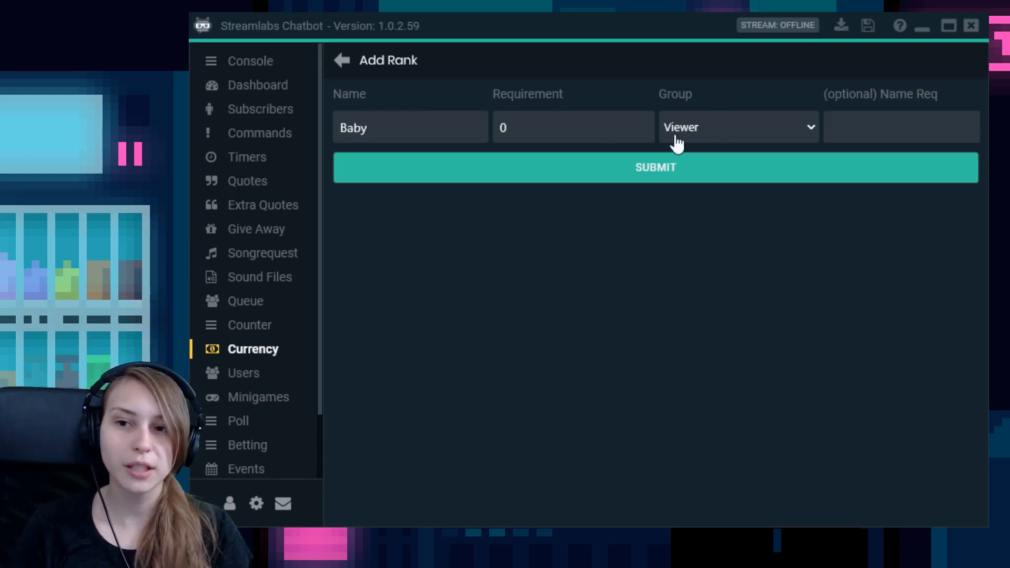
mouse_move(700, 138)
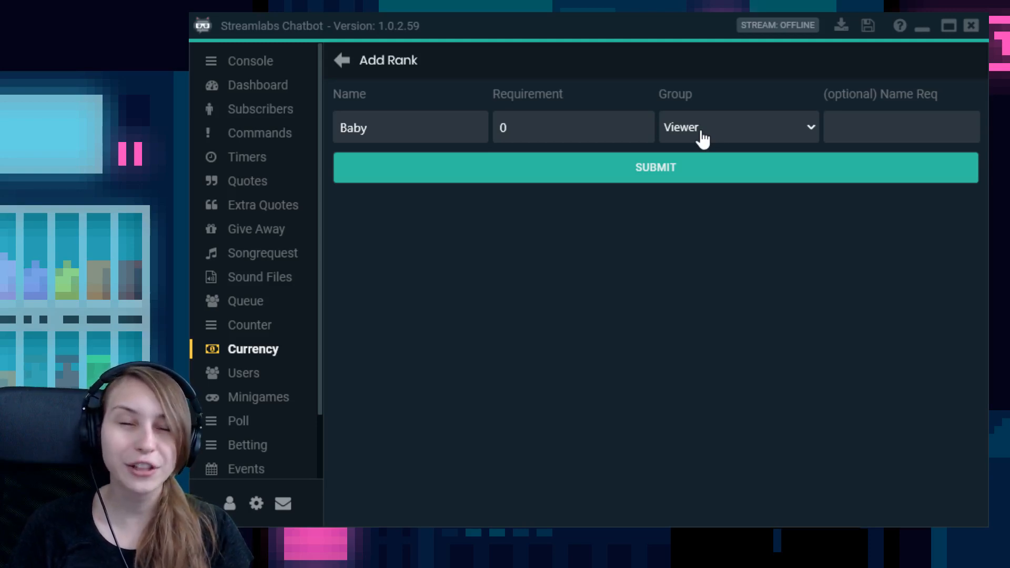
mouse_move(729, 150)
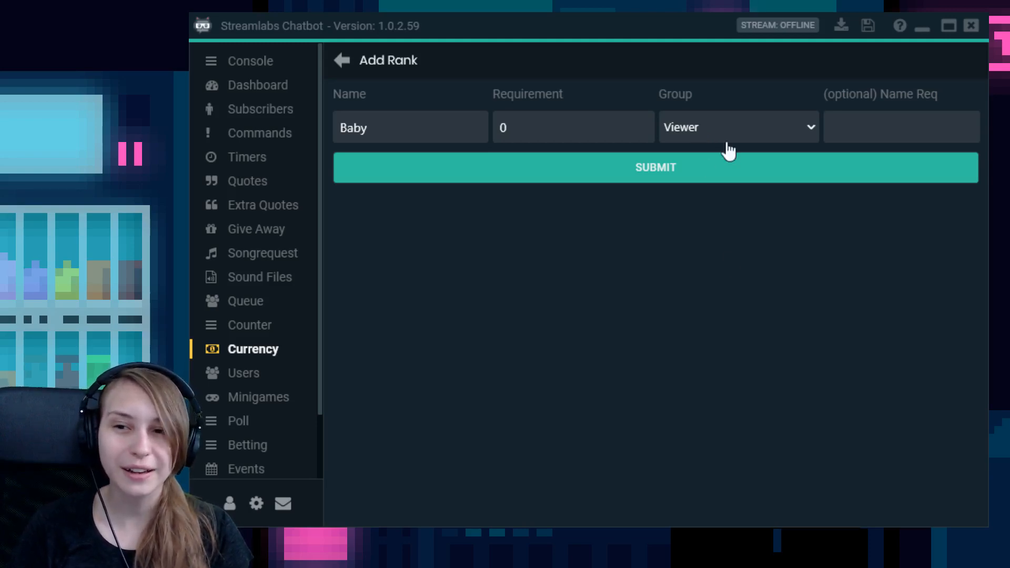
mouse_move(731, 218)
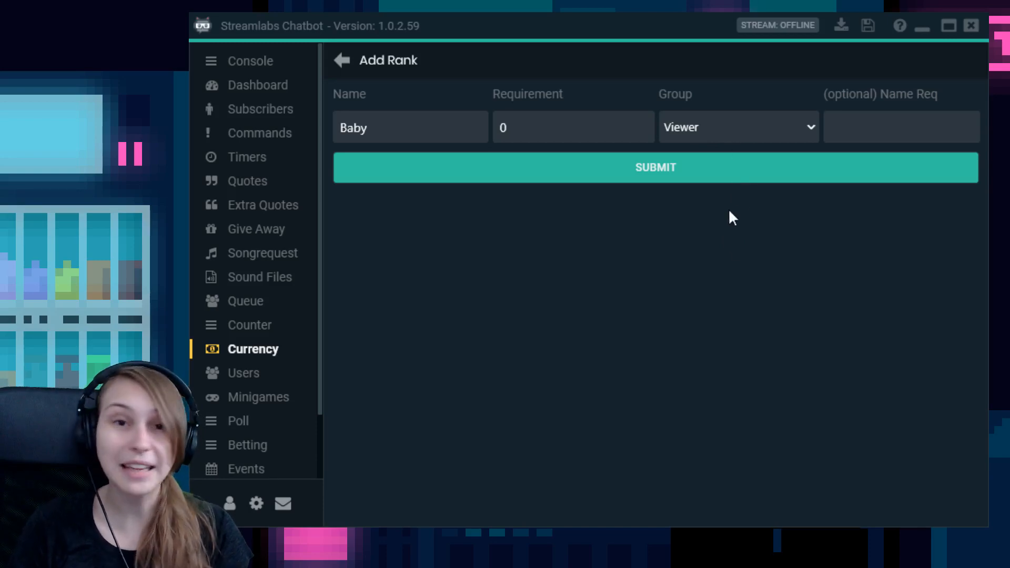
mouse_move(718, 192)
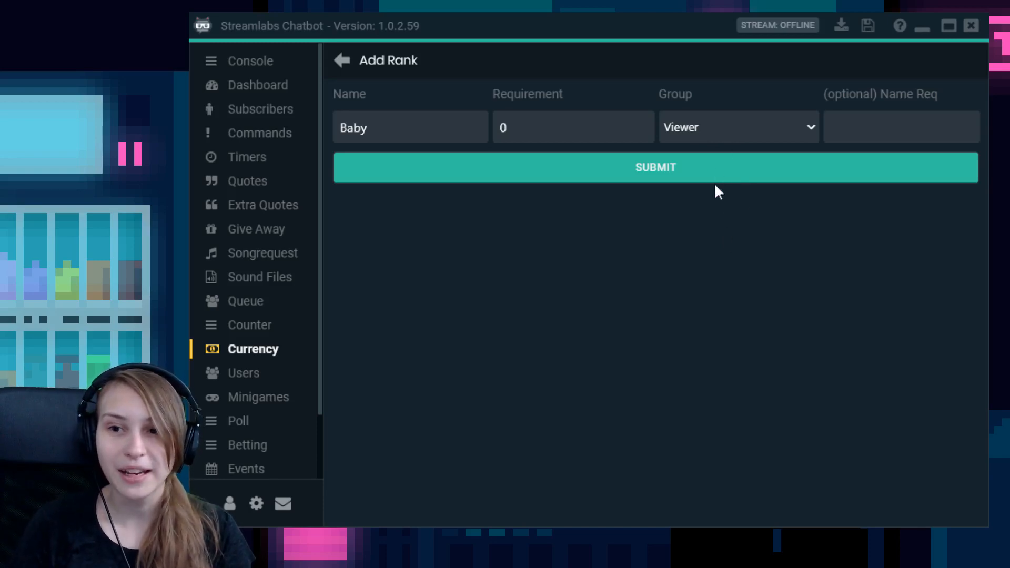
mouse_move(798, 136)
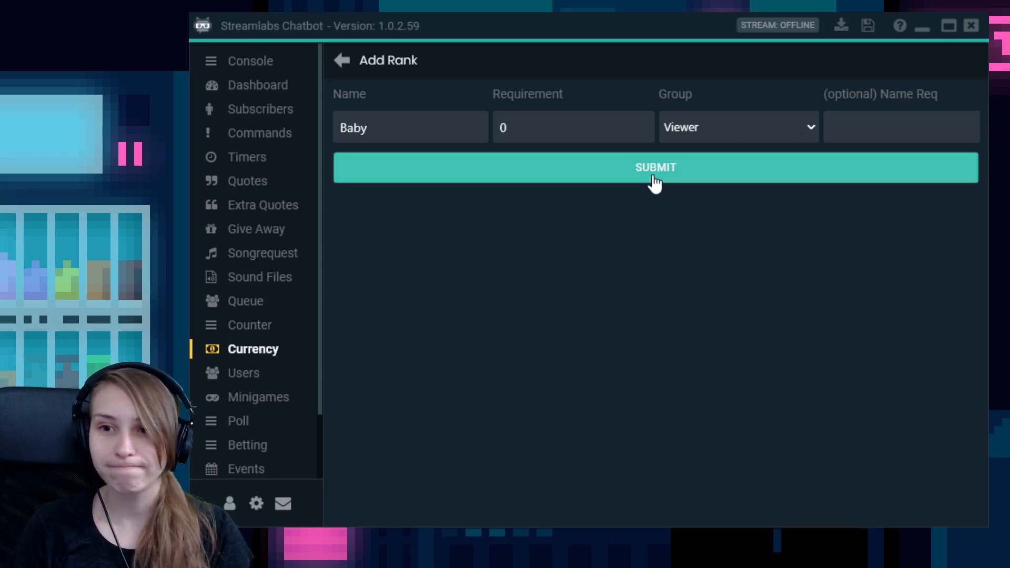
left_click(656, 167)
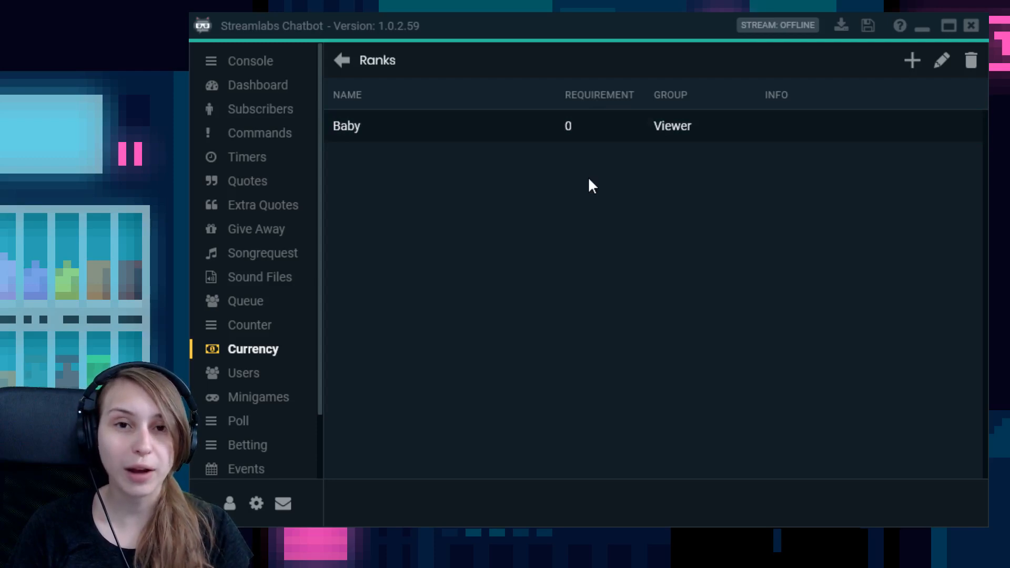
- Return to the user list and reopen the Sweaters global currency settings
left_click(341, 60)
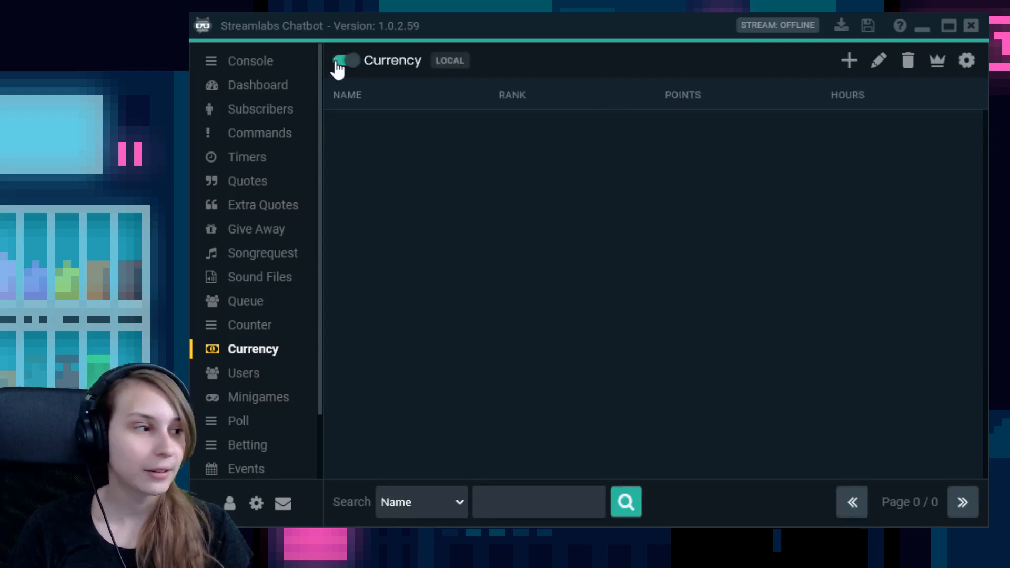
left_click(346, 60)
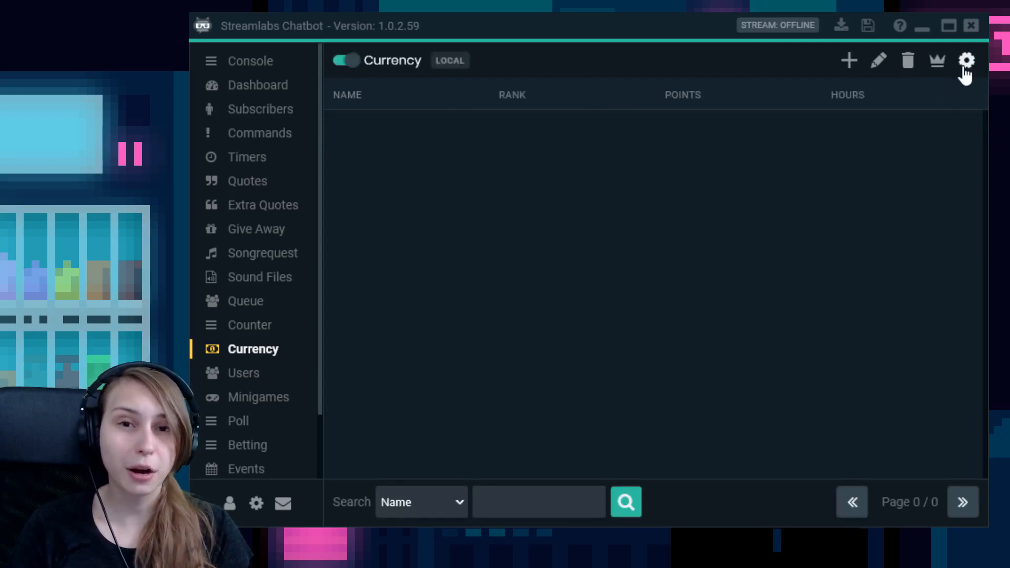
left_click(966, 60)
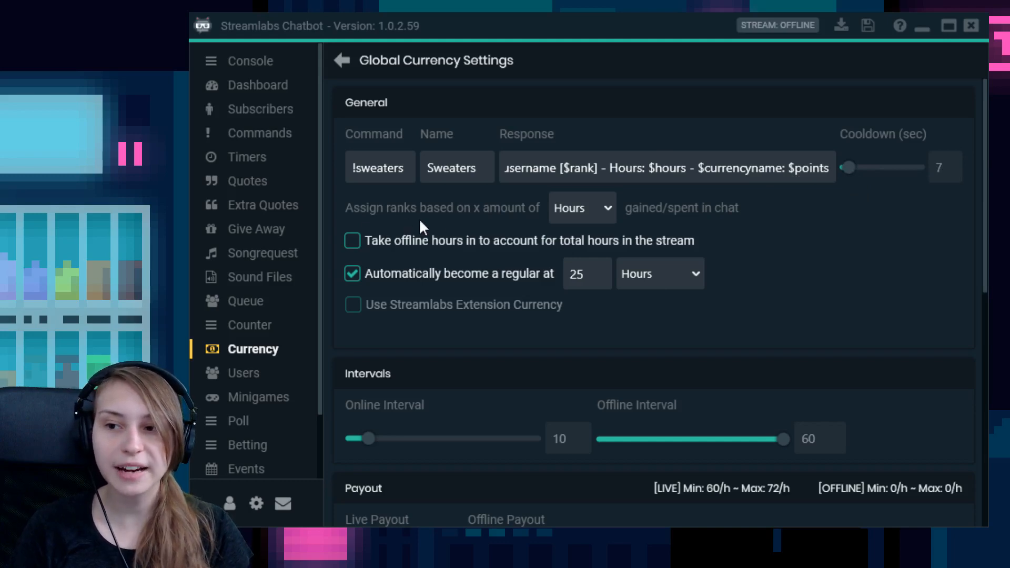
mouse_move(591, 216)
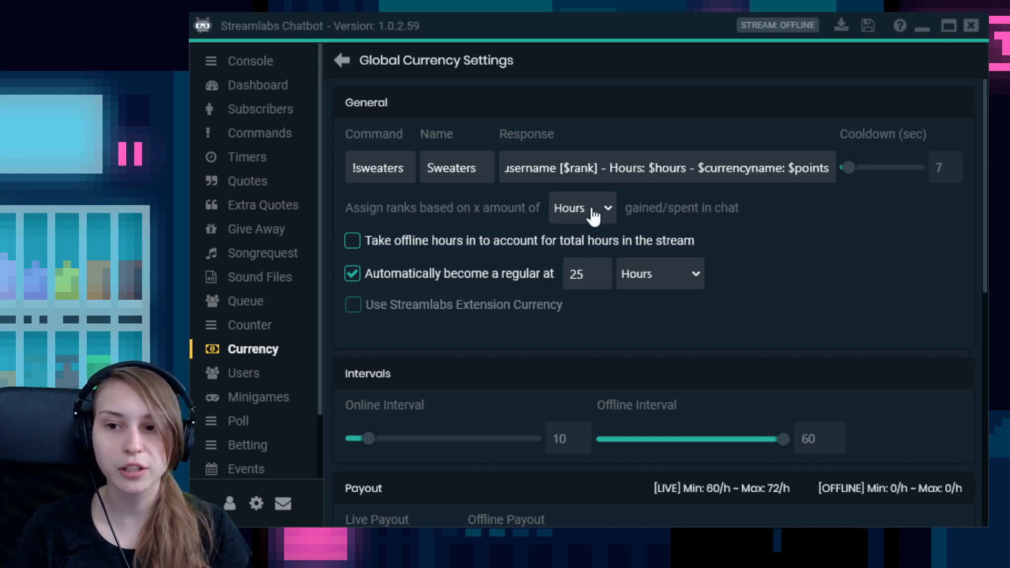
mouse_move(738, 232)
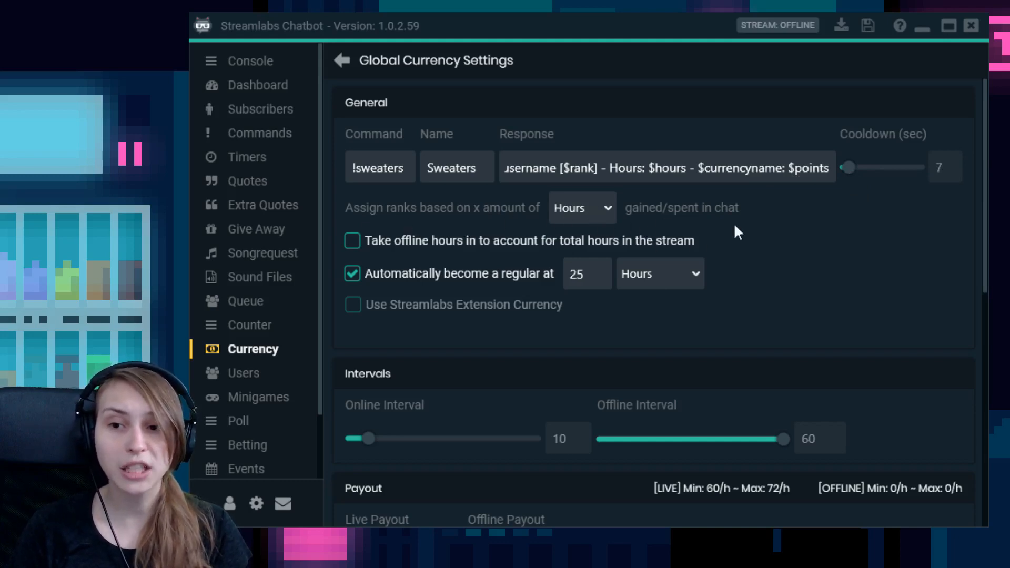
mouse_move(590, 222)
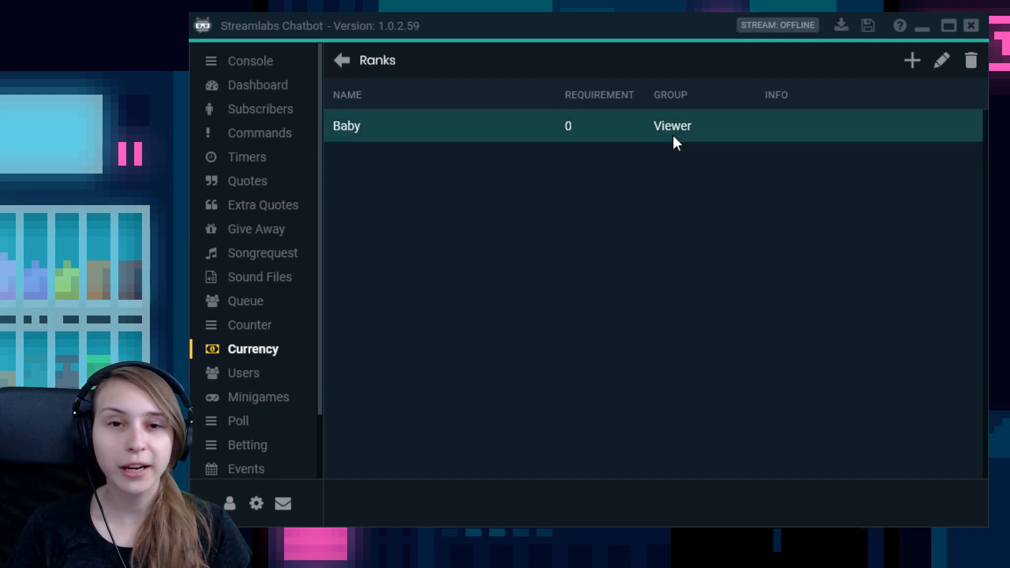
mouse_move(683, 148)
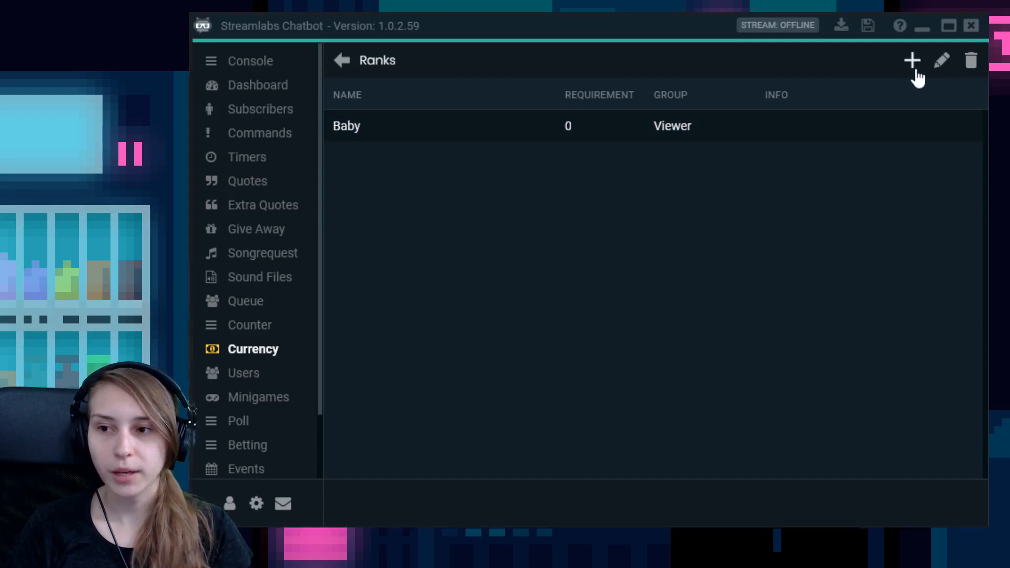
- Create the rank 'kid' with requirement 5 in the Viewer group
left_click(912, 60)
type("kid")
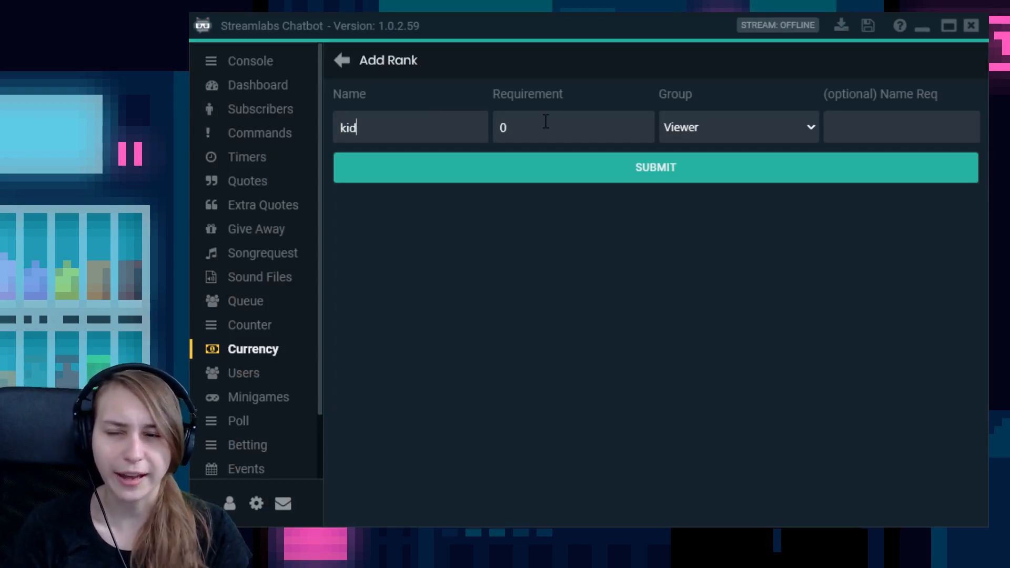
type("5")
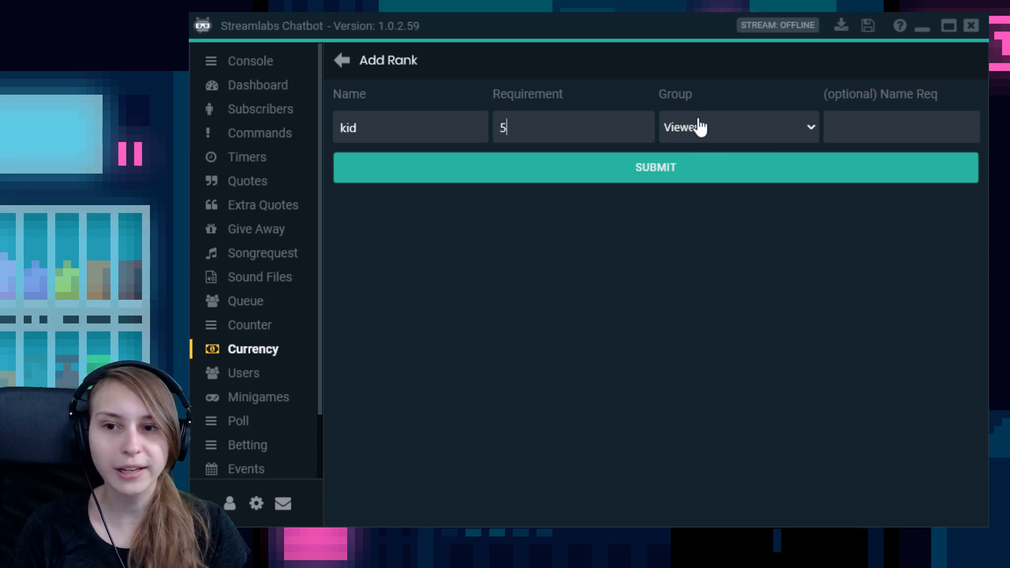
left_click(656, 168)
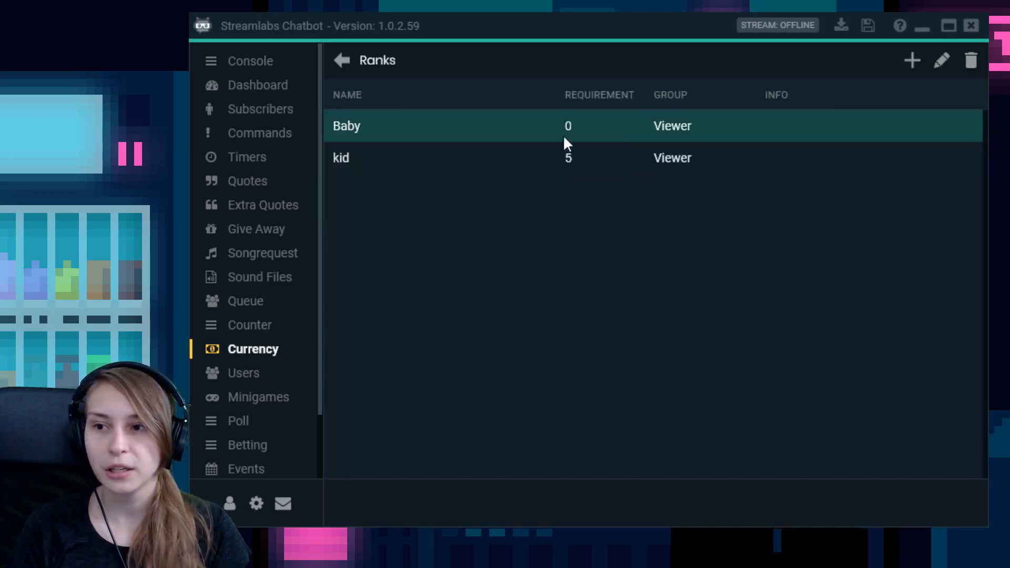
mouse_move(362, 129)
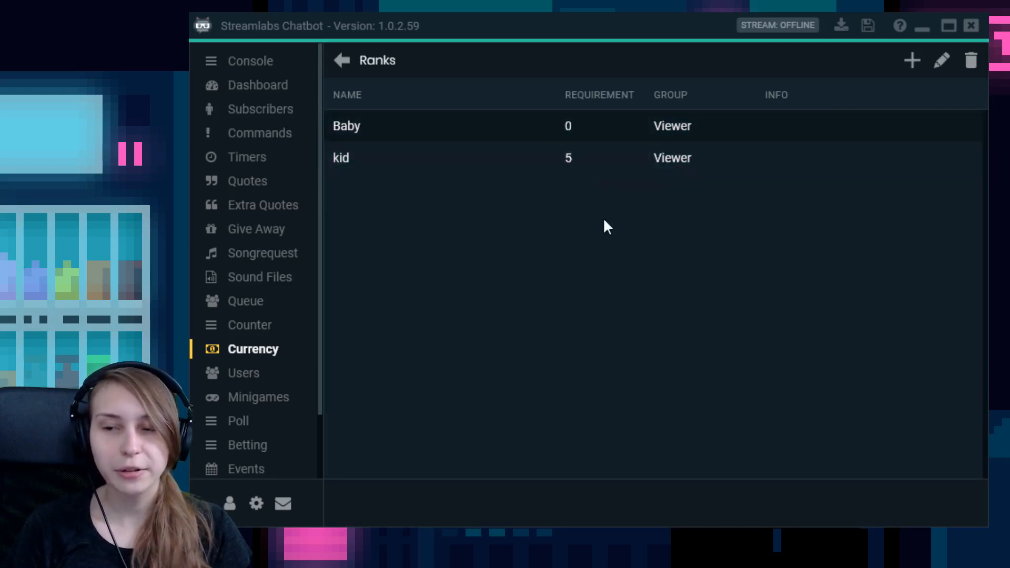
left_click(387, 126)
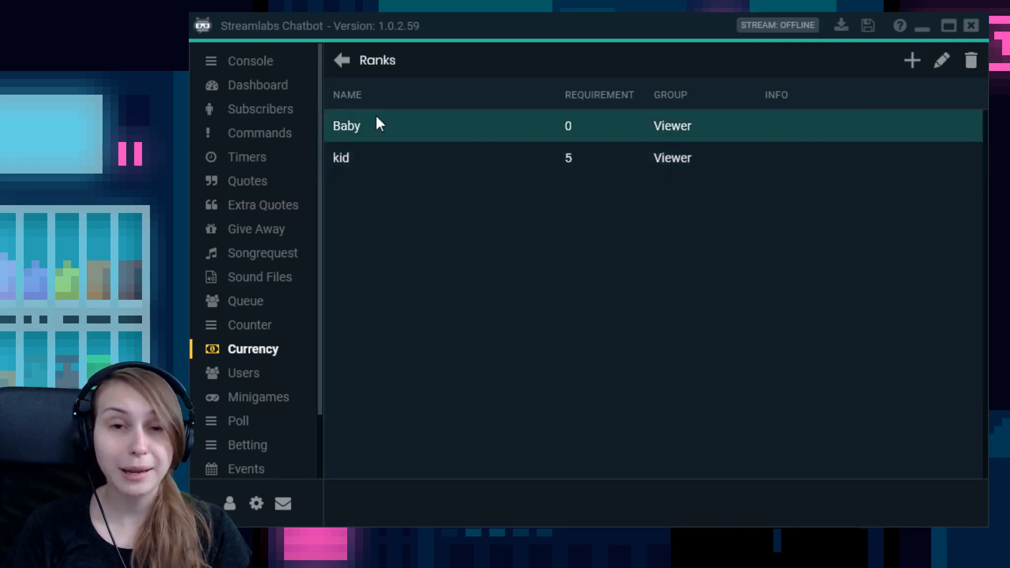
mouse_move(516, 280)
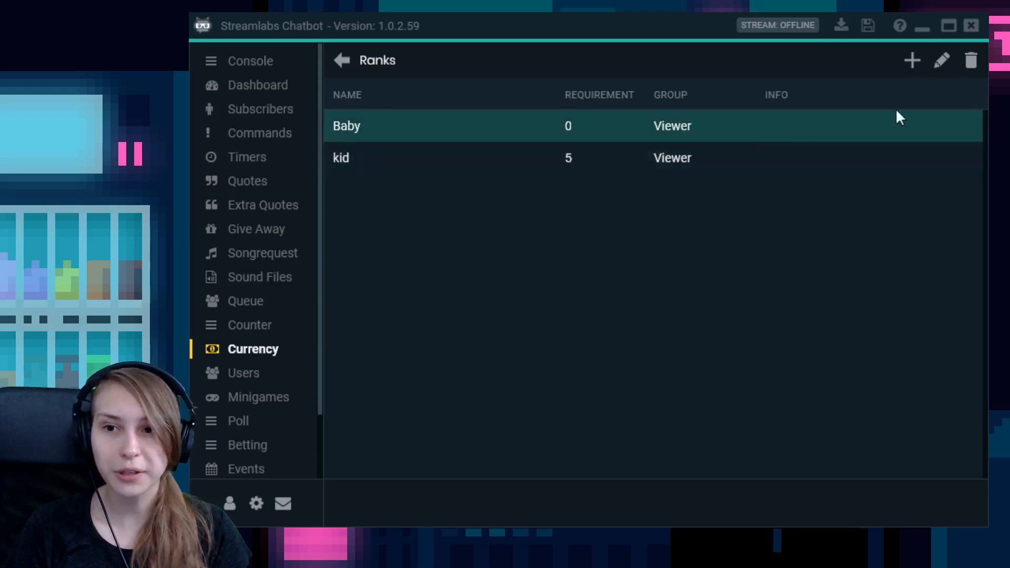
mouse_move(776, 123)
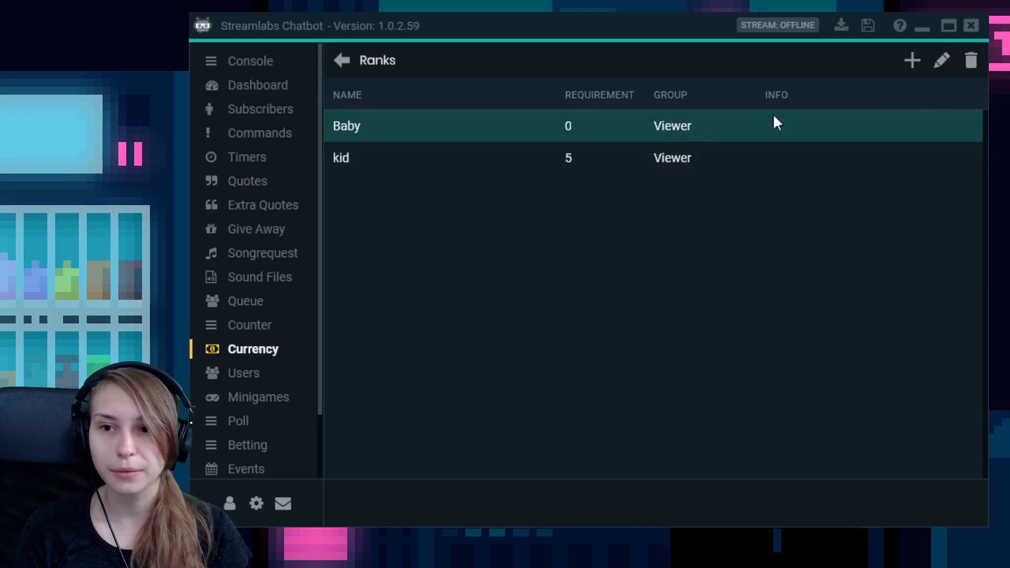
mouse_move(853, 126)
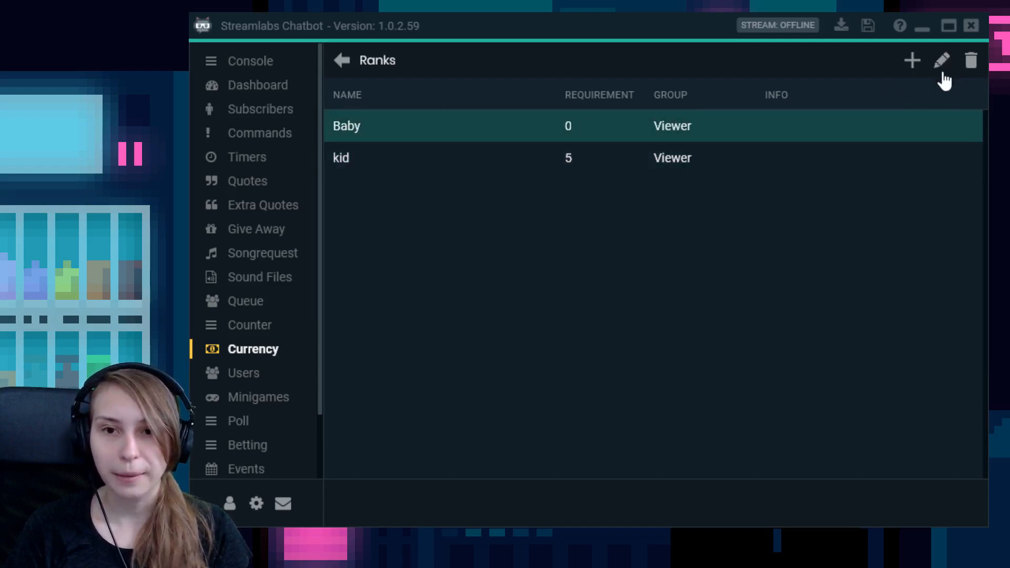
left_click(942, 61)
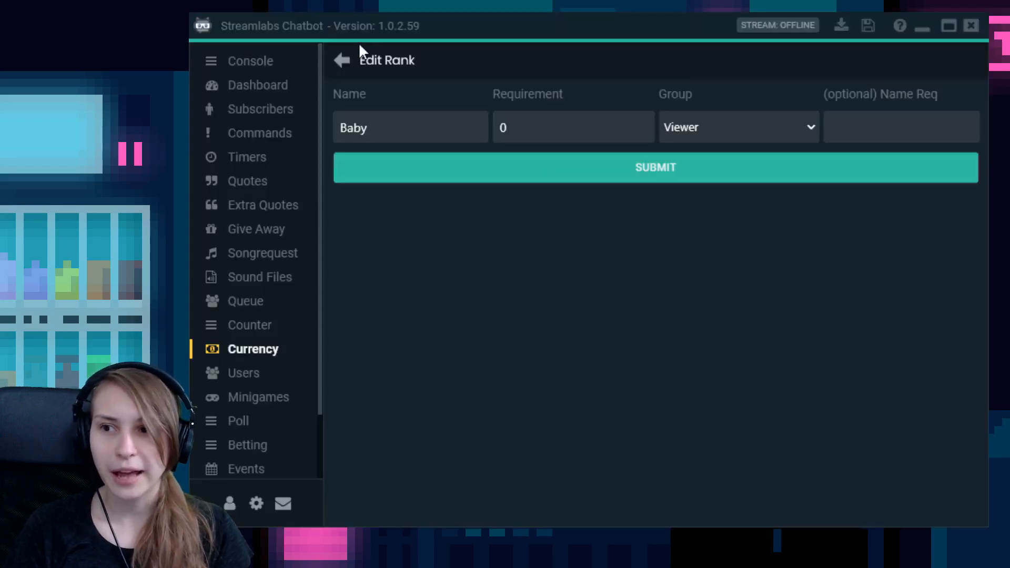
left_click(341, 60)
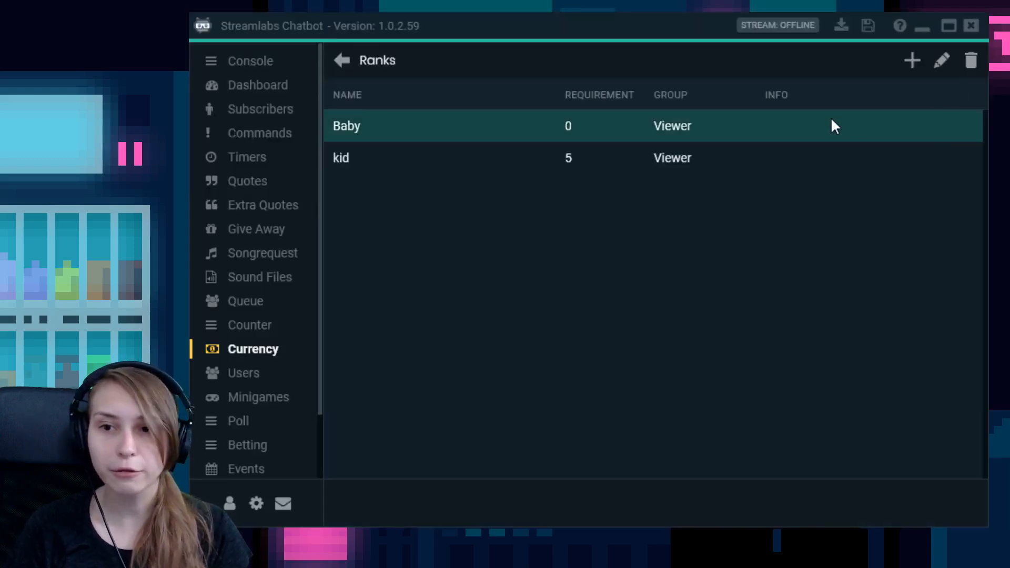
mouse_move(682, 137)
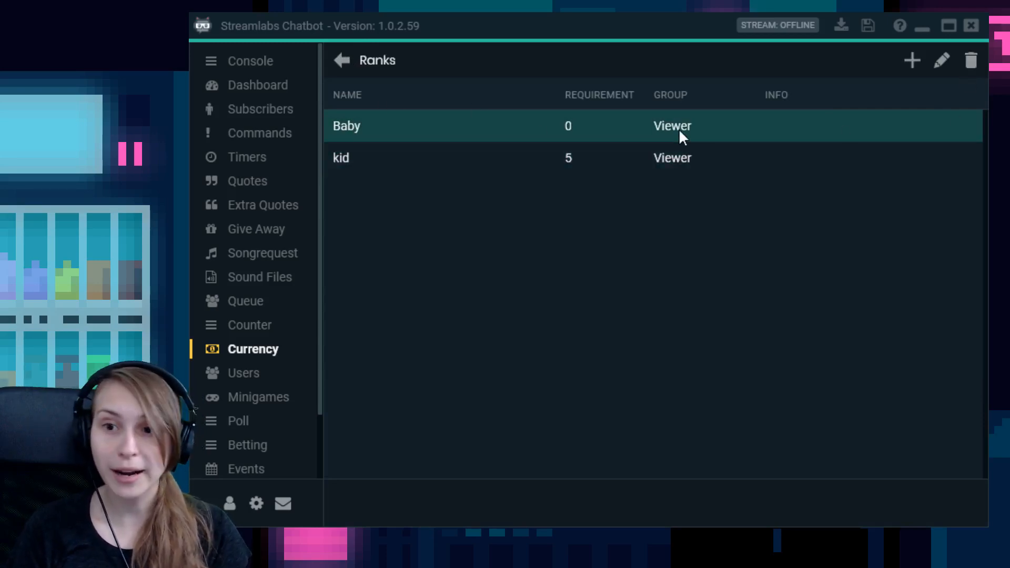
mouse_move(735, 177)
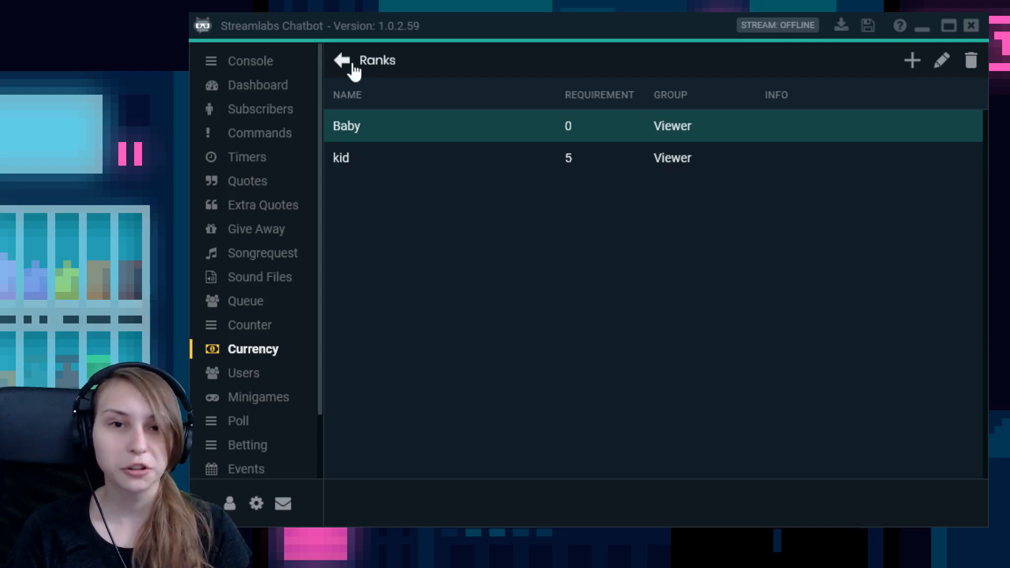
- Leave the Ranks page for the empty Currency user list
left_click(342, 60)
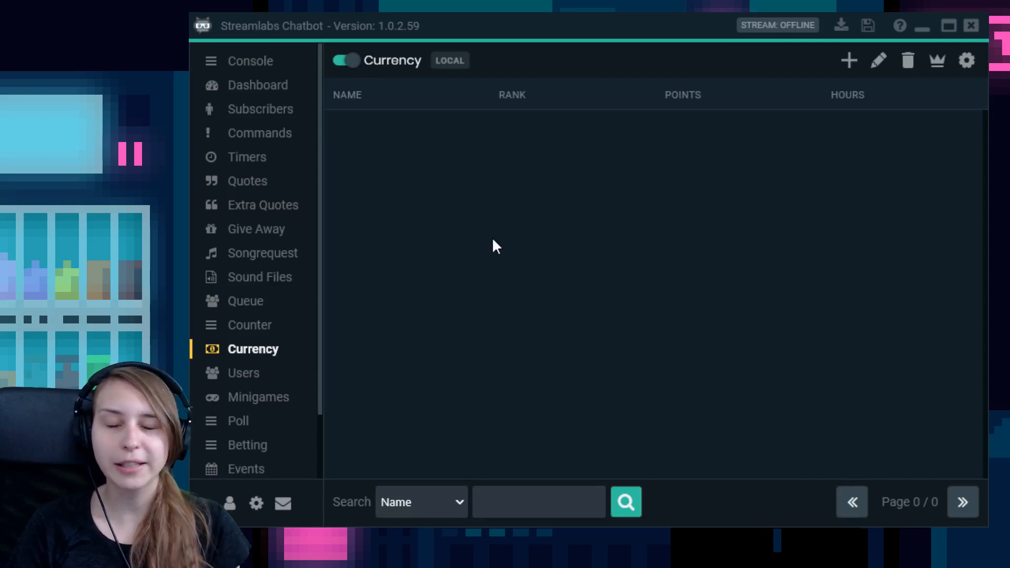
mouse_move(572, 212)
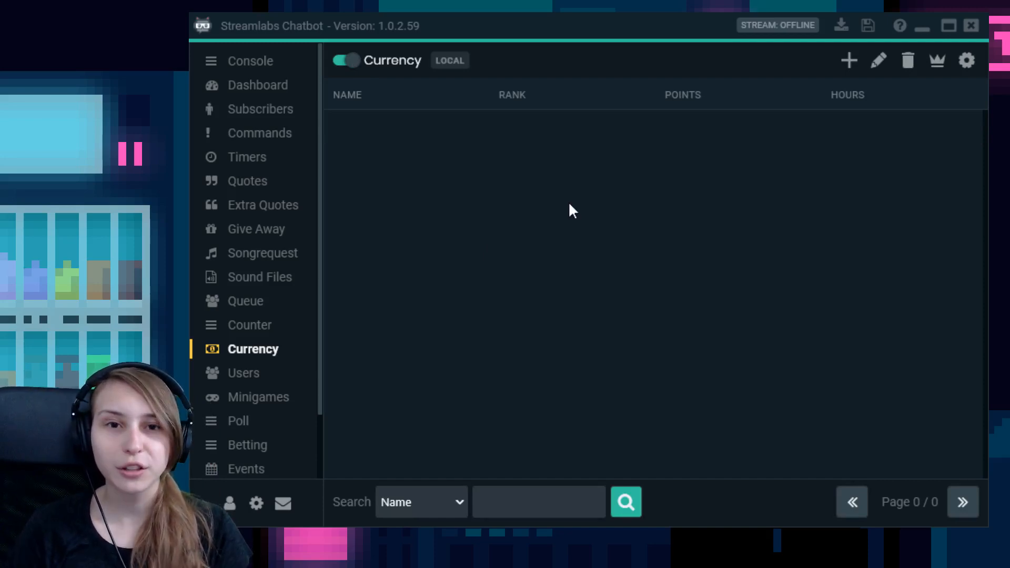
mouse_move(610, 315)
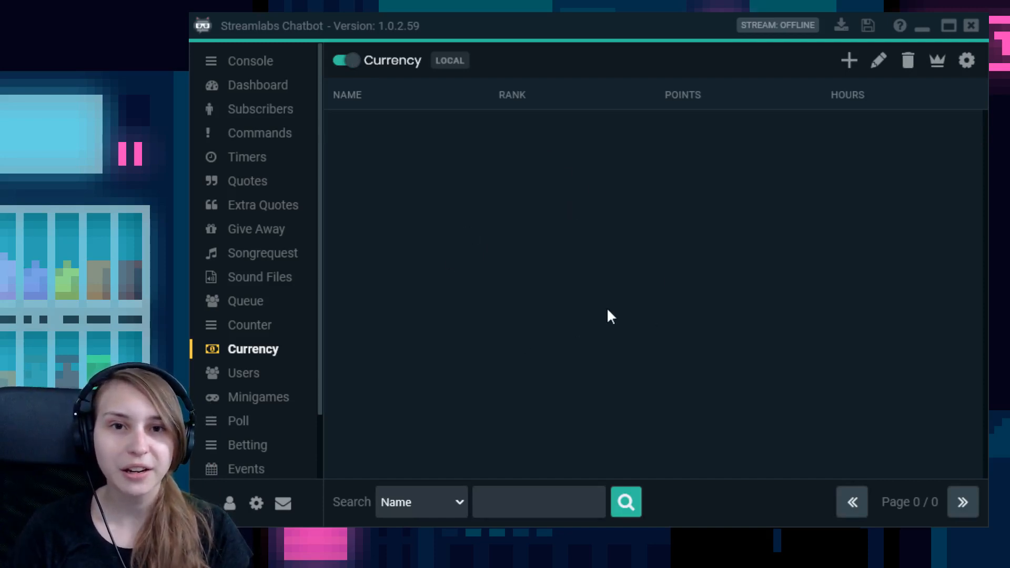
mouse_move(635, 292)
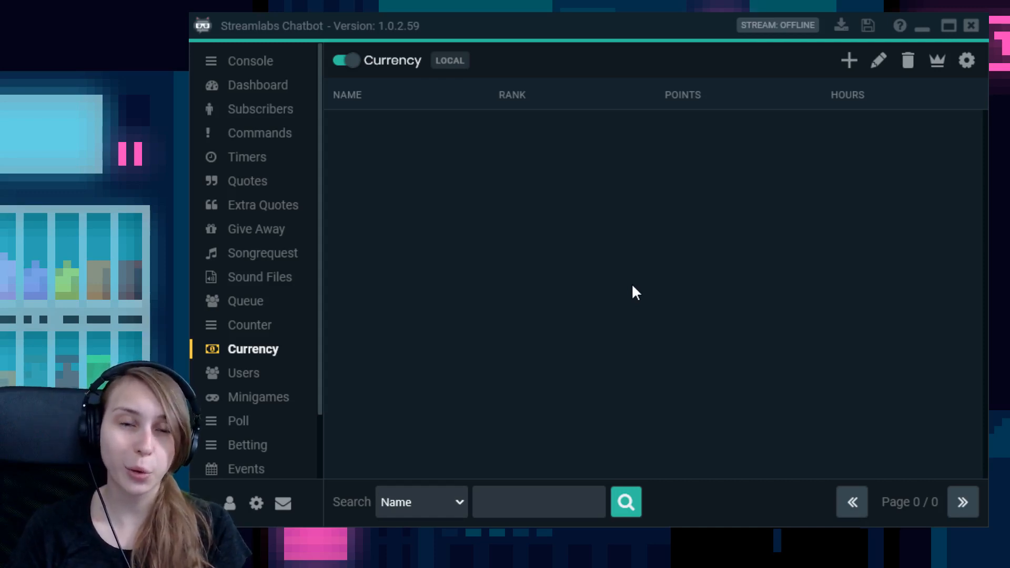
mouse_move(486, 127)
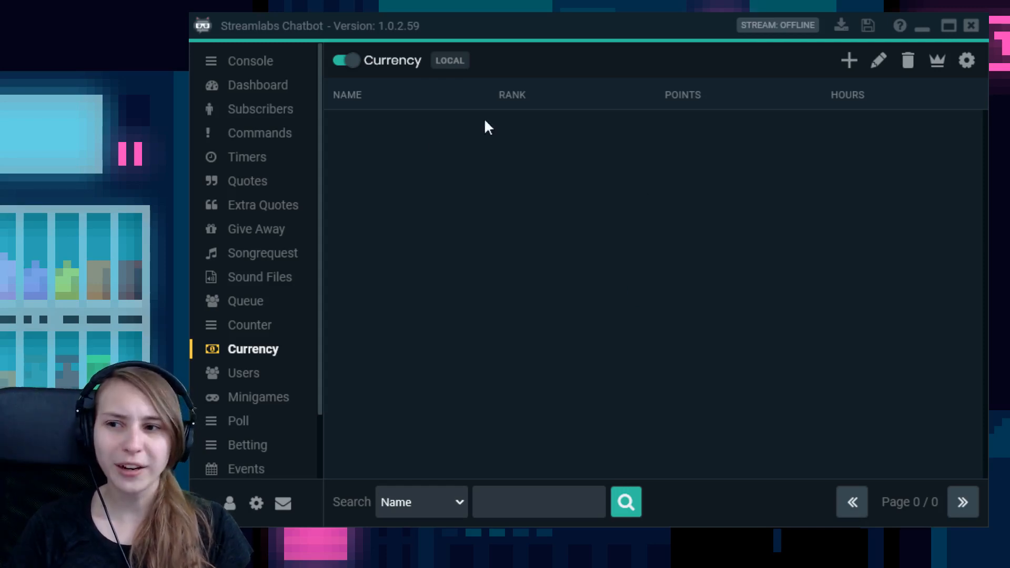
mouse_move(573, 227)
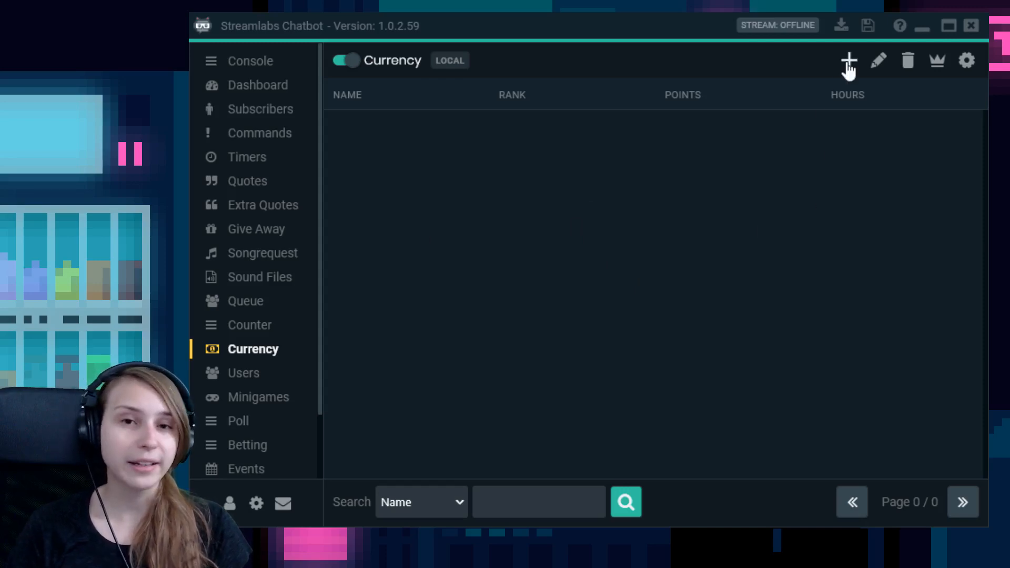
- Add the currency user 'Trui' with 100 points and 25 hours
left_click(849, 60)
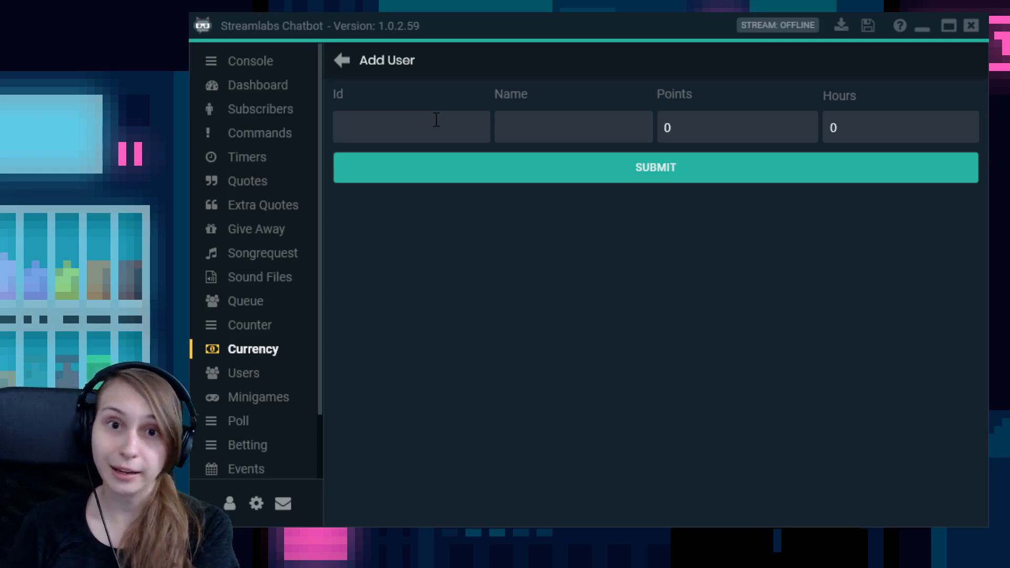
type("trui")
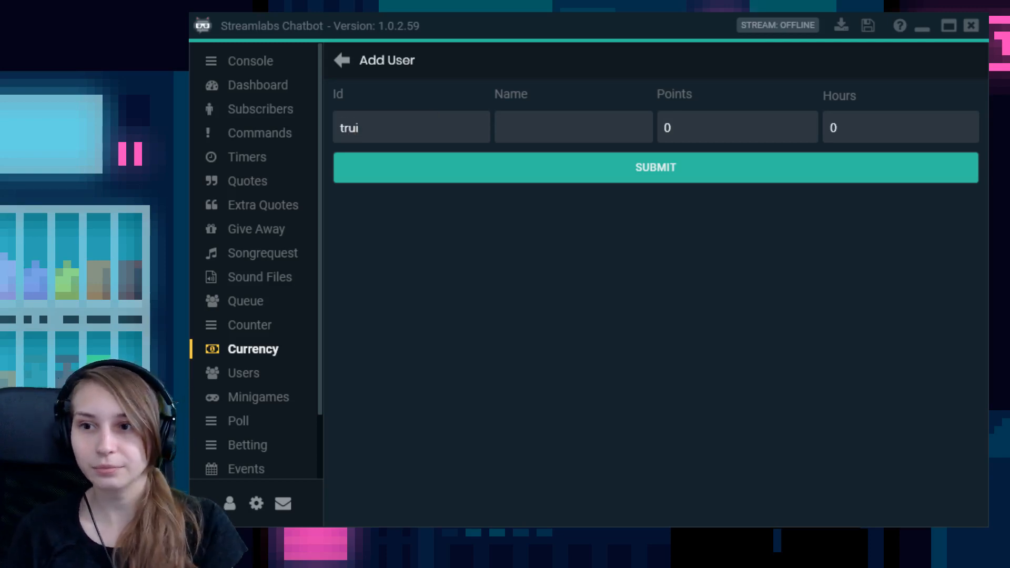
left_click(573, 127)
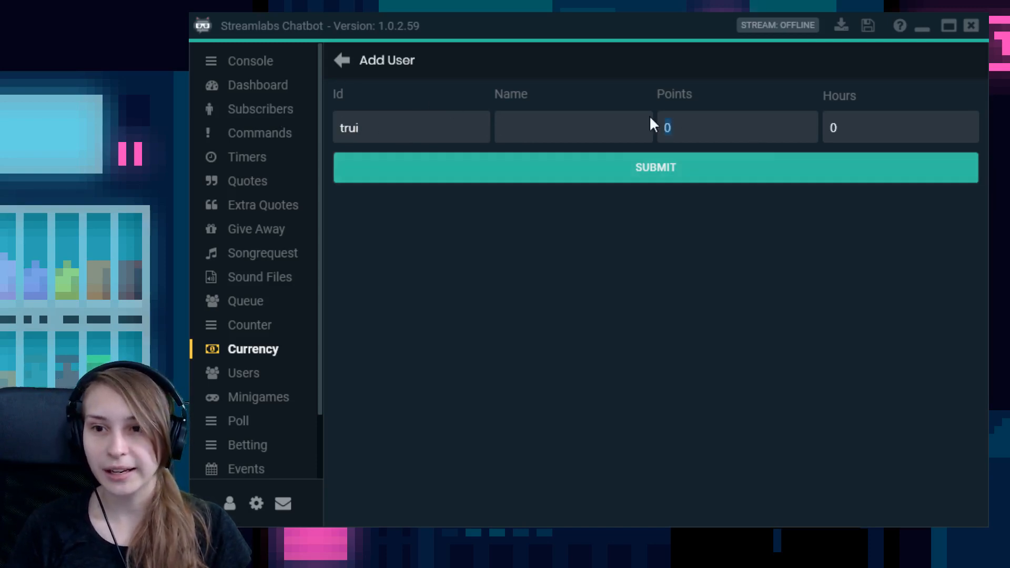
type("100")
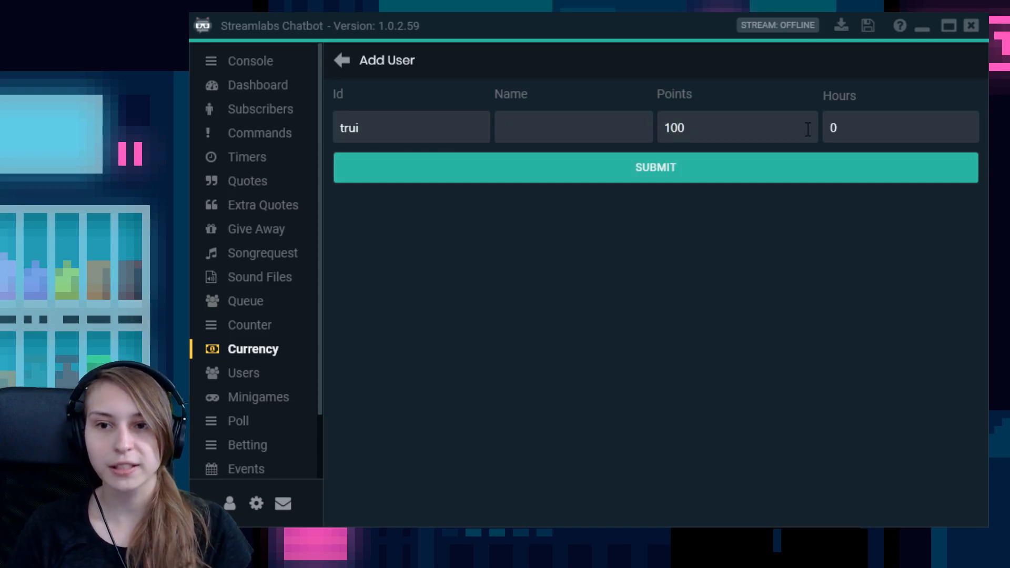
type("25")
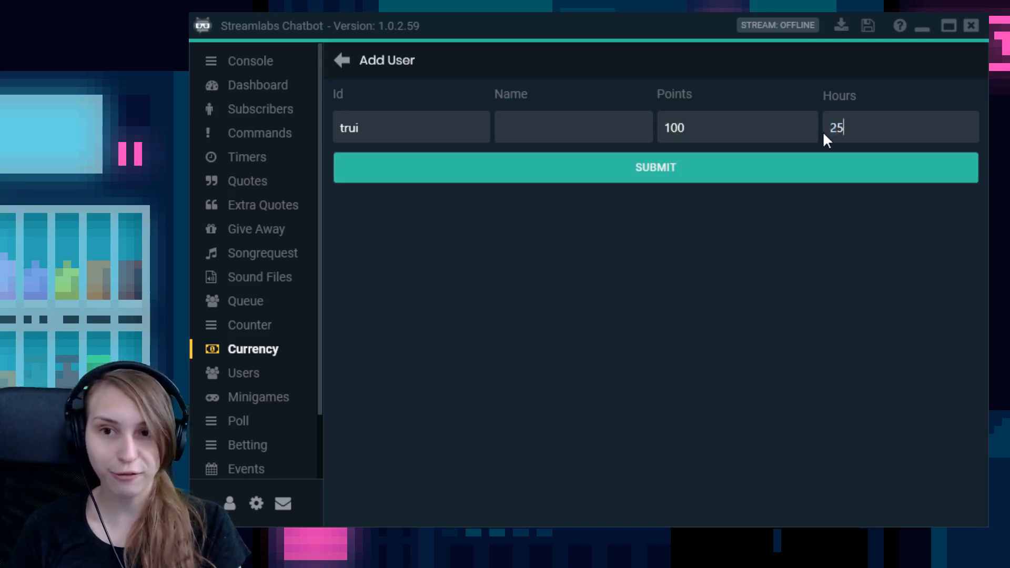
mouse_move(887, 245)
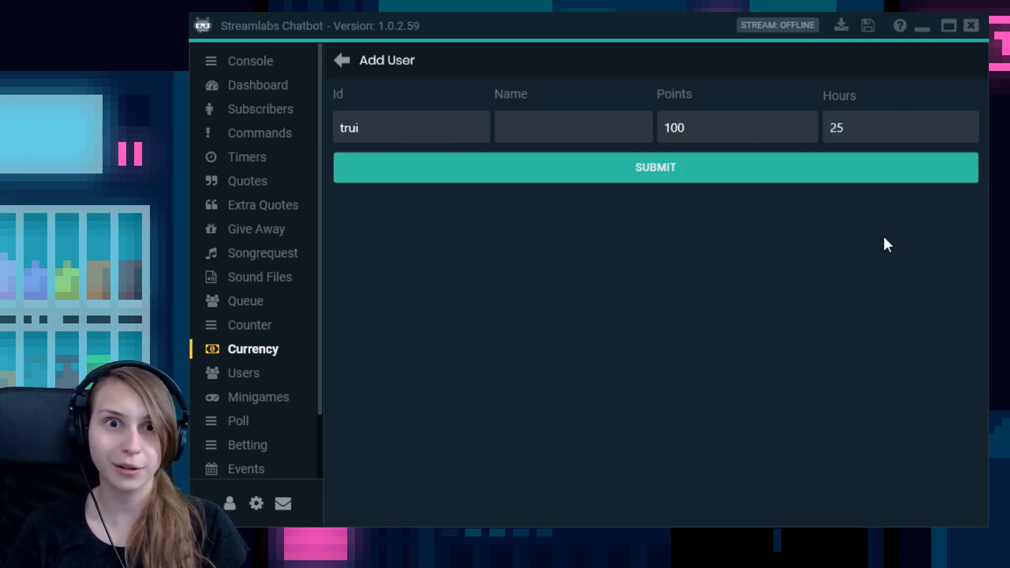
mouse_move(772, 250)
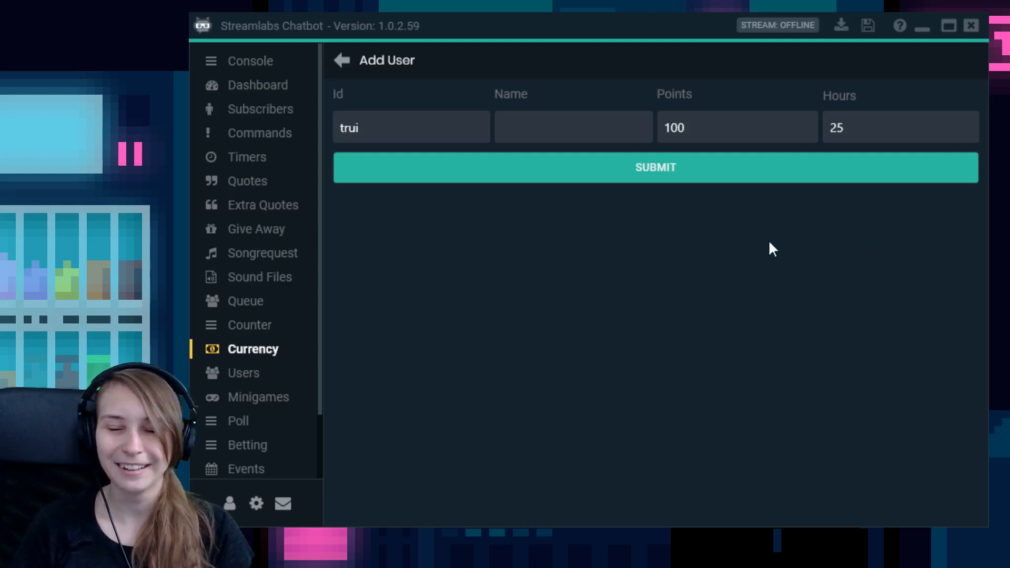
left_click(574, 127)
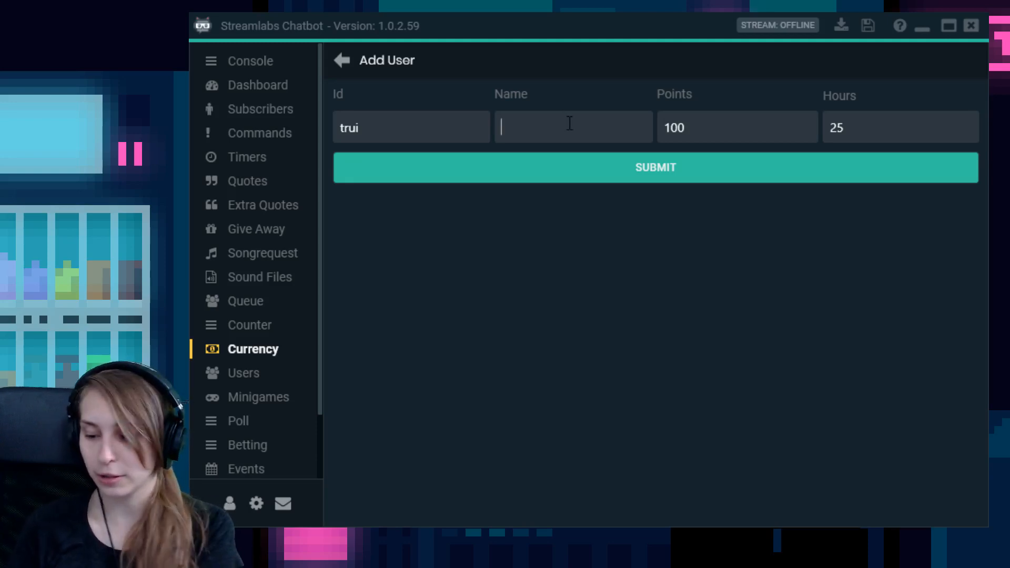
type("Trui")
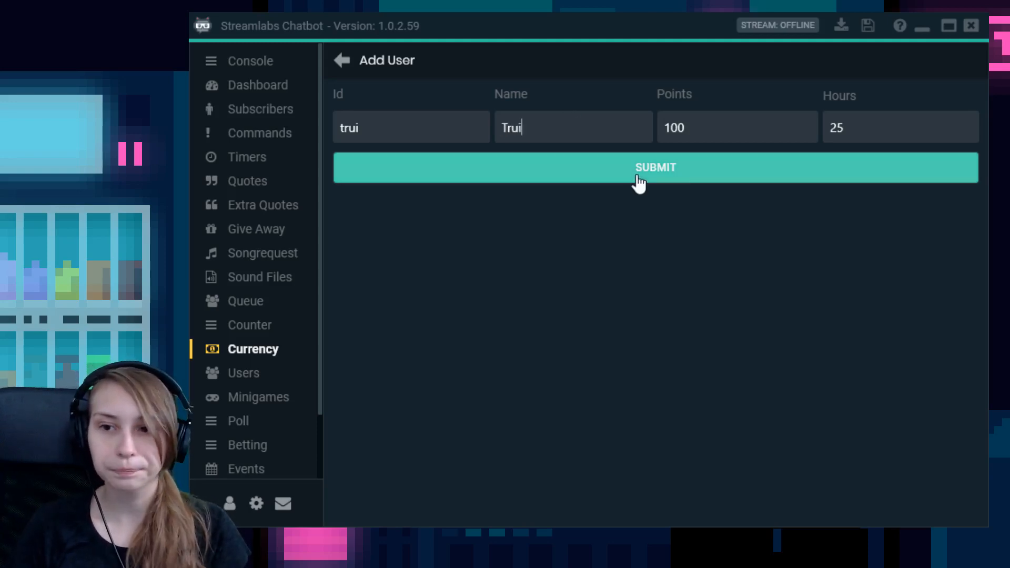
left_click(656, 168)
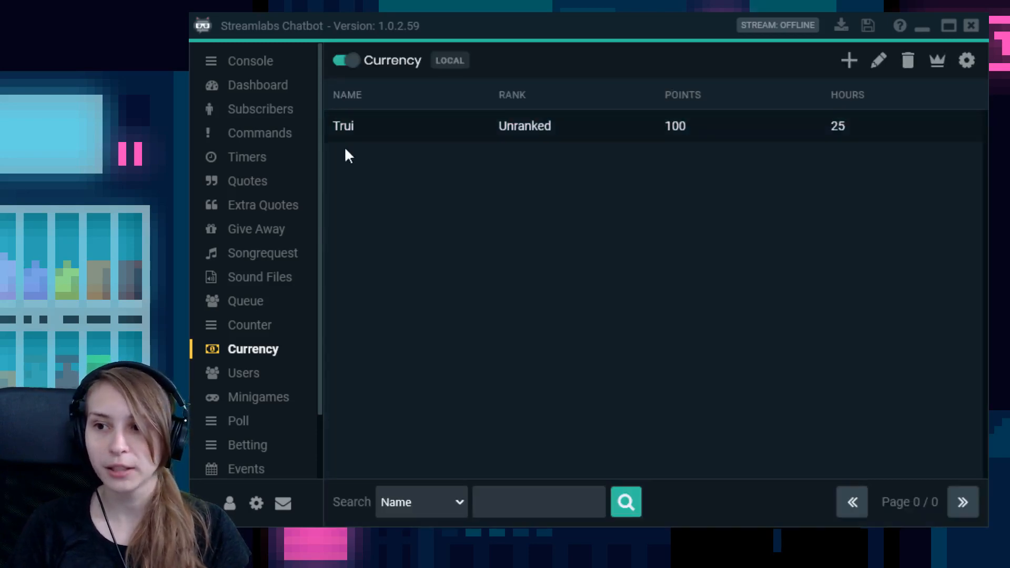
mouse_move(522, 158)
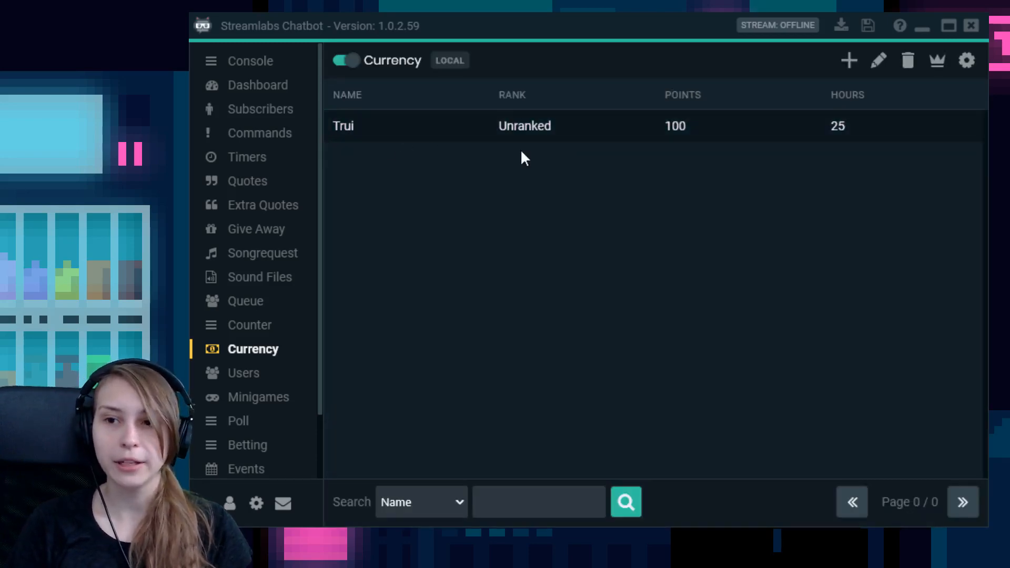
mouse_move(703, 187)
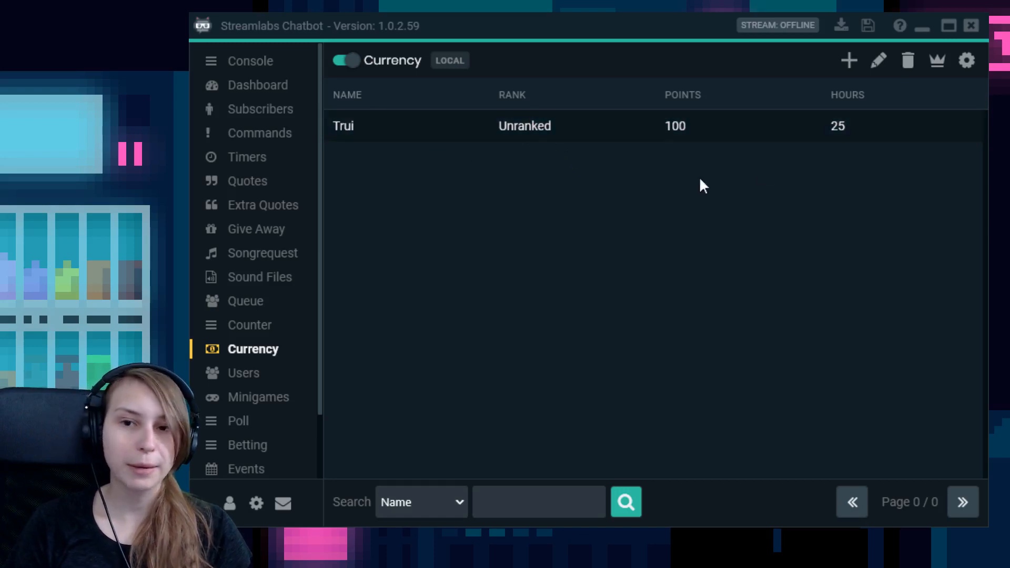
mouse_move(864, 201)
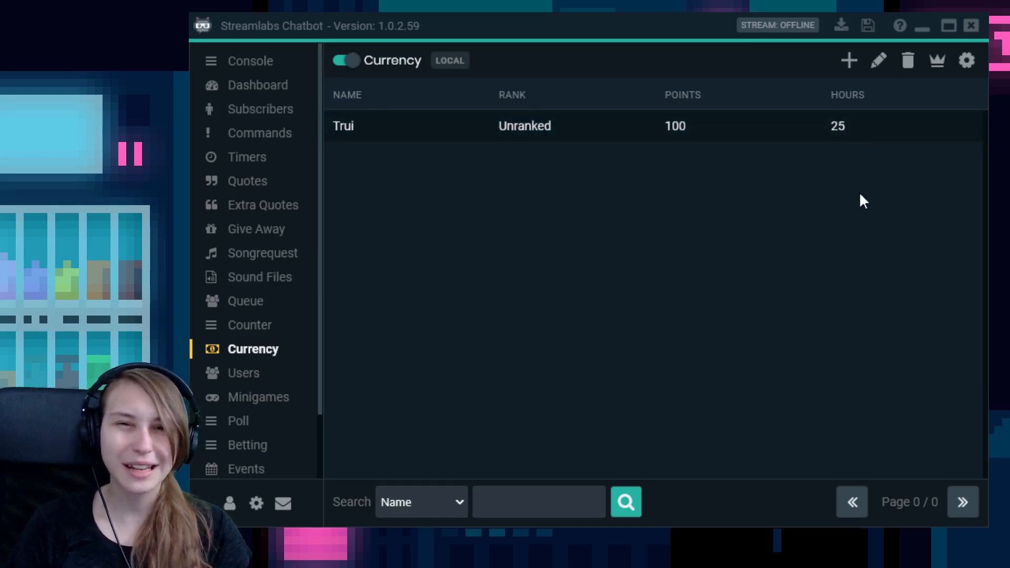
mouse_move(701, 208)
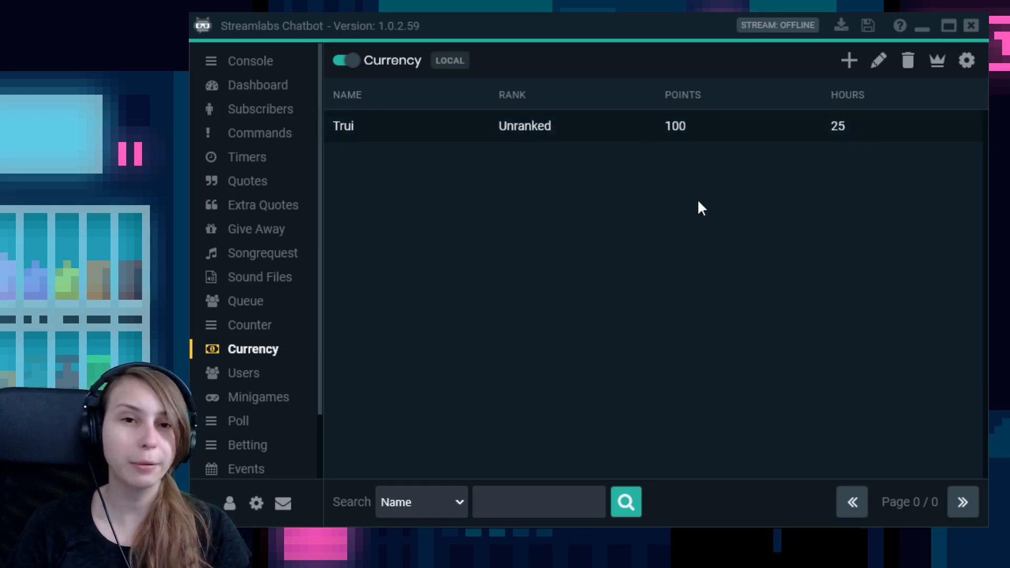
mouse_move(616, 301)
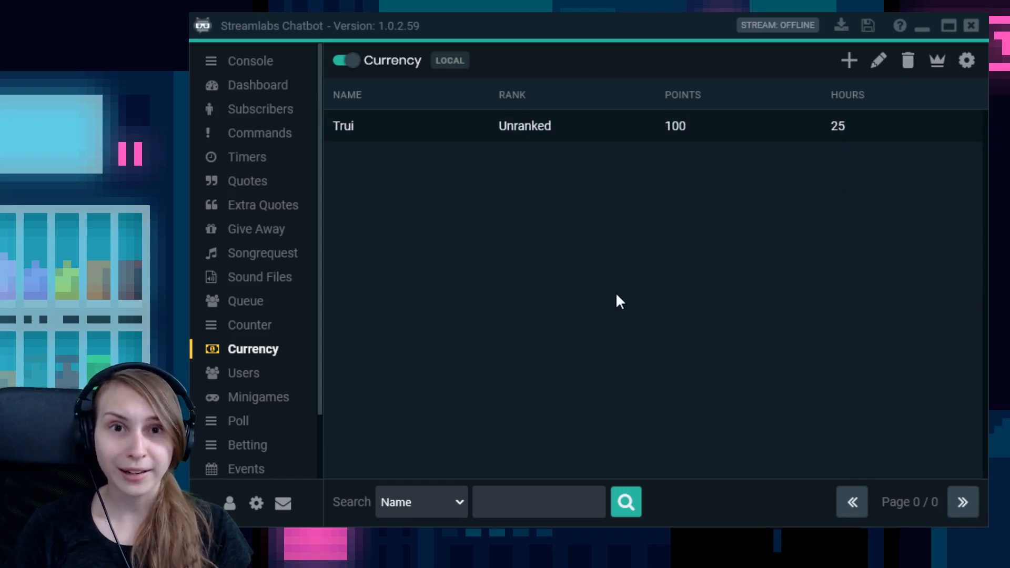
mouse_move(647, 425)
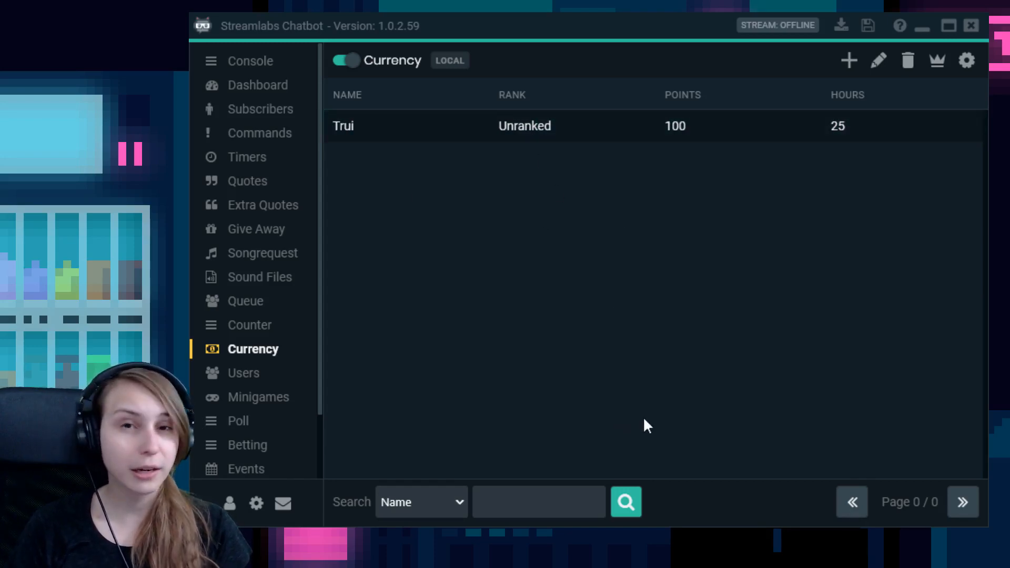
mouse_move(936, 497)
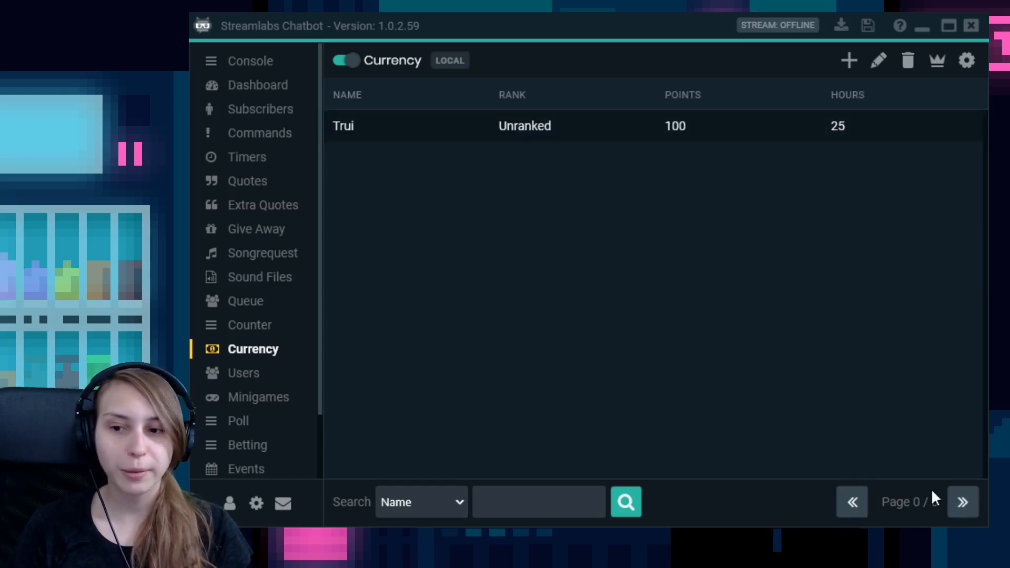
- Search the currency users by name for 'trui' to confirm Trui is listed with 100 points
left_click(539, 502)
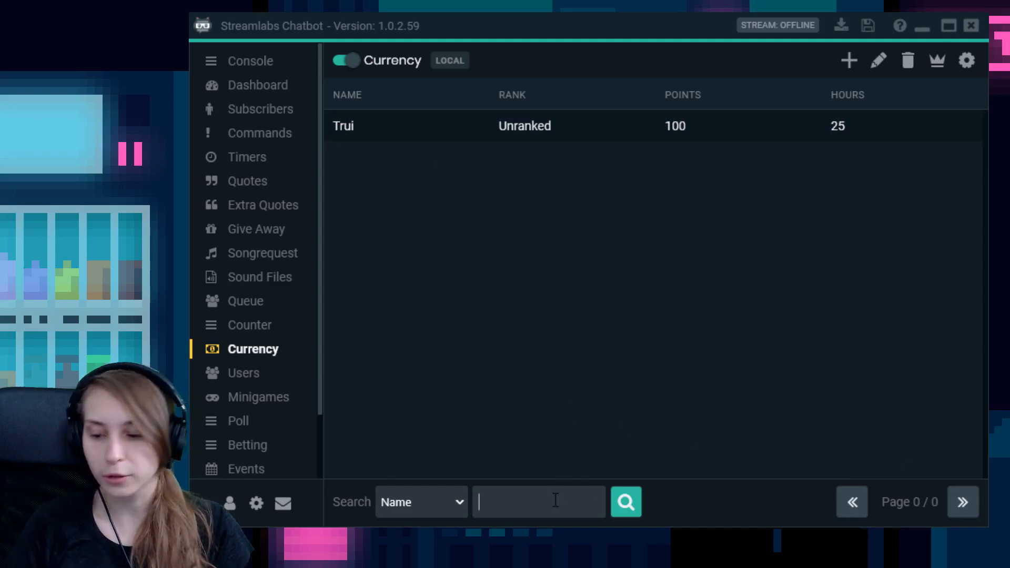
type("trui")
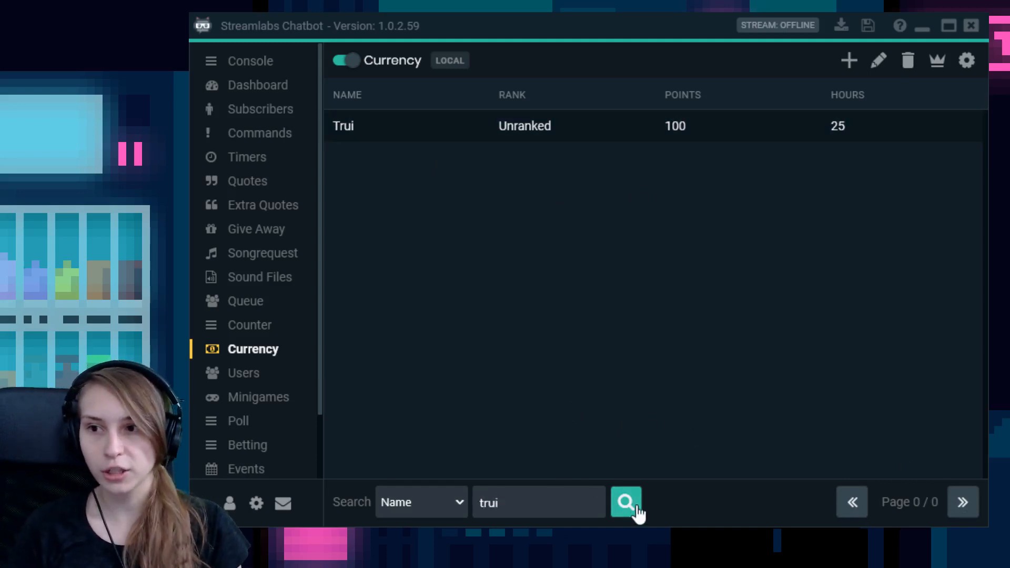
mouse_move(452, 153)
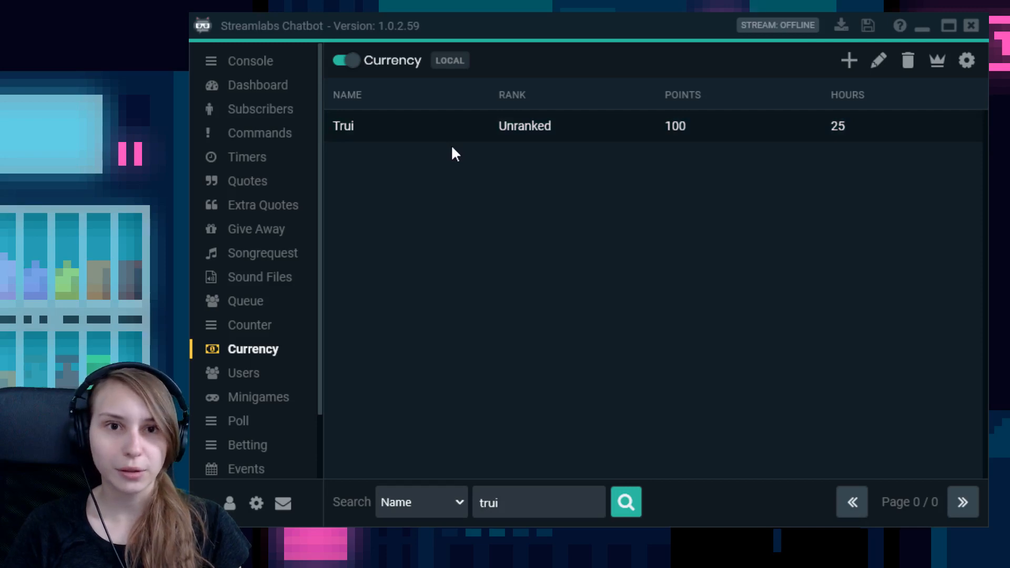
mouse_move(504, 193)
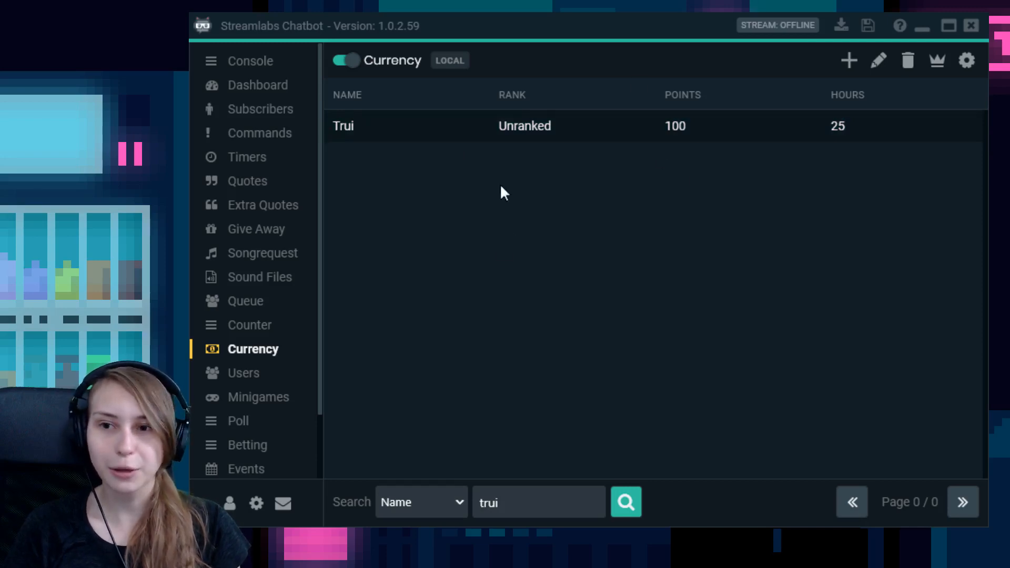
mouse_move(662, 285)
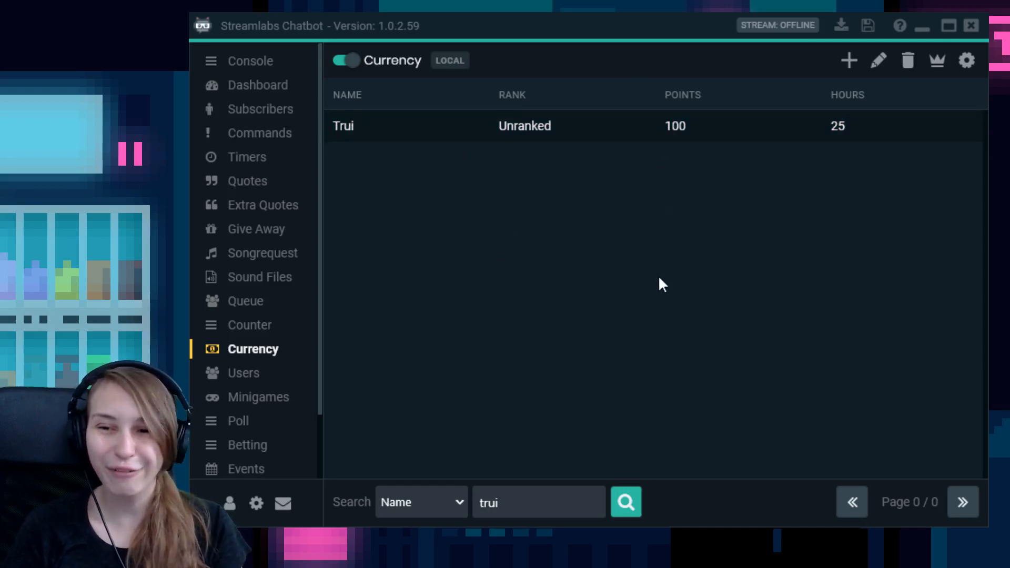
mouse_move(425, 509)
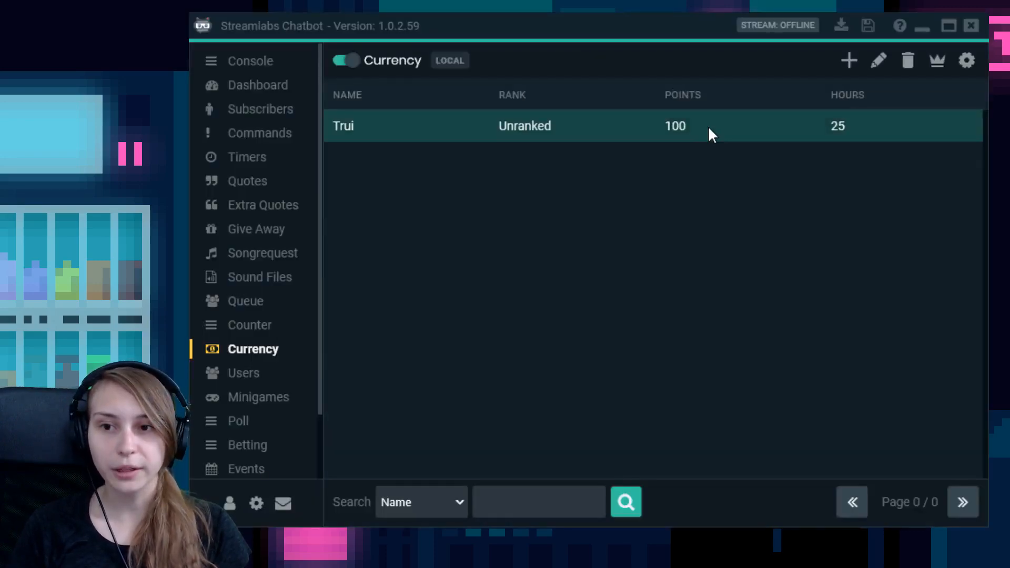
mouse_move(771, 195)
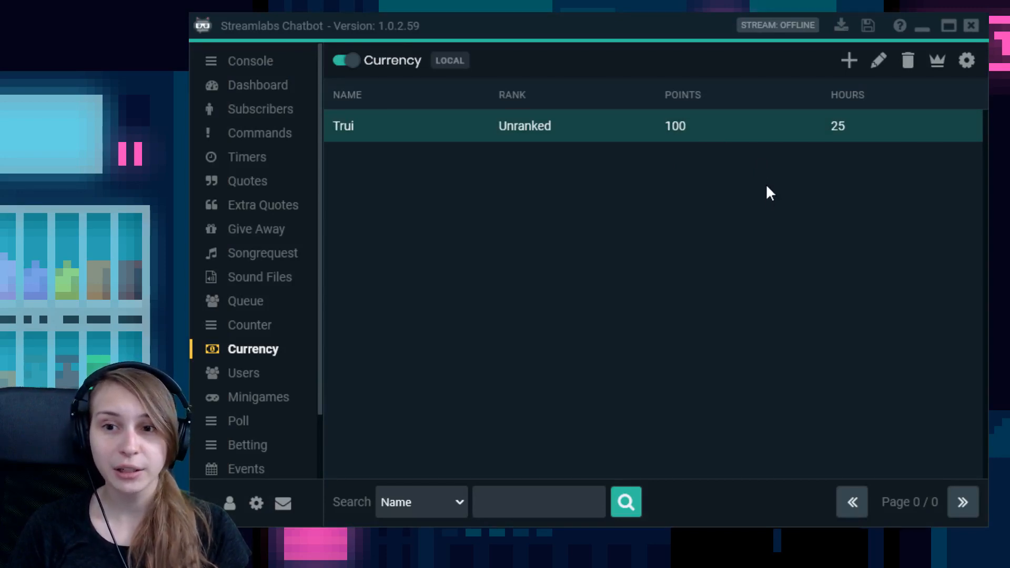
mouse_move(779, 213)
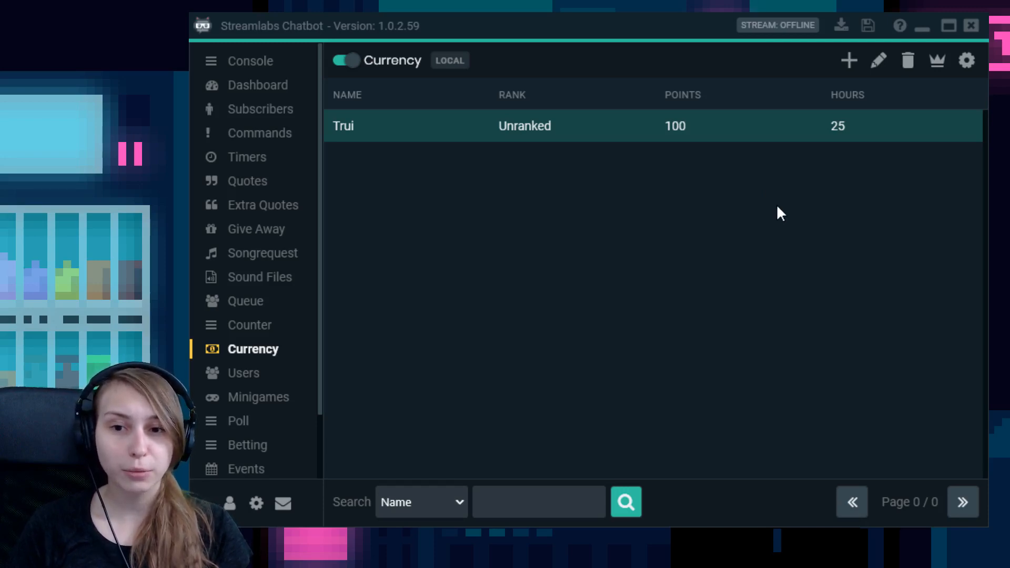
mouse_move(798, 210)
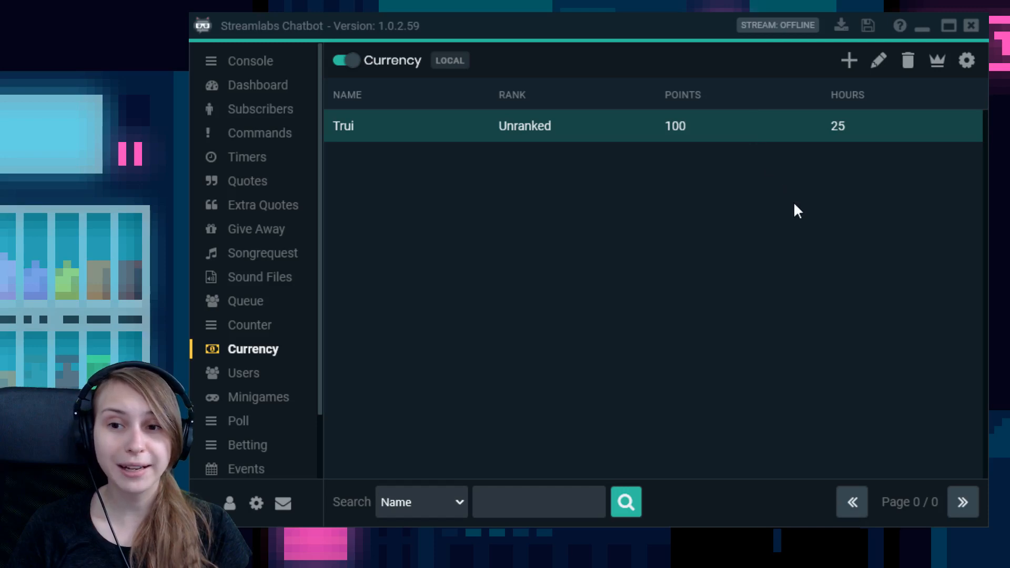
mouse_move(804, 226)
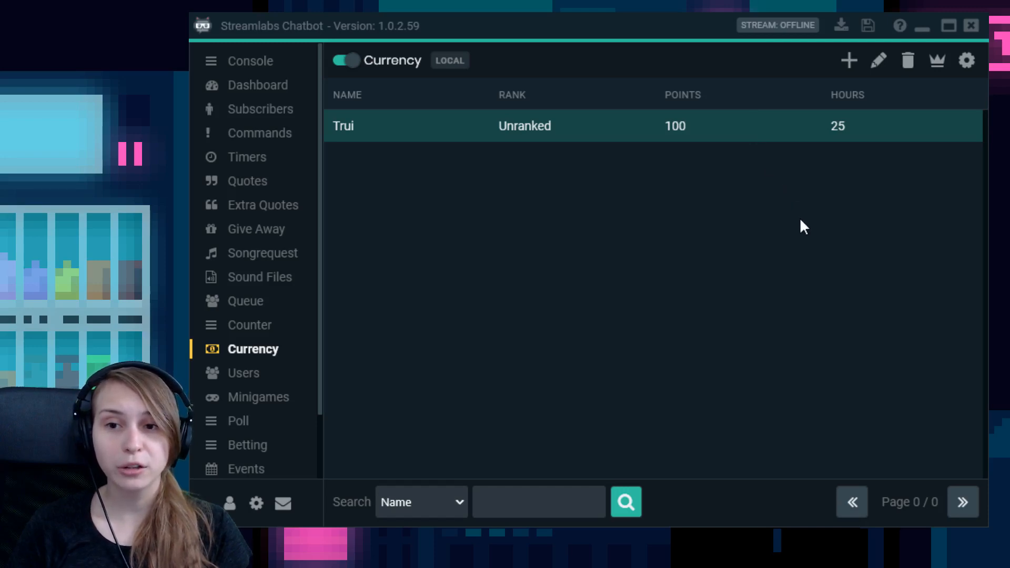
mouse_move(656, 110)
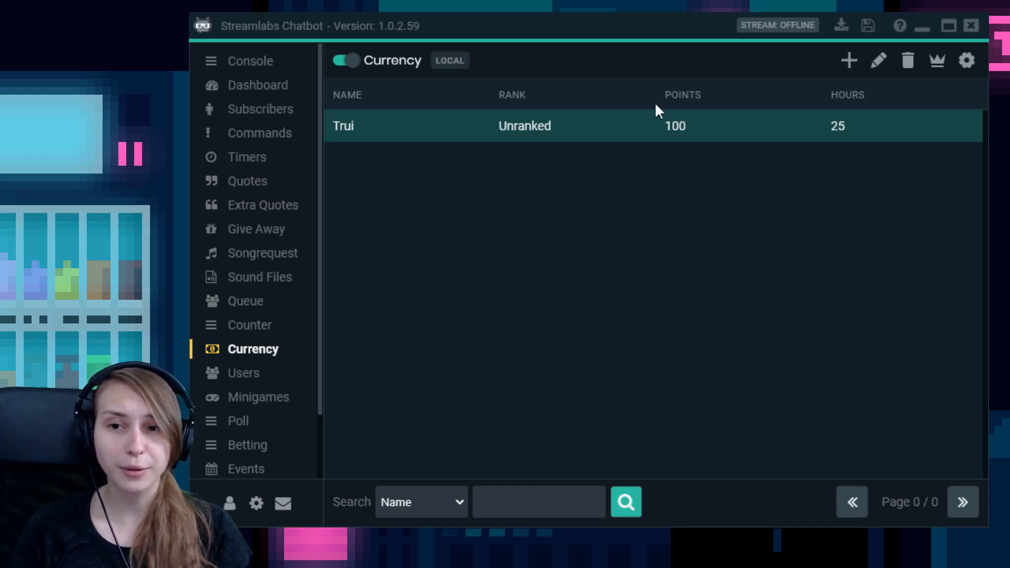
mouse_move(776, 139)
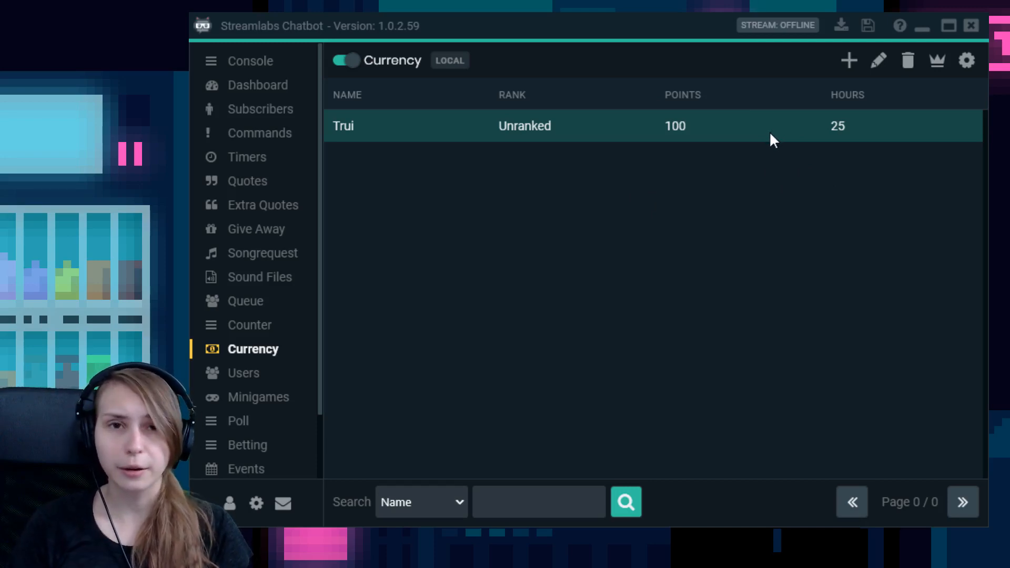
mouse_move(747, 209)
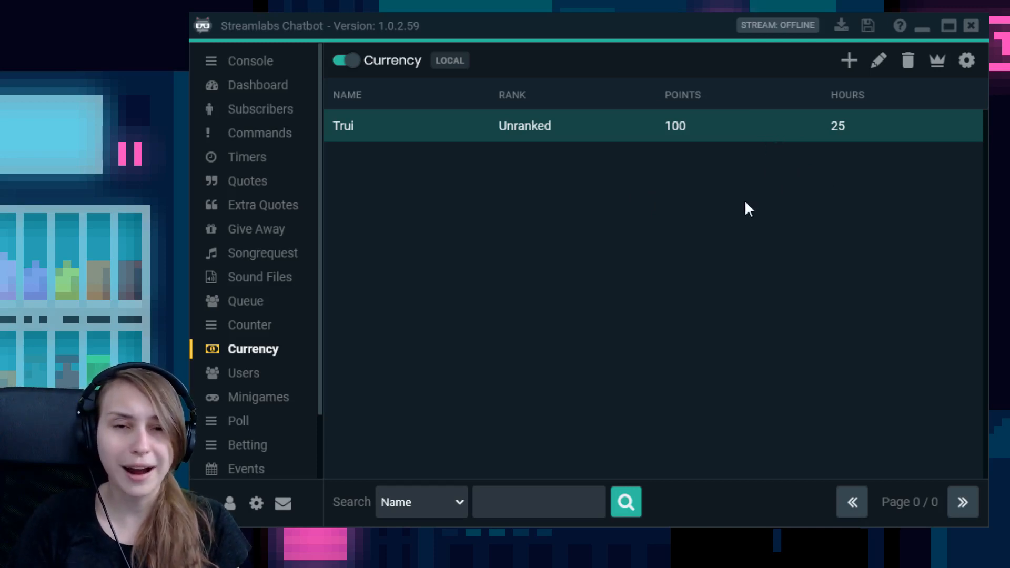
mouse_move(770, 131)
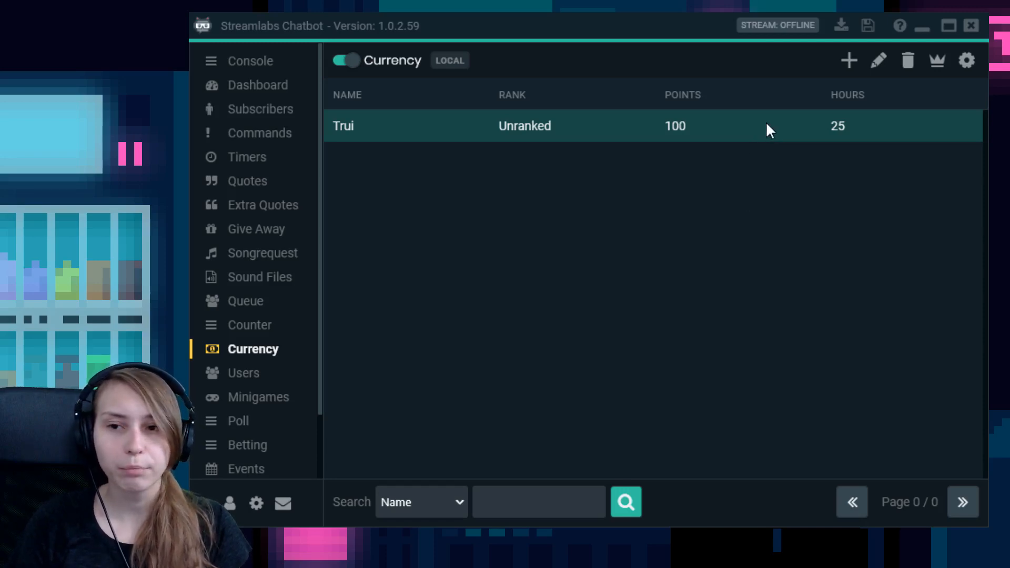
mouse_move(747, 247)
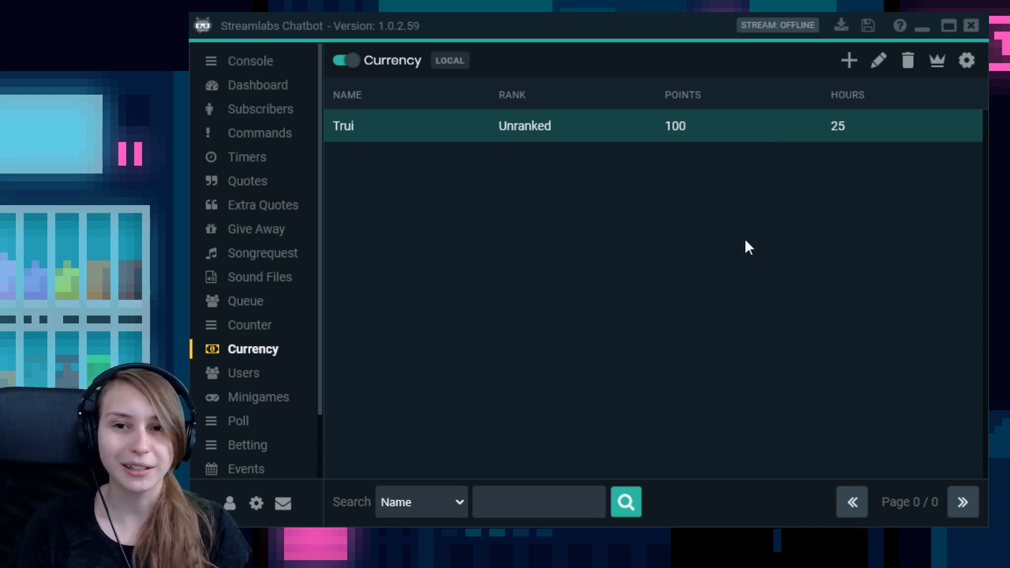